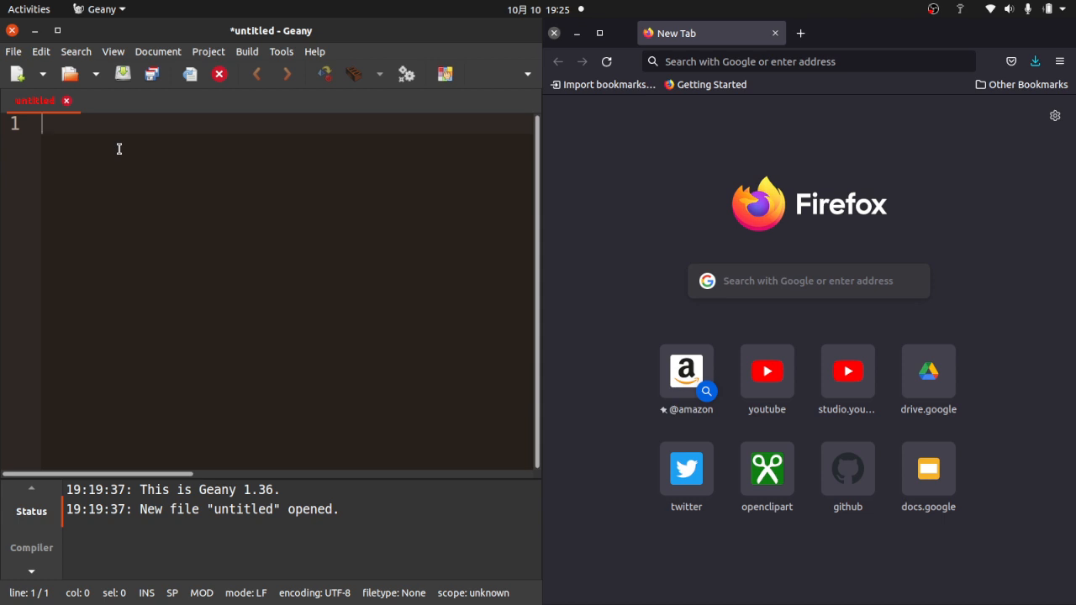
Write an empty <html>...</html> element in the new untitled file.
text(<ht)
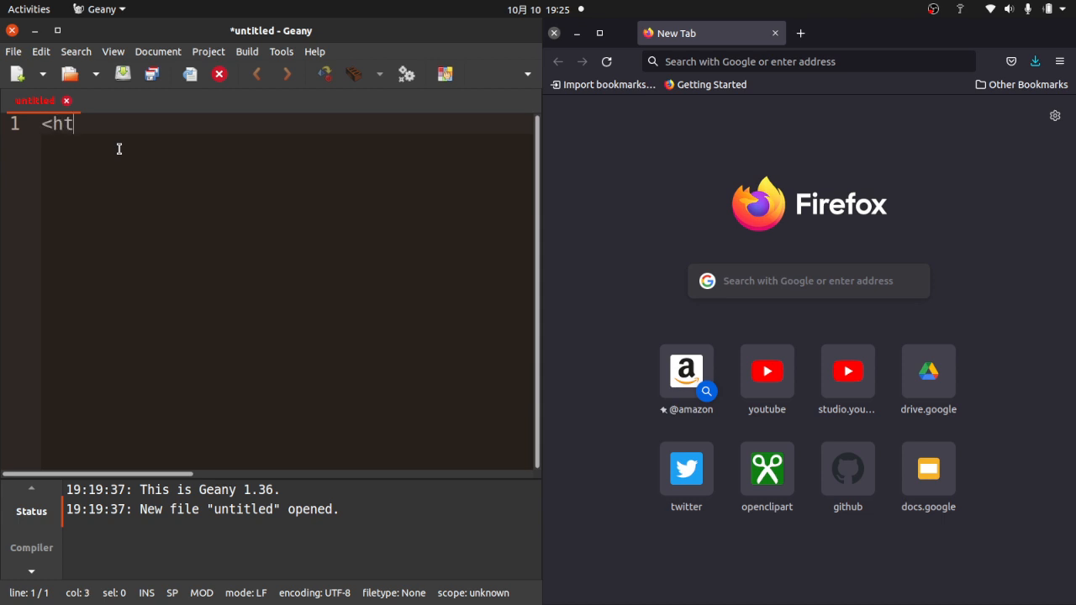
text(ml>)
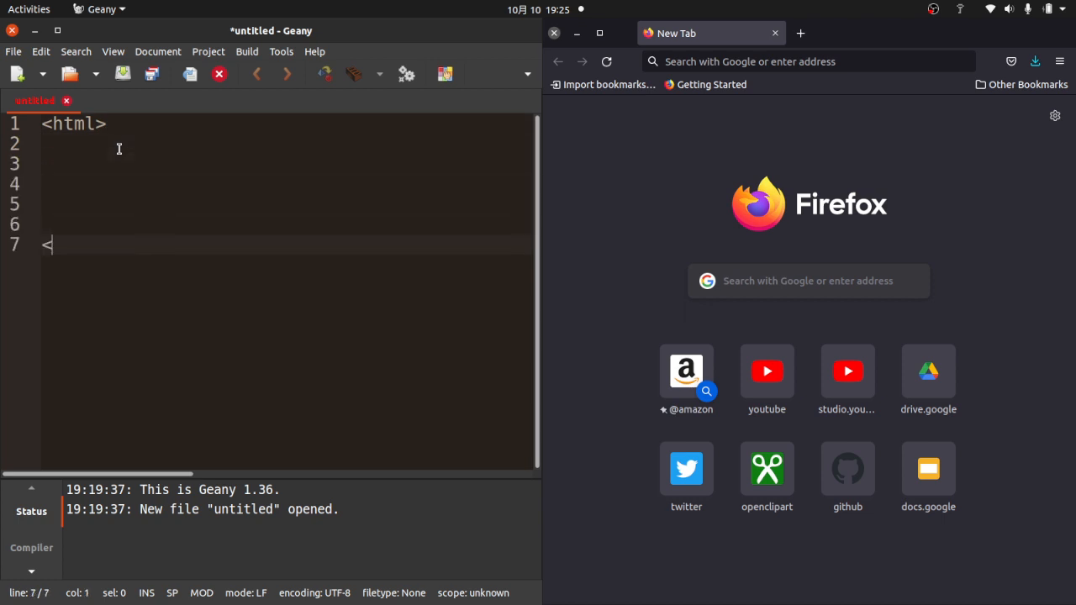
text(/html>)
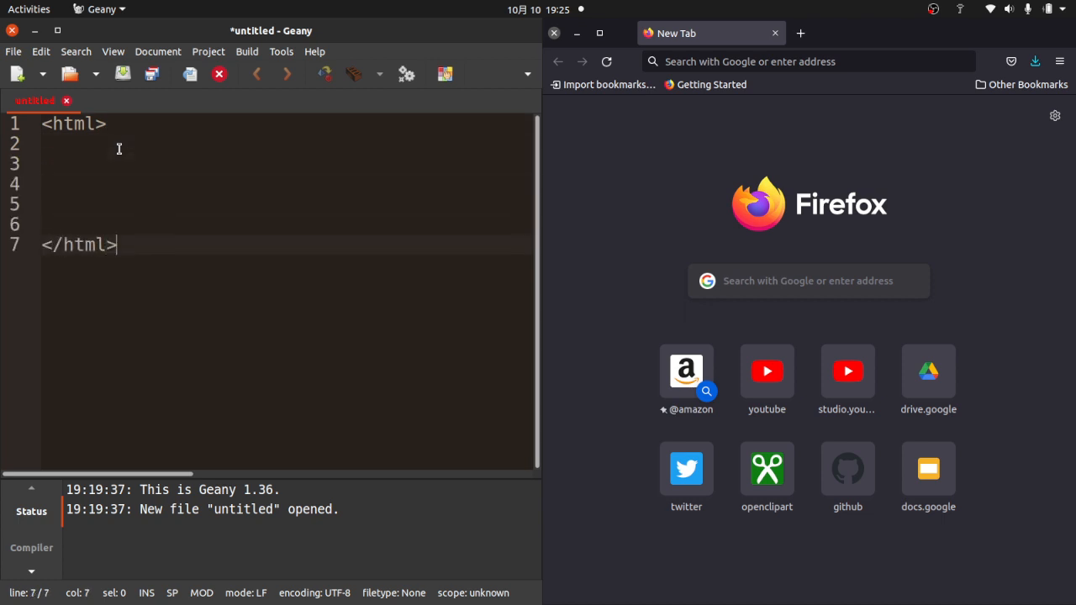
mouse_move(239, 242)
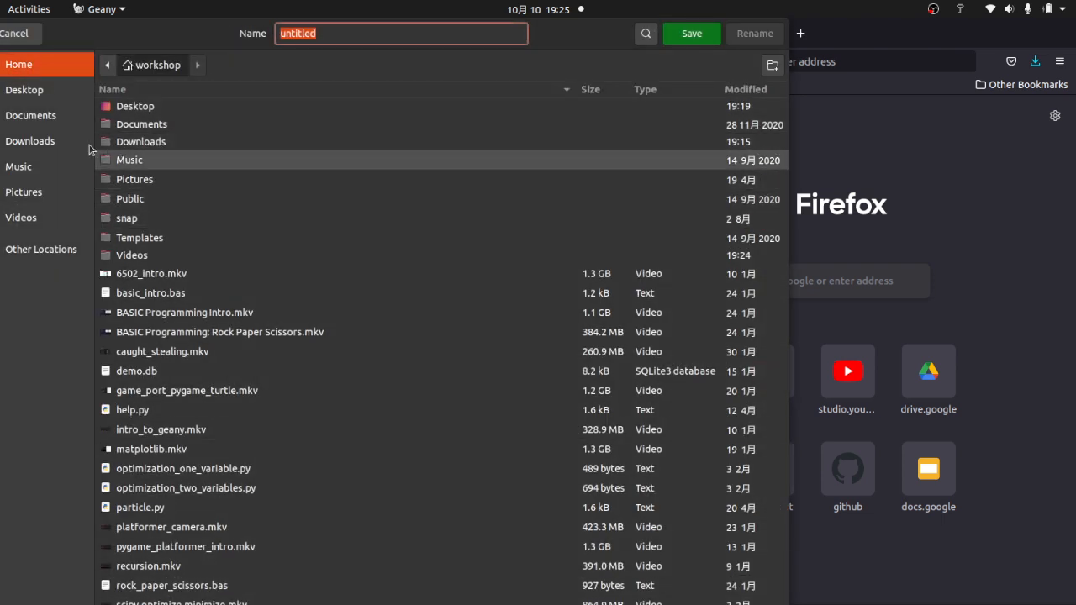
Save the file as CelsiusToFahrenheit.html in Desktop/CelsiusToFahrenheit.
click(25, 89)
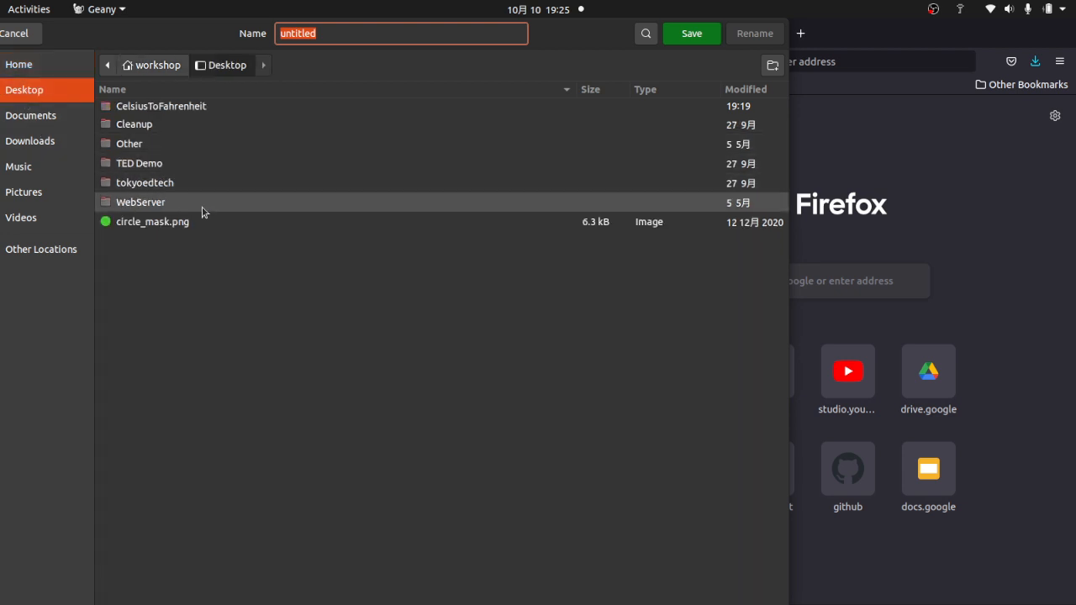
double_click(162, 106)
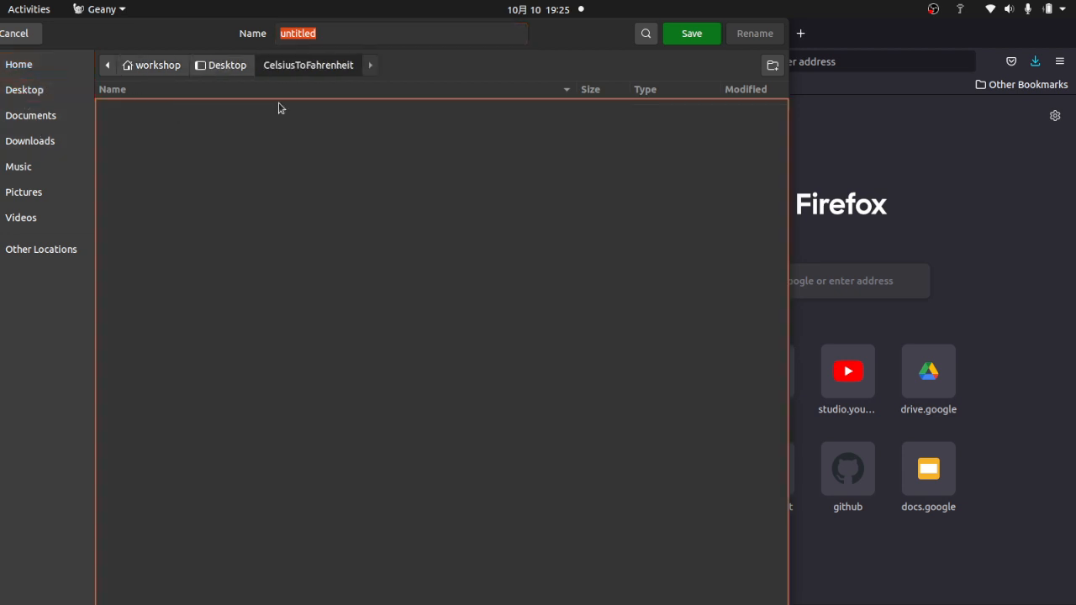
click(325, 34)
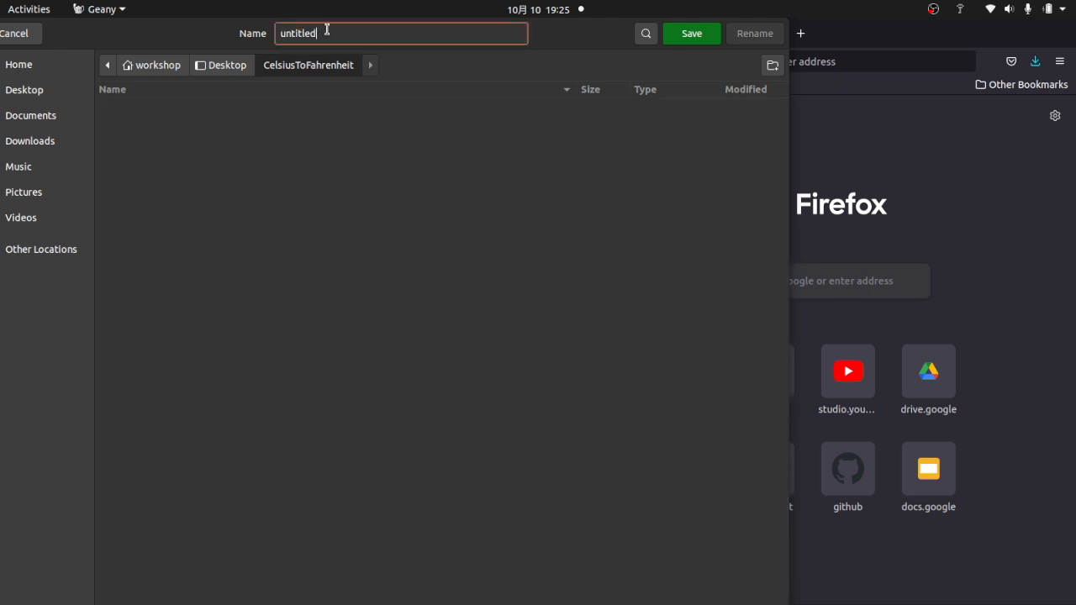
text(CelsiusTo)
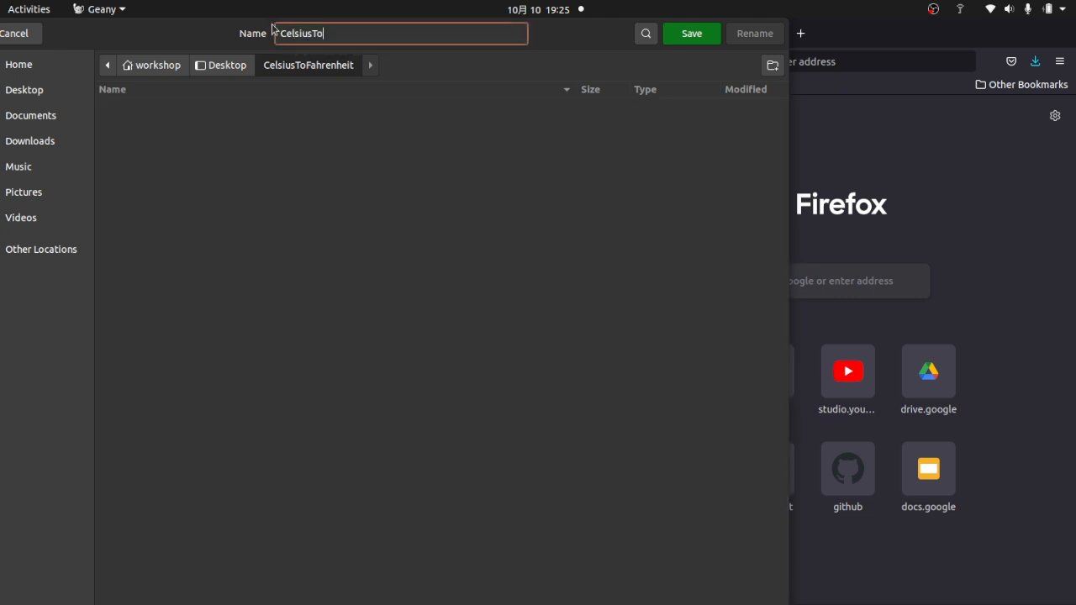
text(Fahrenhei)
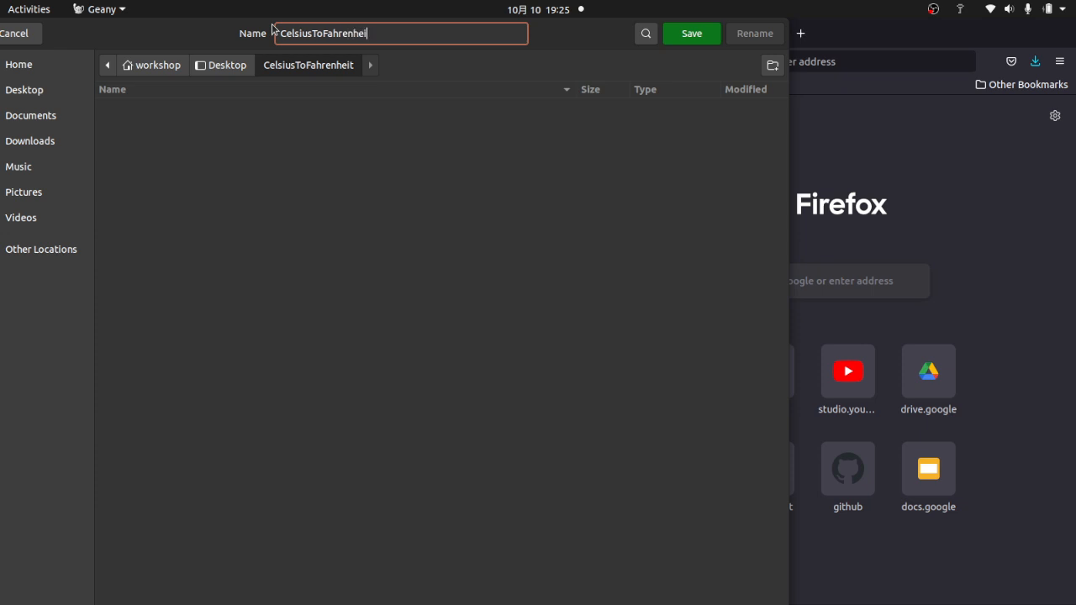
text(.html)
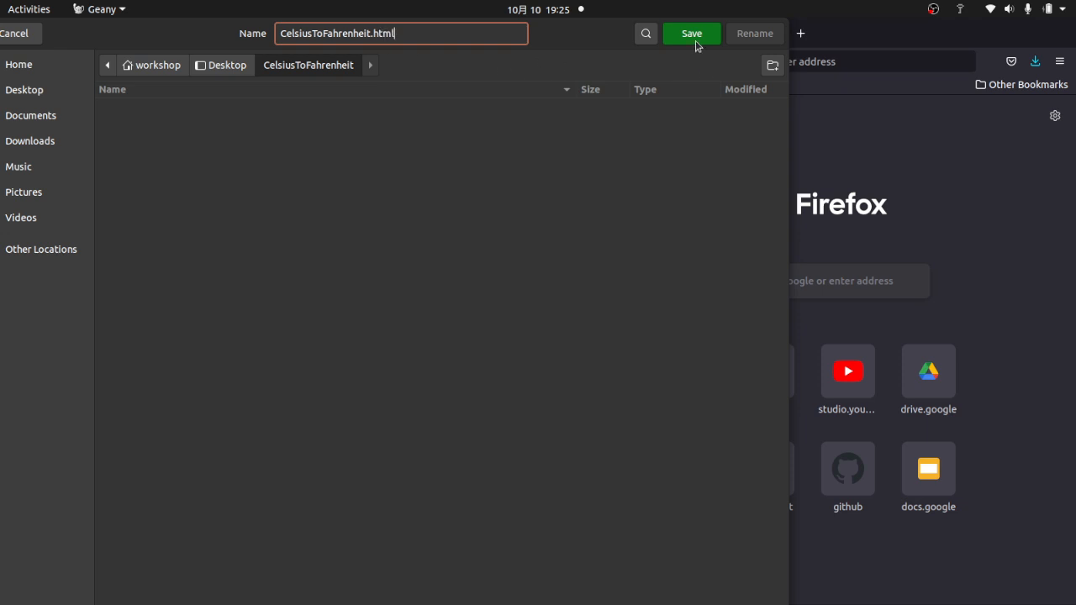
click(693, 34)
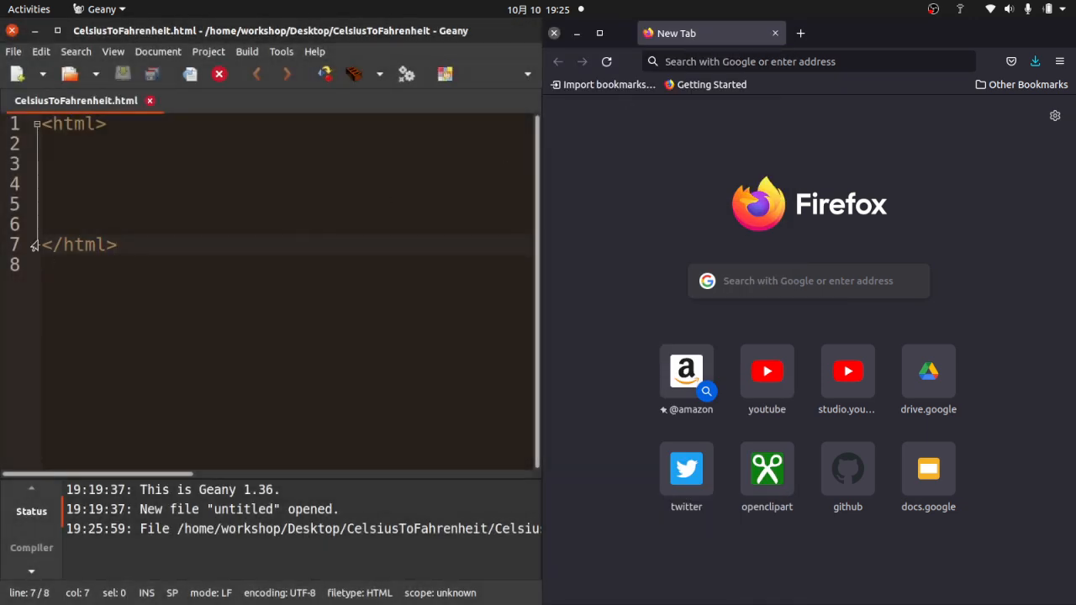
Add a head with the title 'Celsius to Fahrenheit' inside the html element.
click(71, 145)
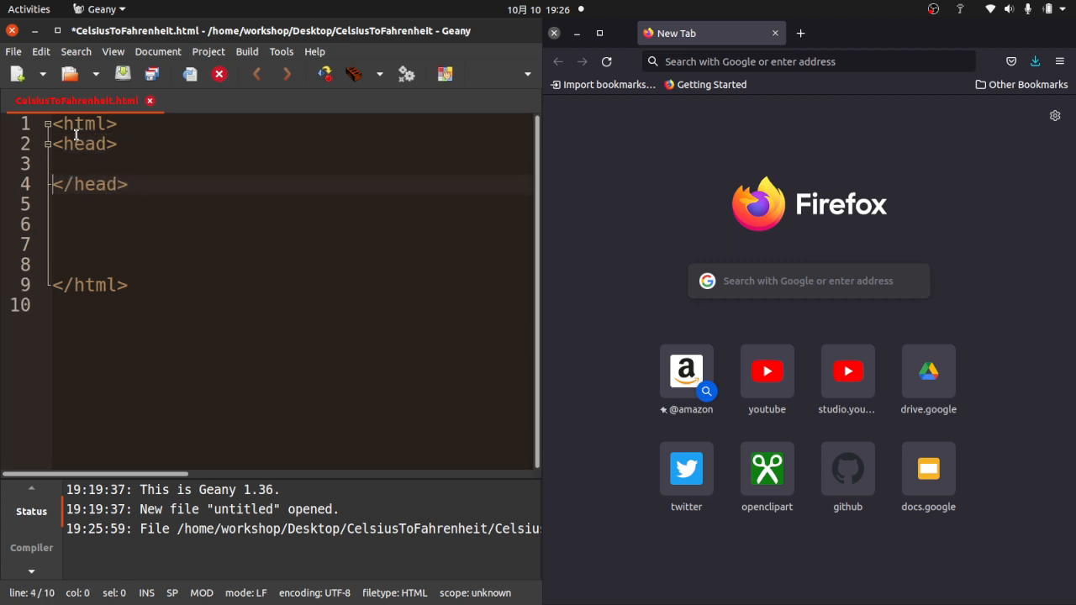
text(<title)
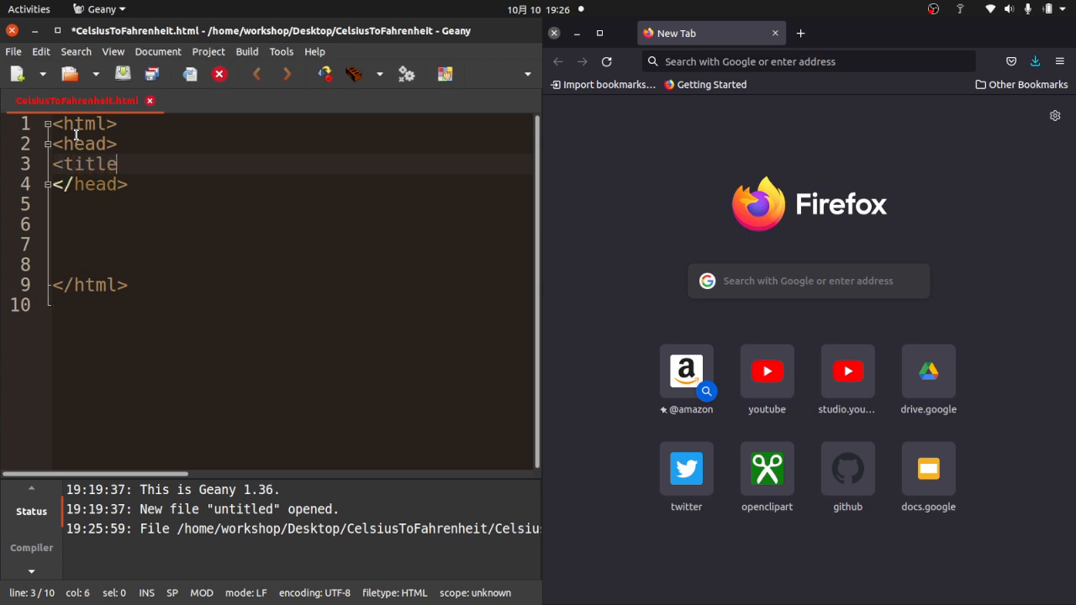
text(>Celsius to Fa</title>)
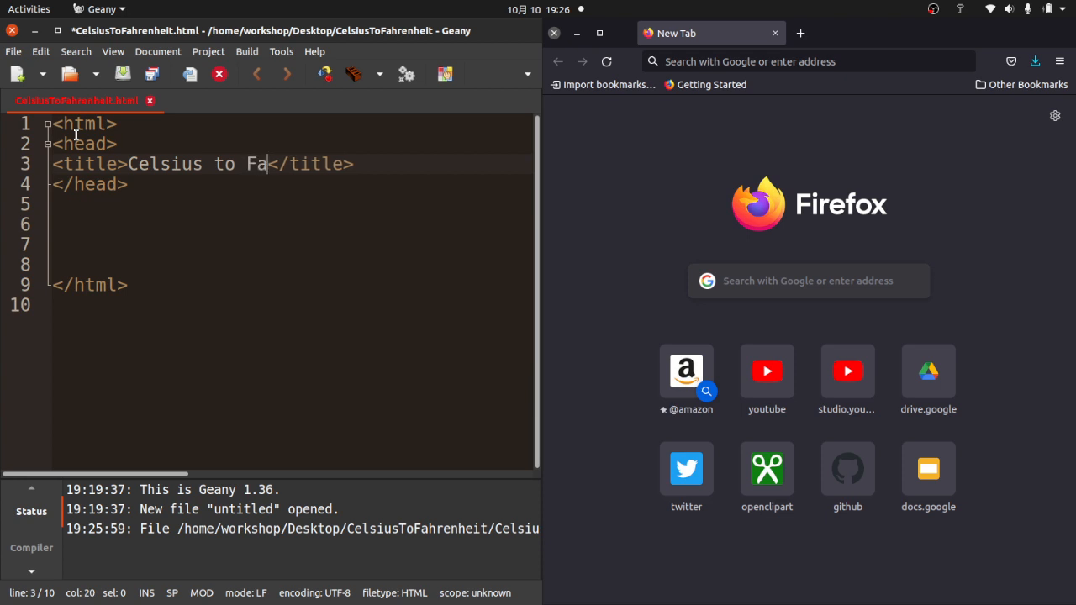
text(hrenehi)
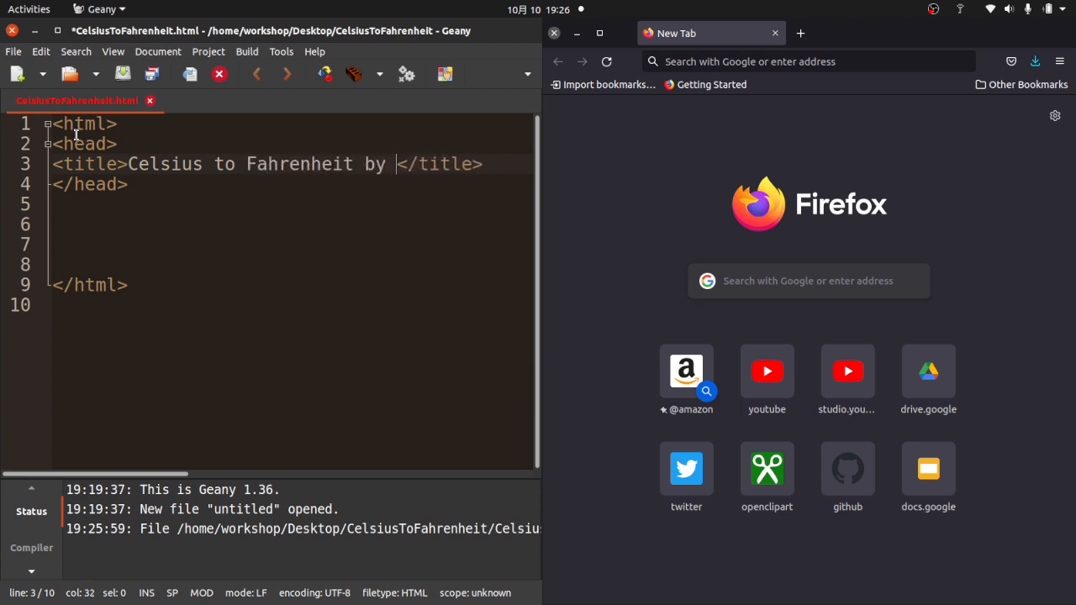
key(BackSpace)
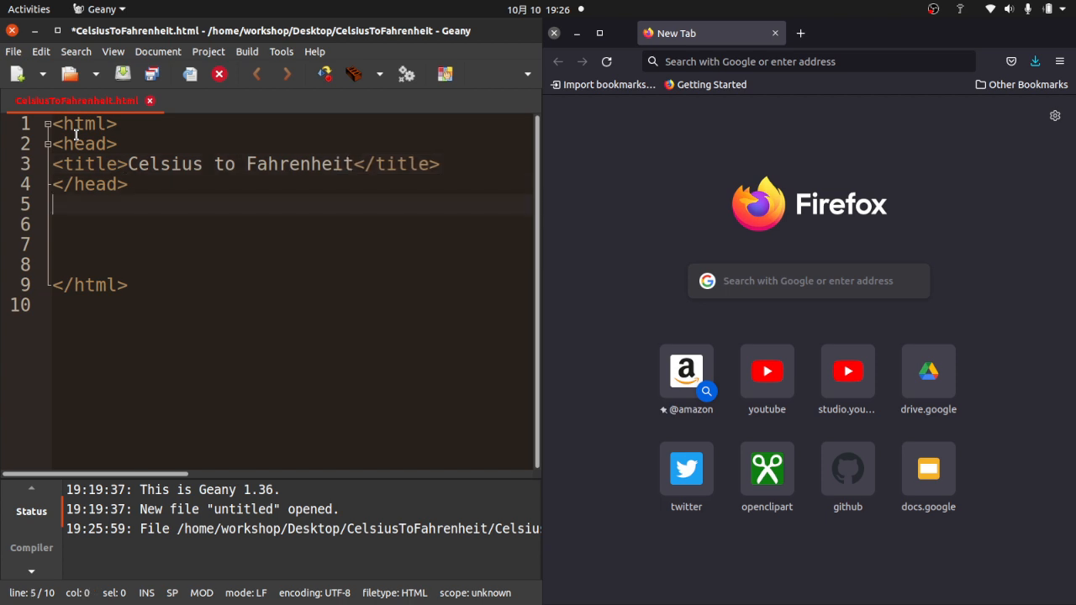
text(<body></body>)
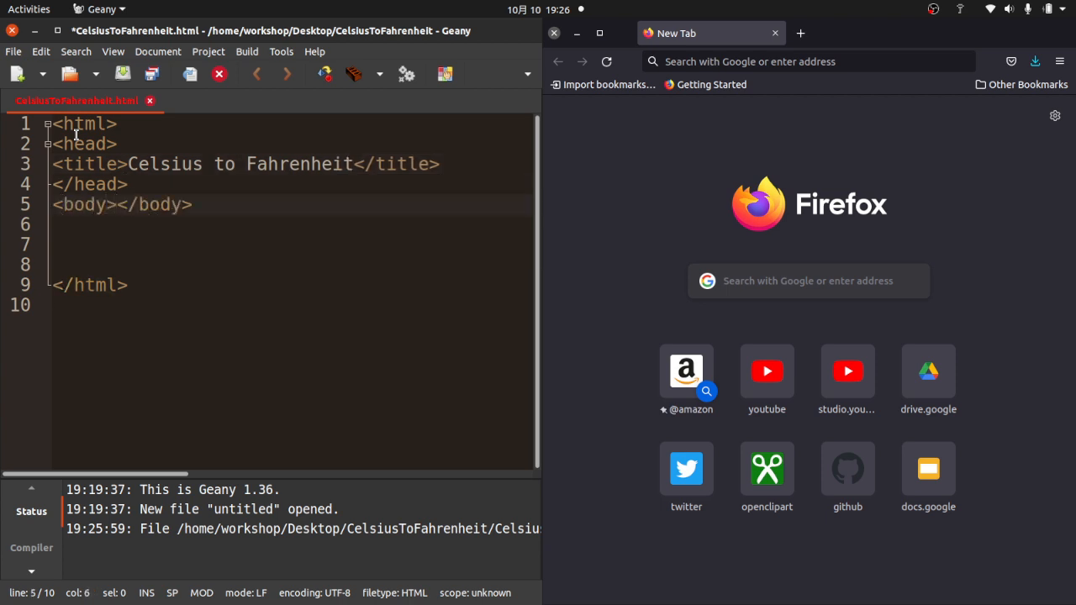
key(Return)
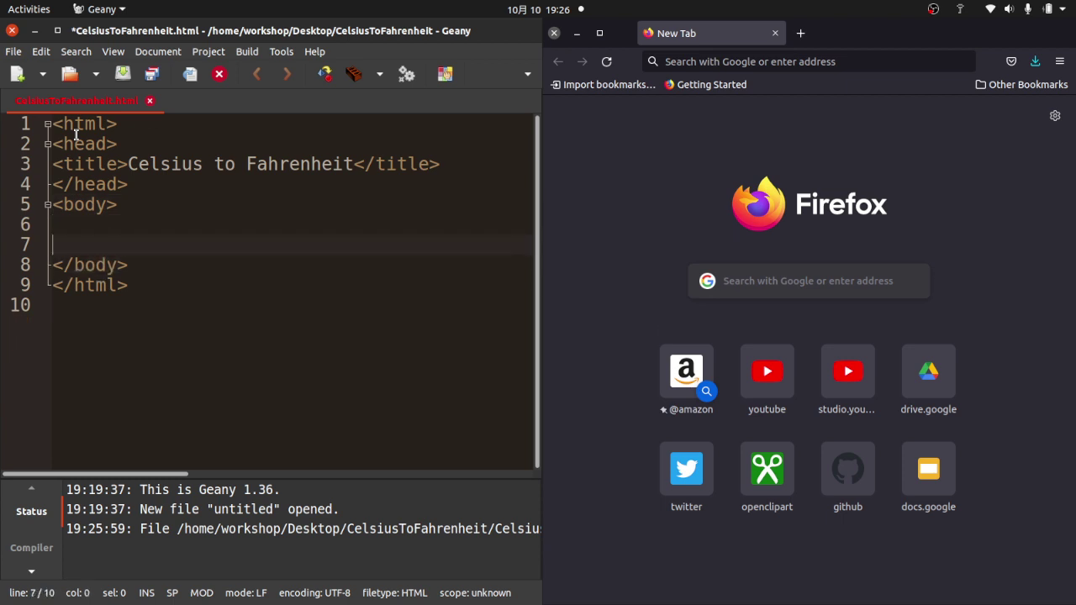
text(<h1></h1>)
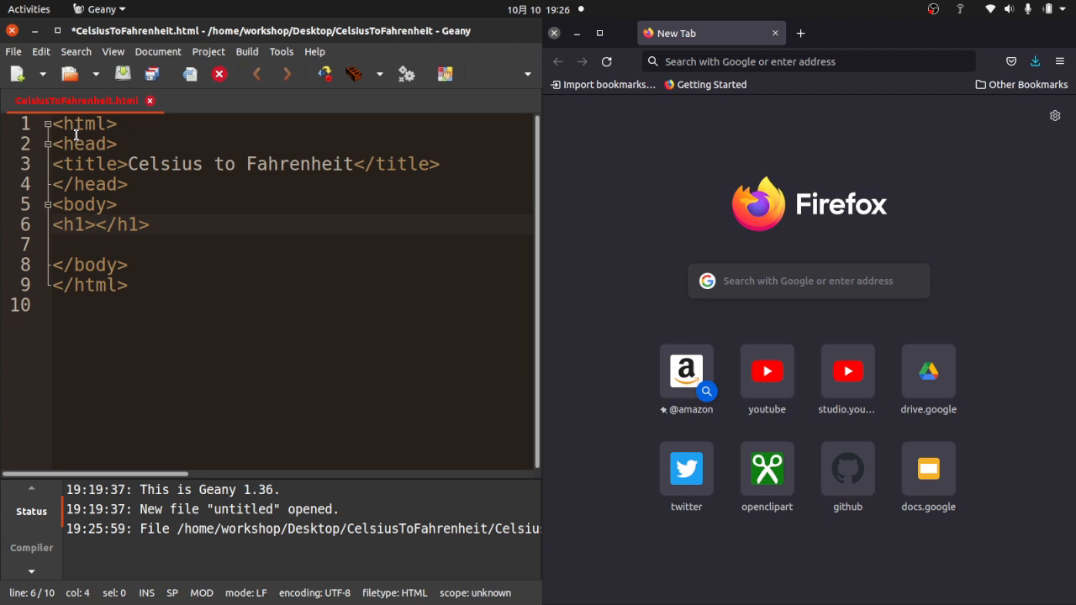
text(C)
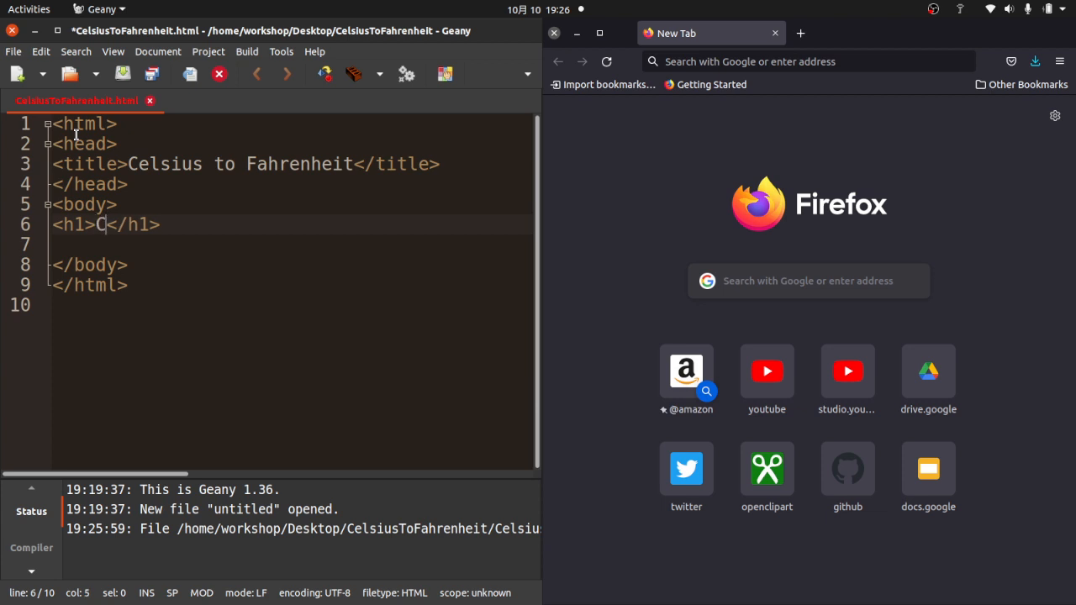
text(elsius to)
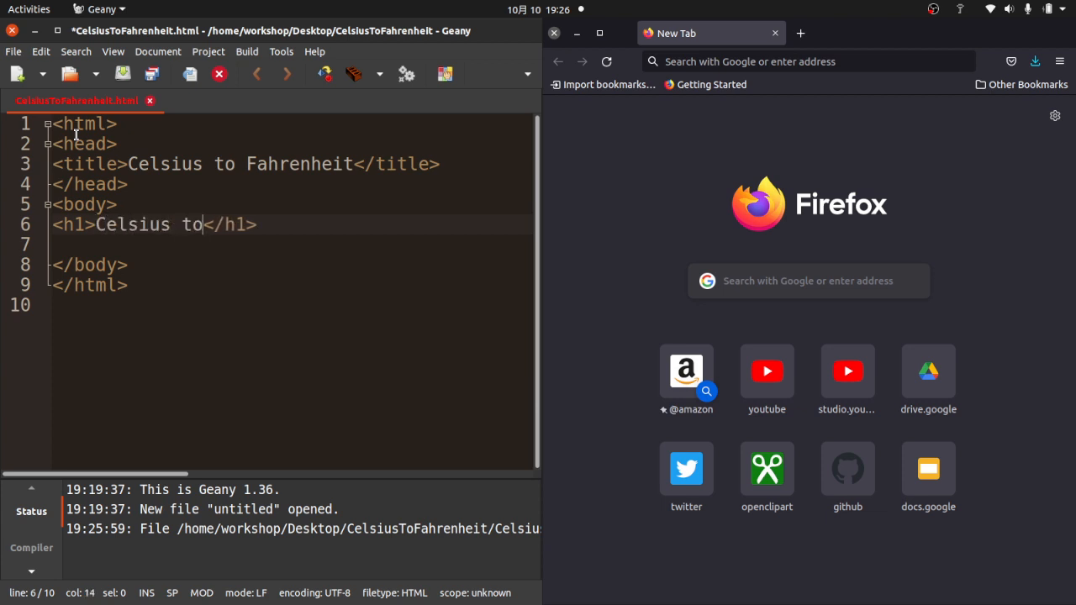
text(Fahrene)
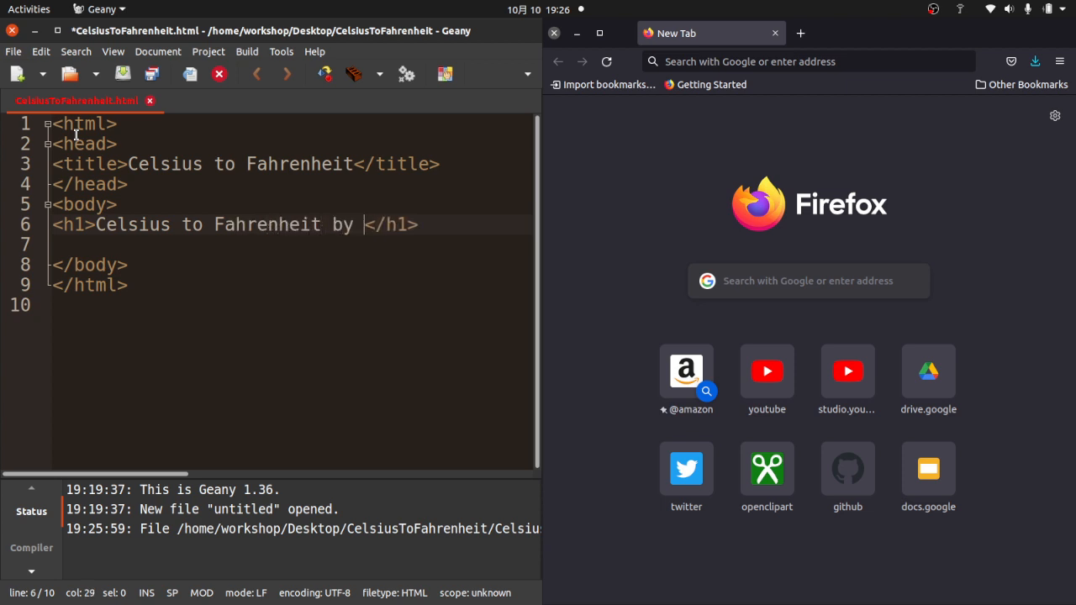
text(@T)
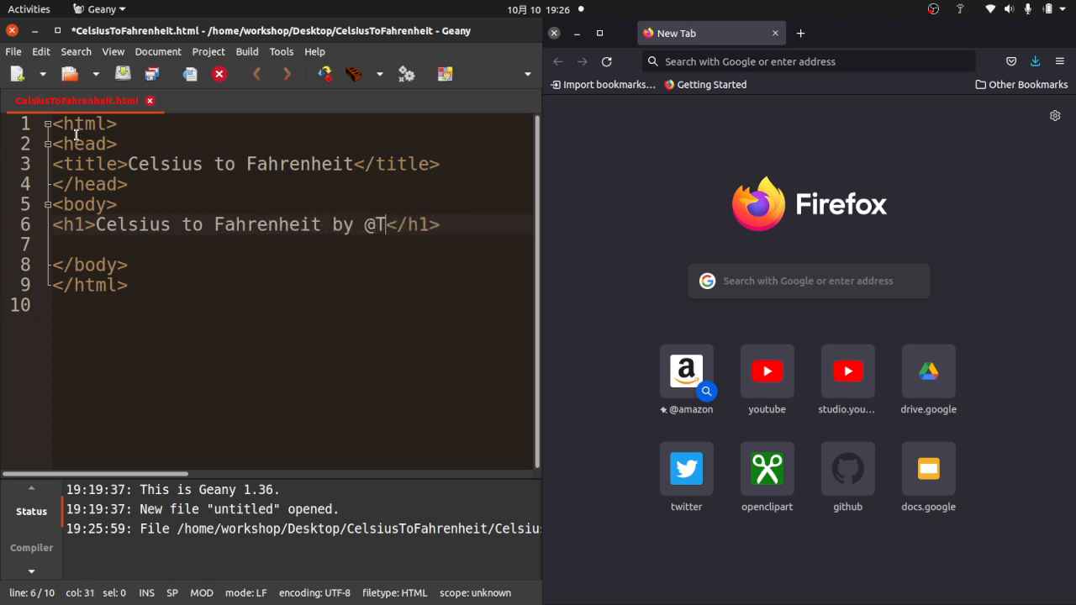
text(okyoEdtech)
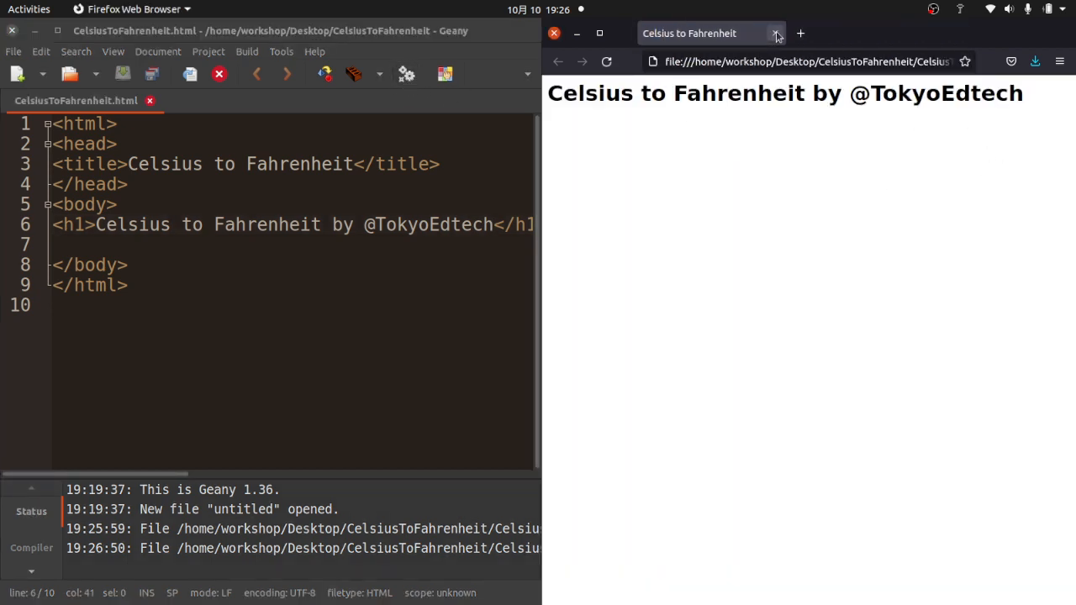
mouse_move(738, 195)
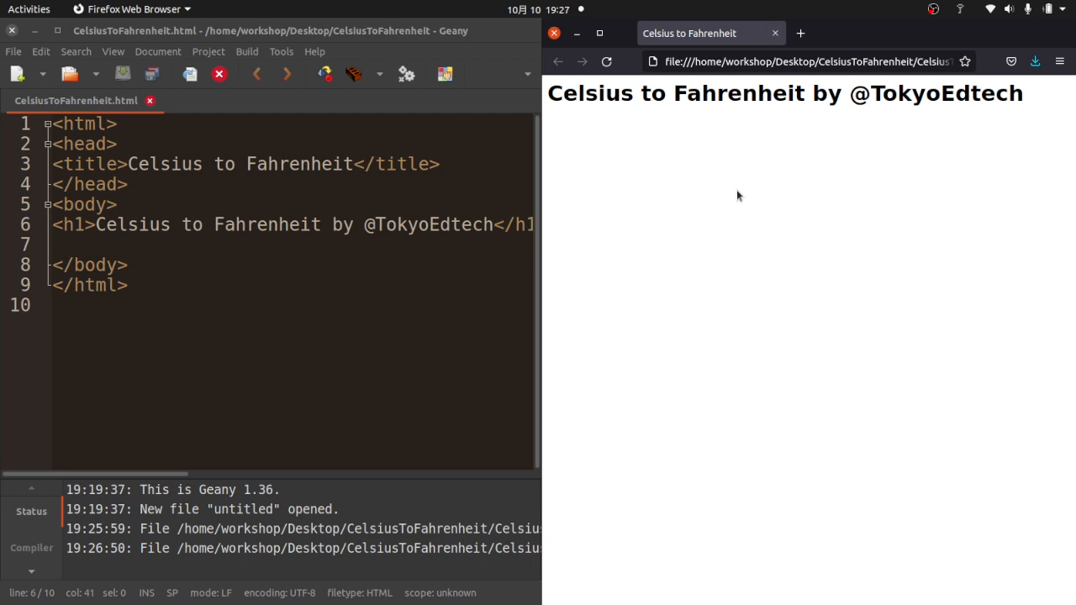
Glance at Firefox's command menu and dismiss it while viewing the rendered heading.
click(1059, 61)
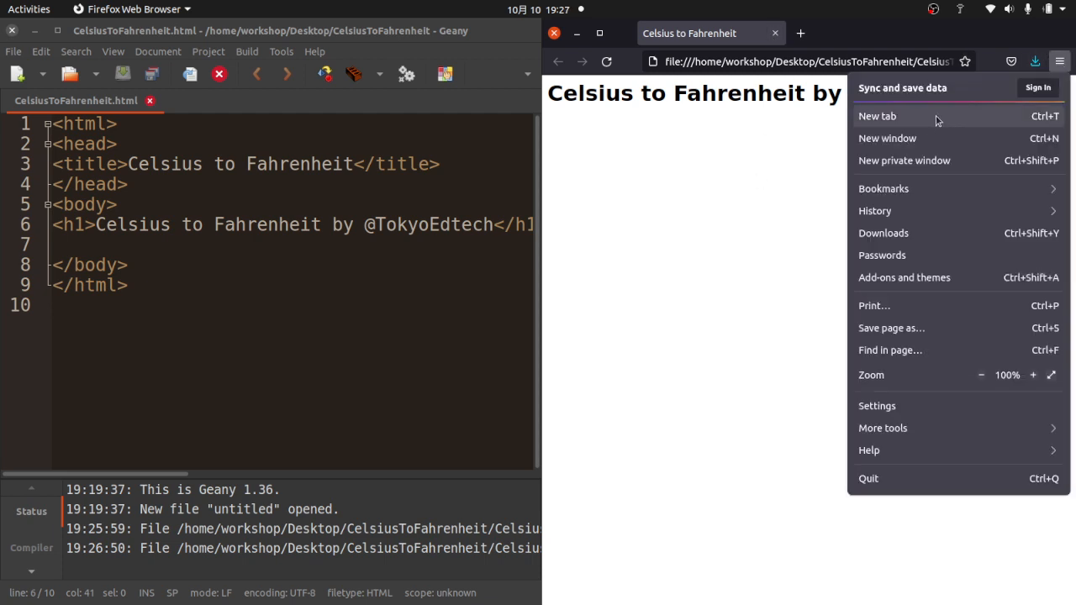
mouse_move(749, 279)
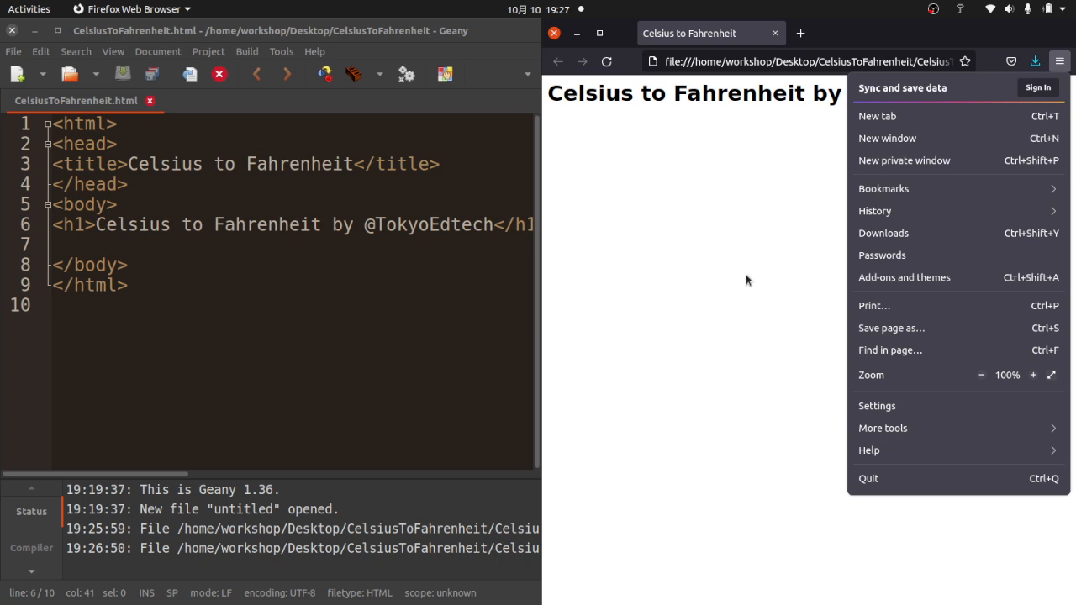
click(746, 279)
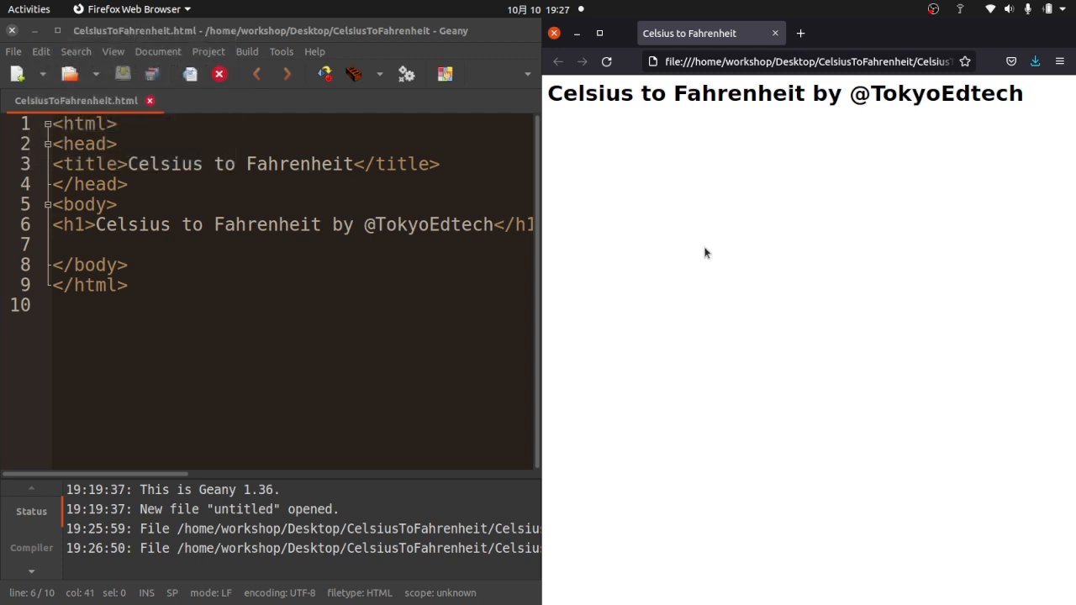
mouse_move(763, 280)
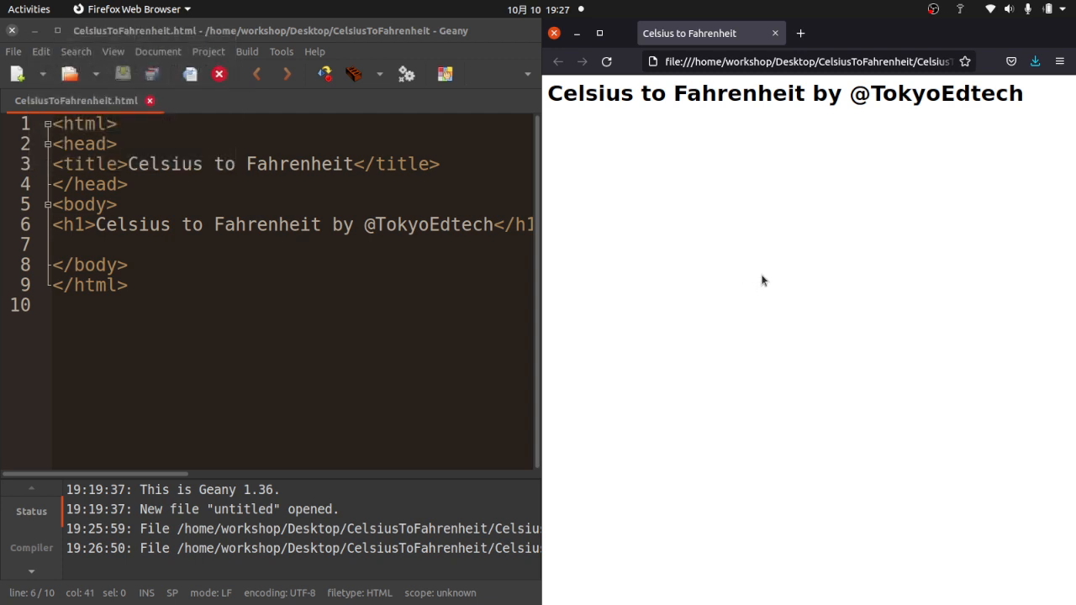
mouse_move(765, 242)
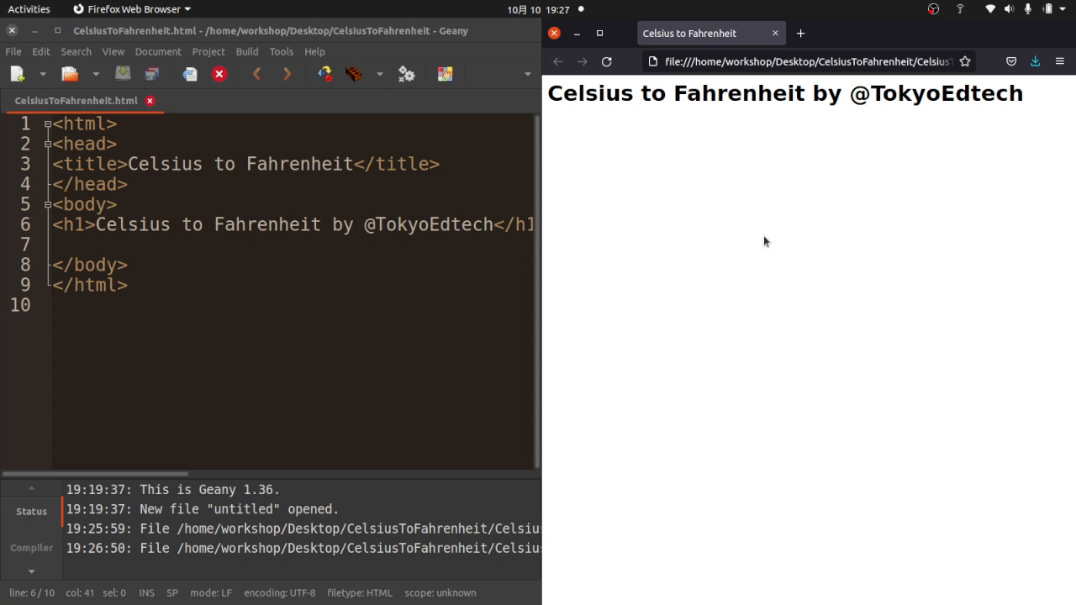
mouse_move(545, 220)
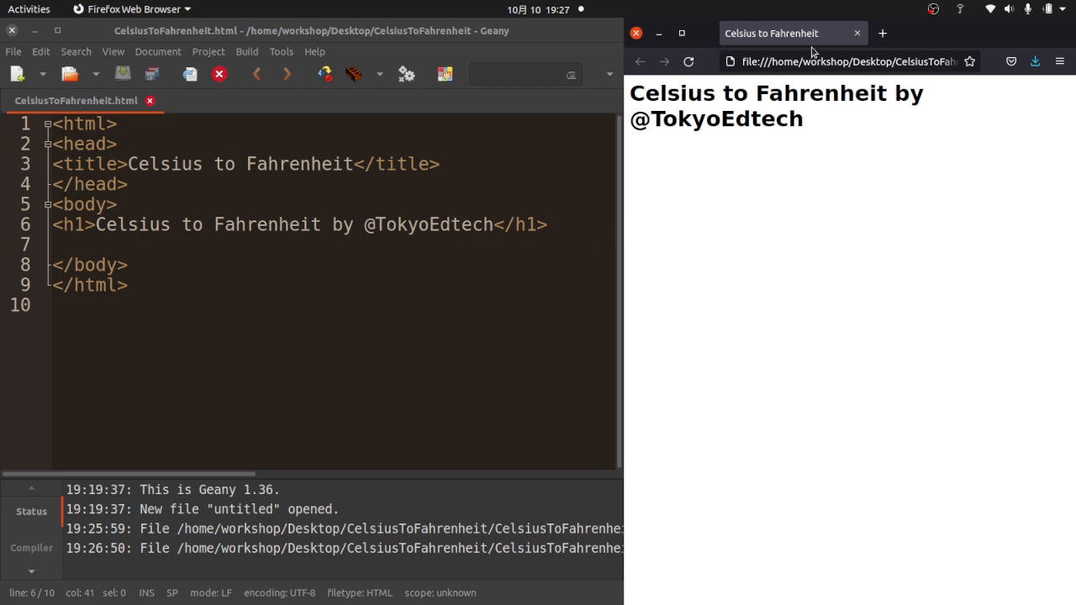
mouse_move(766, 87)
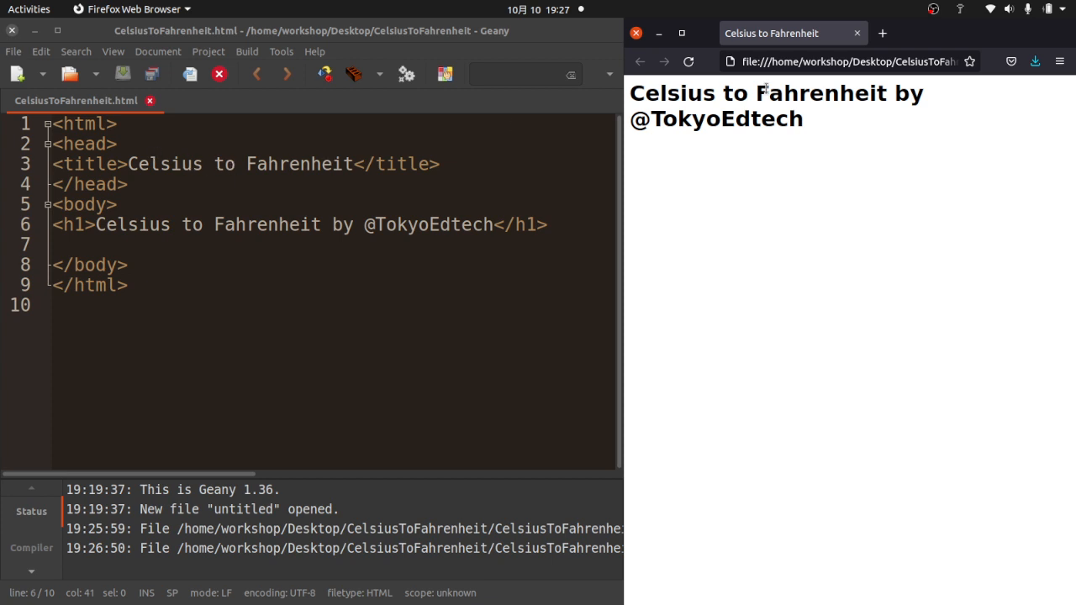
mouse_move(760, 118)
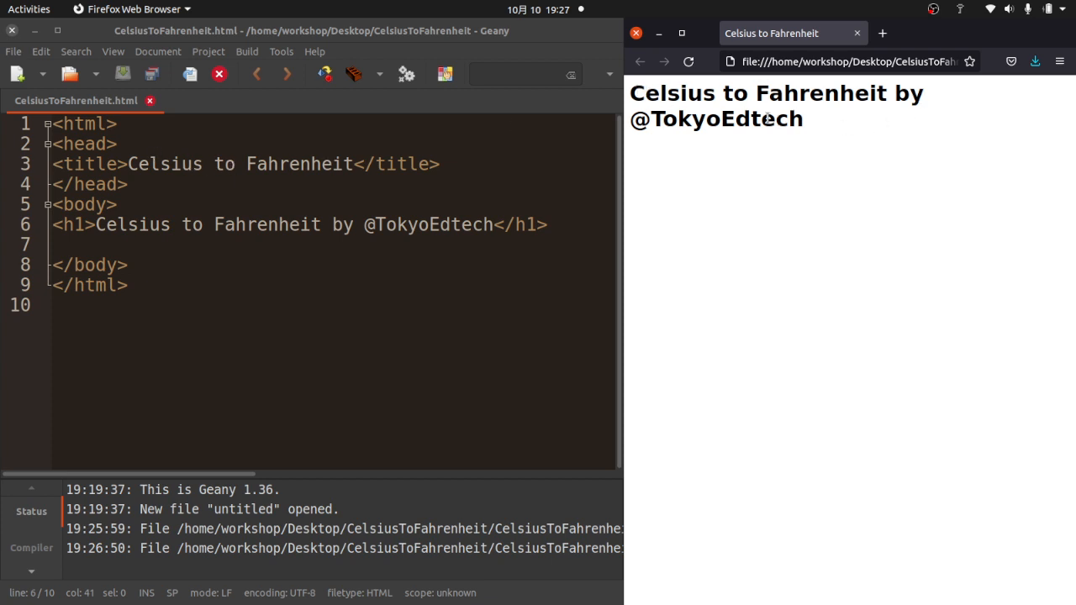
mouse_move(420, 234)
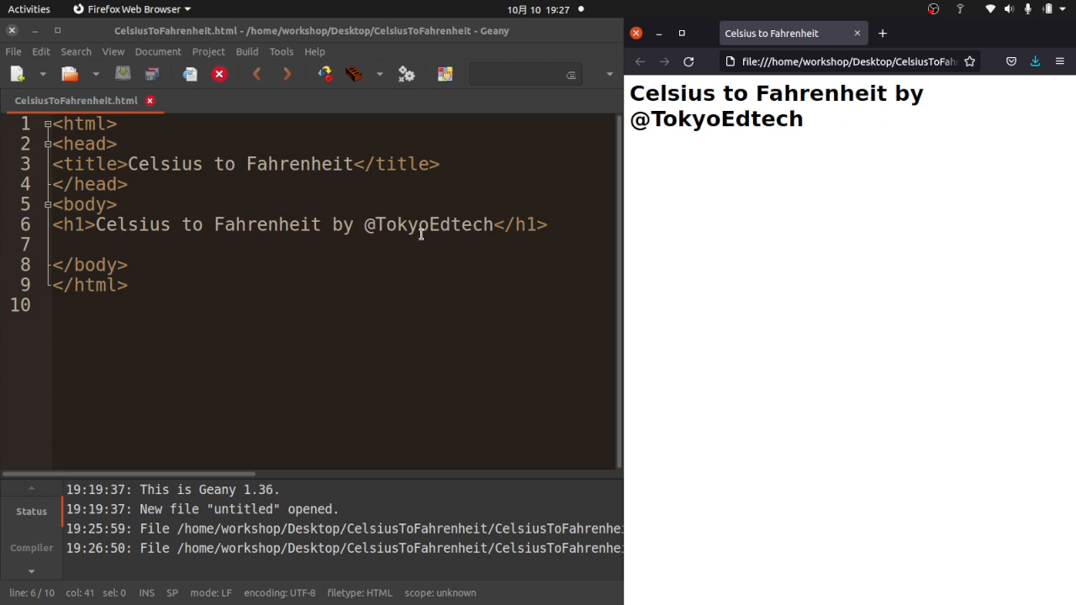
mouse_move(300, 225)
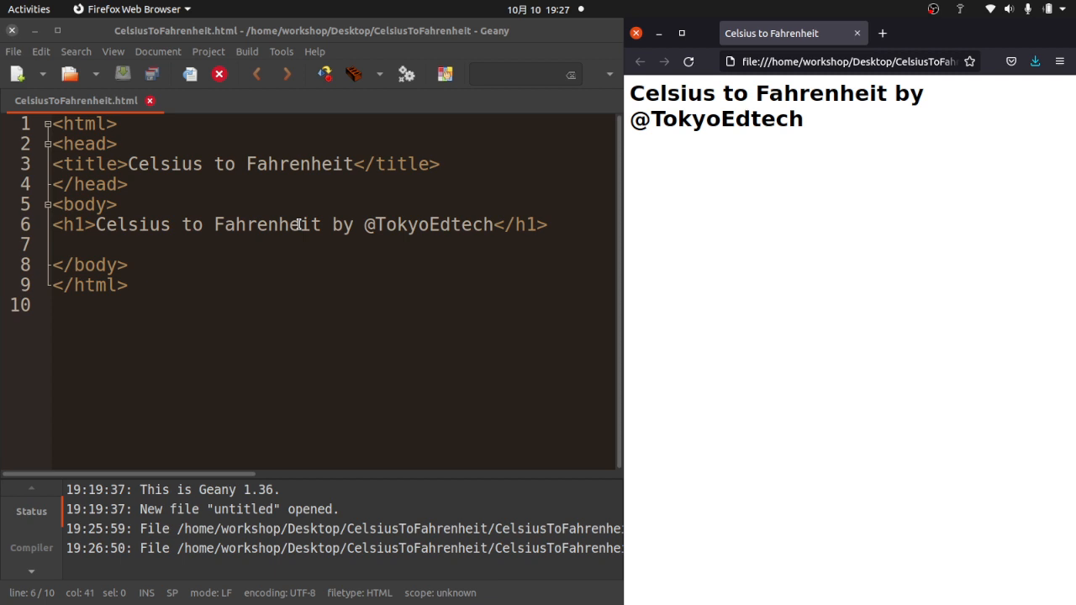
mouse_move(252, 259)
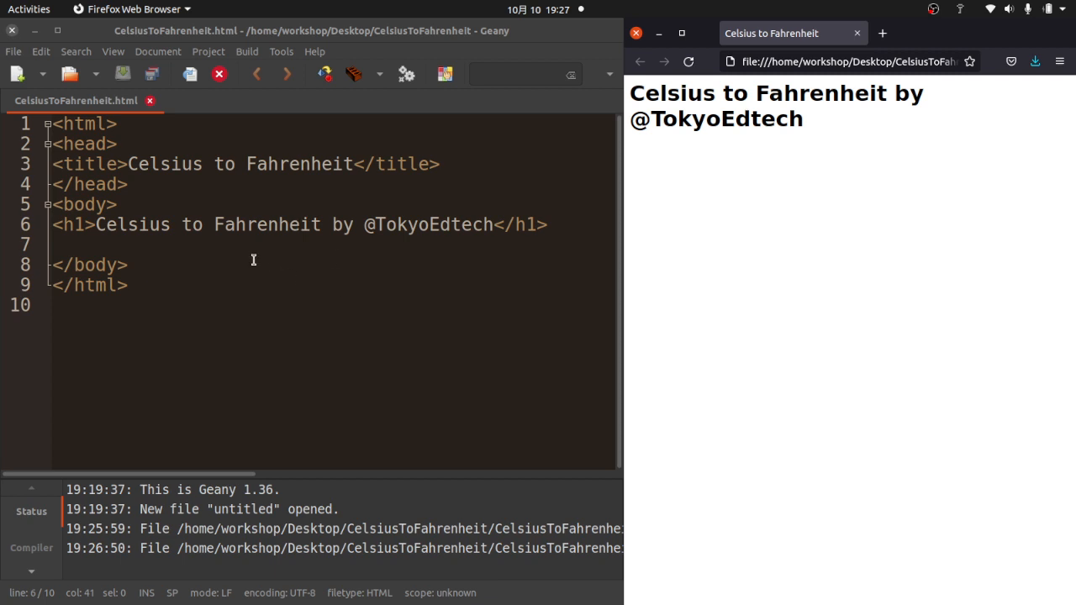
Place the cursor on the blank line after the heading in the widened Geany editor.
click(54, 244)
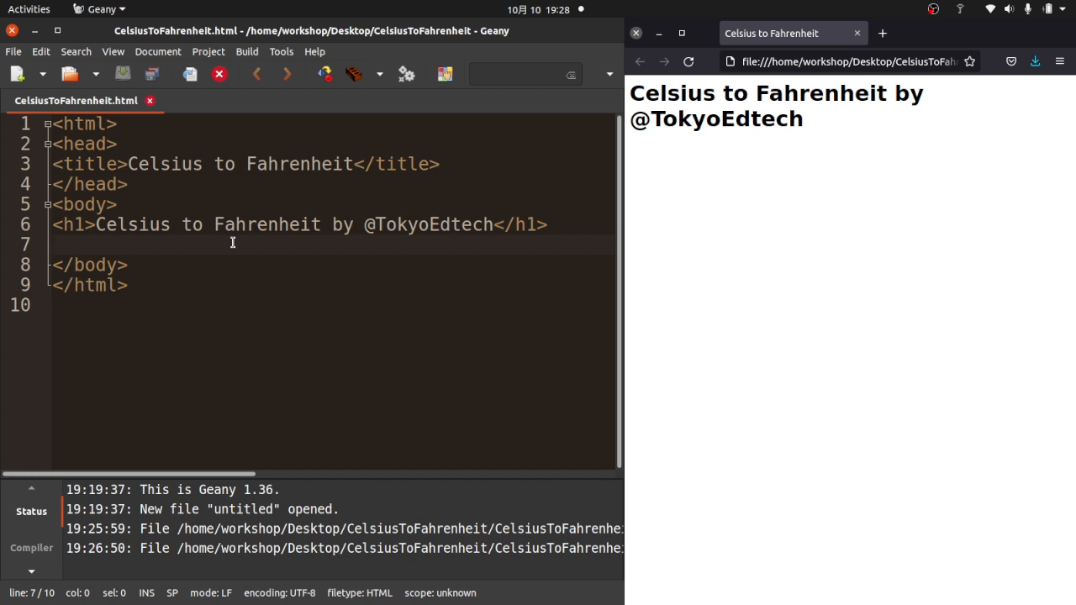
Add bold 'Celsius:' and 'Fahrenheit:' labels on lines 7 and 8 beneath the heading.
text(Cel)
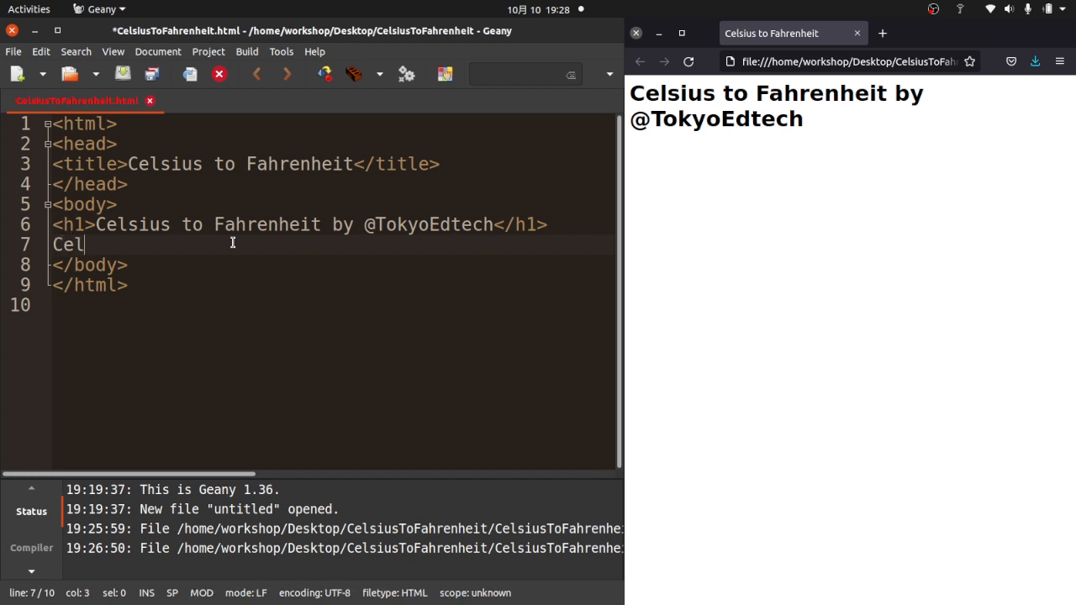
text(sius:)
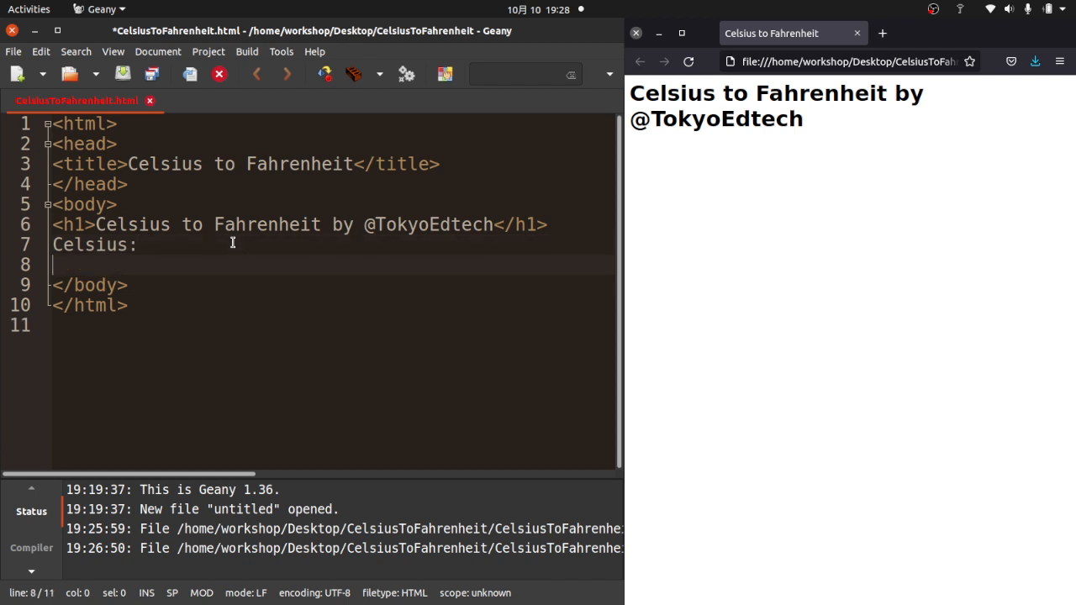
text(Fahrenh)
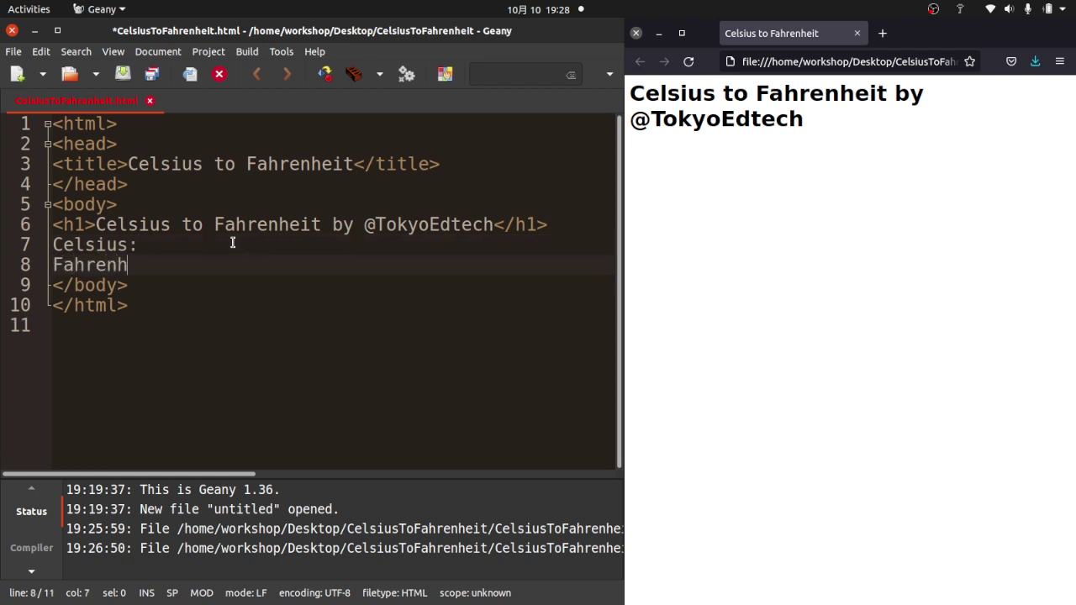
text(eit:)
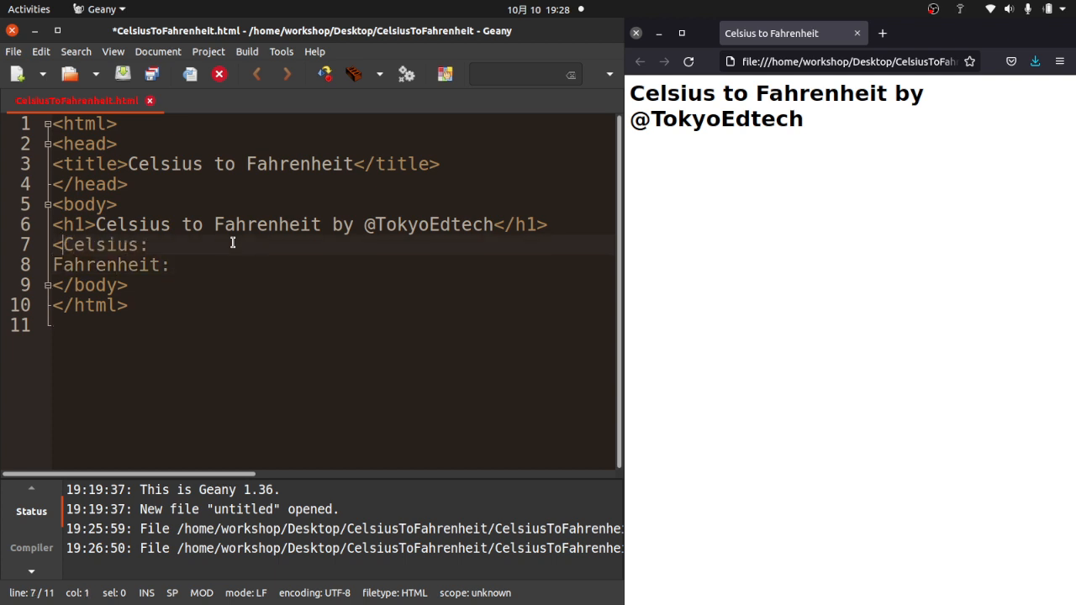
text(b></b>)
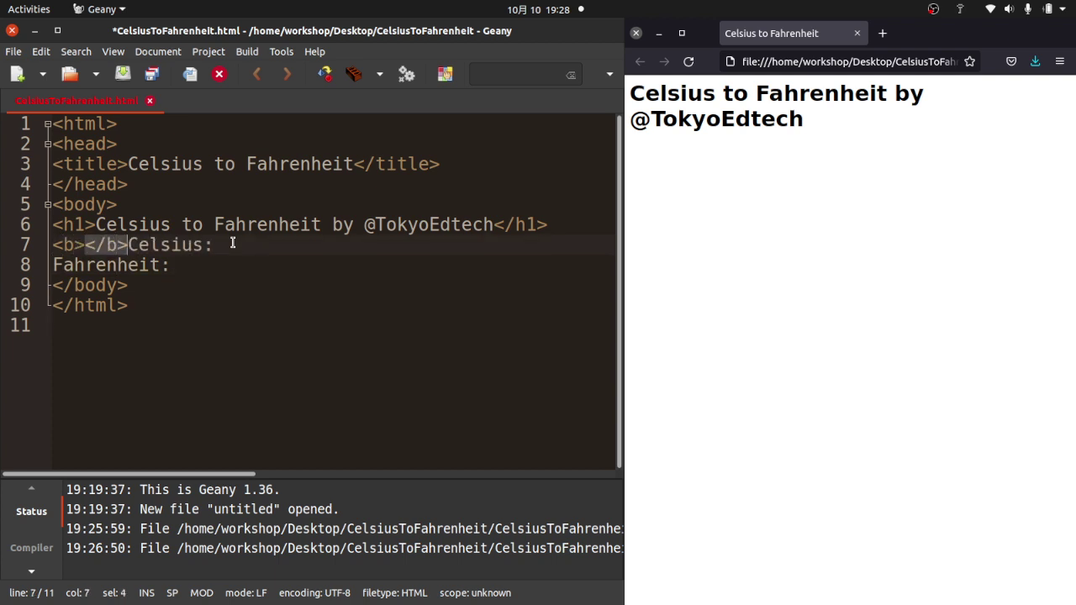
key(Delete)
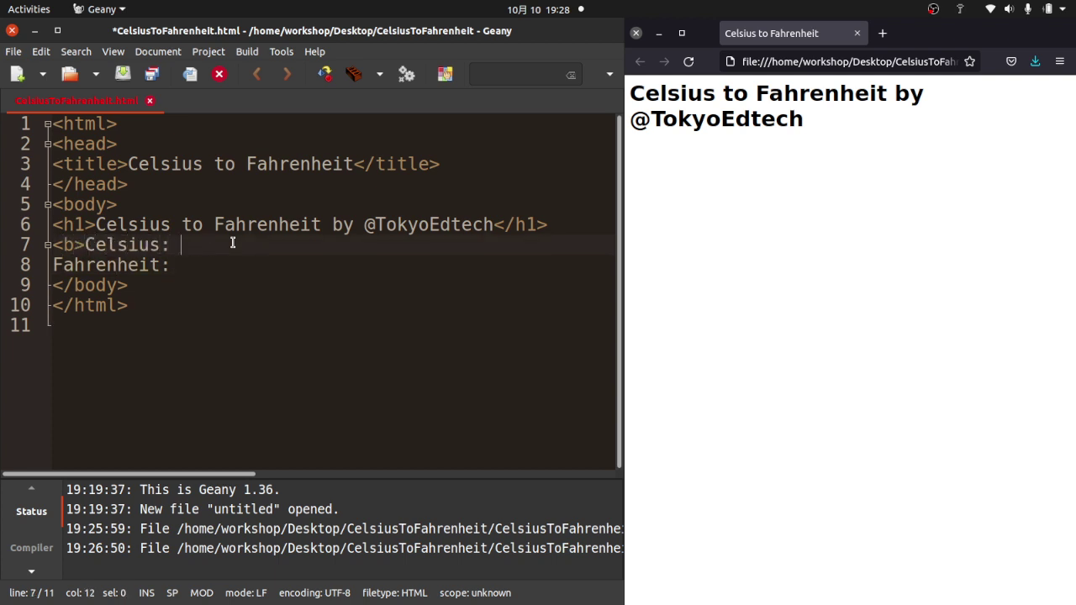
text(</b>)
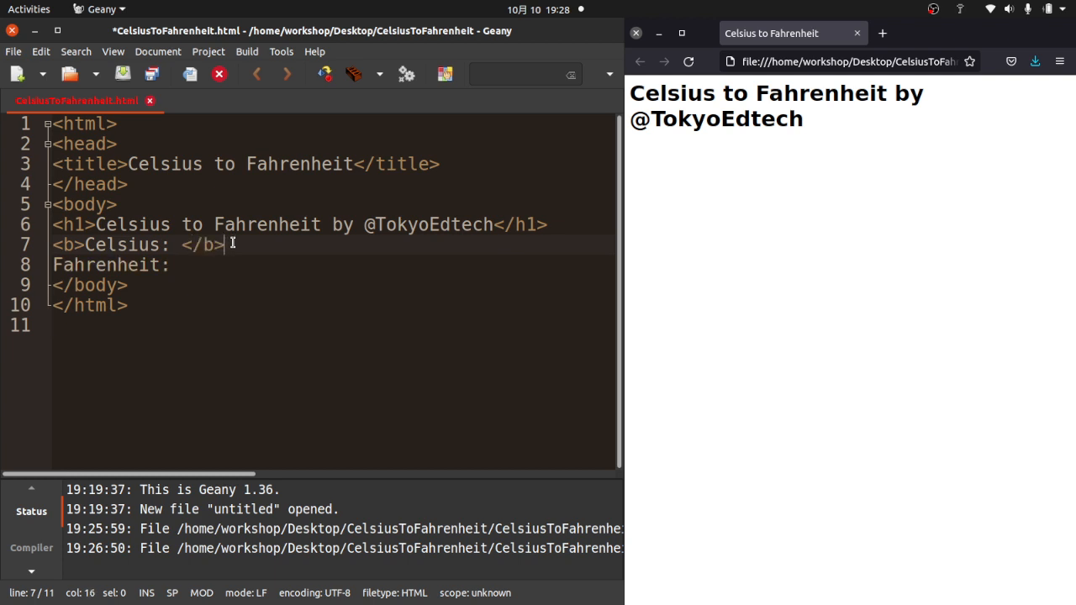
click(52, 265)
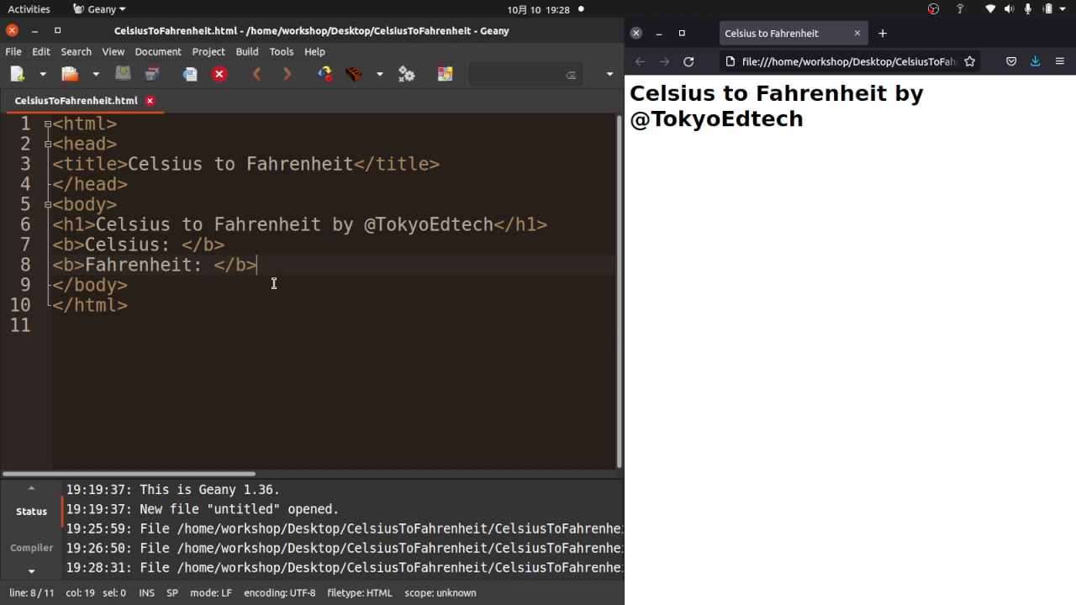
Reload the page in Firefox to show the bold Celsius: and Fahrenheit: labels.
click(688, 60)
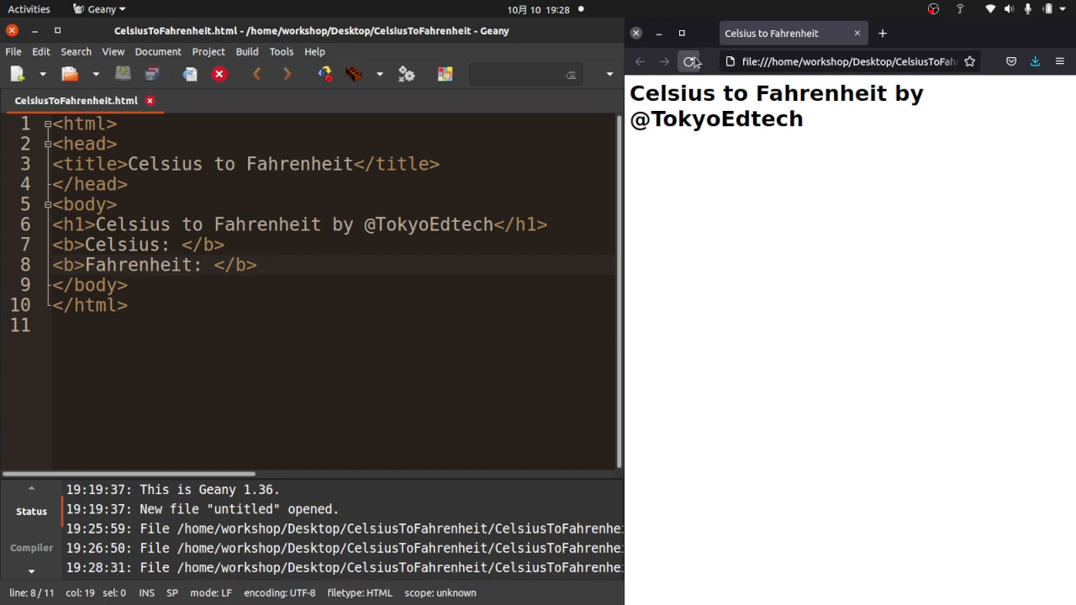
click(689, 60)
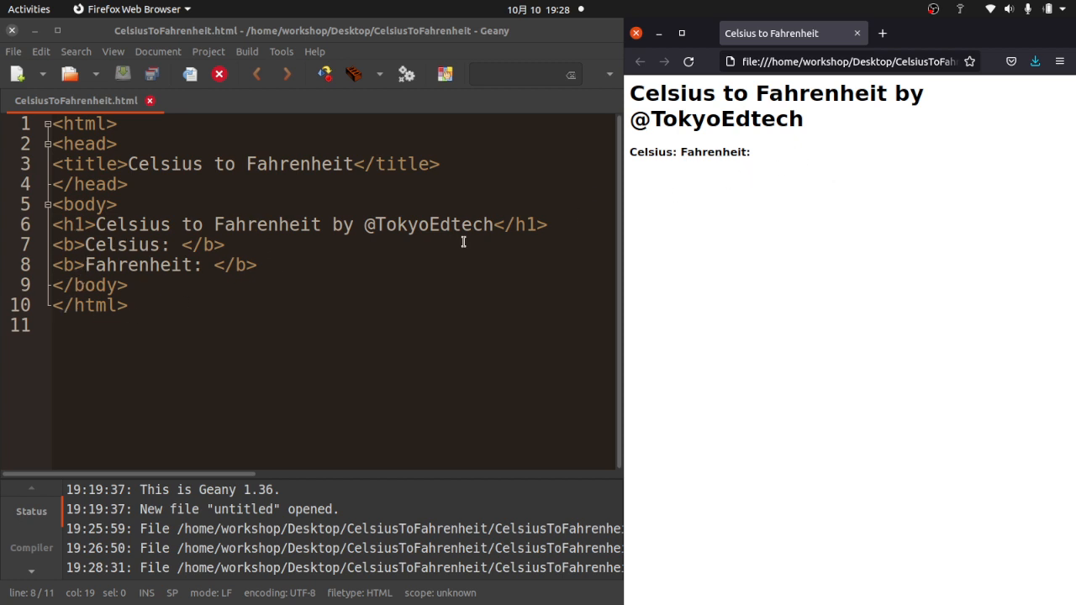
click(225, 245)
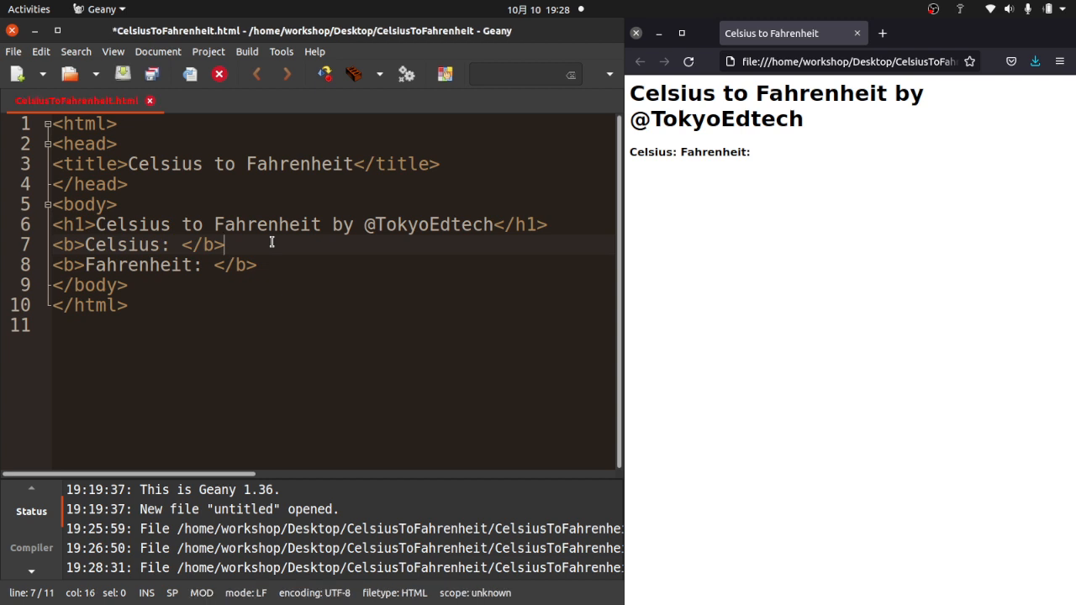
text(<br)
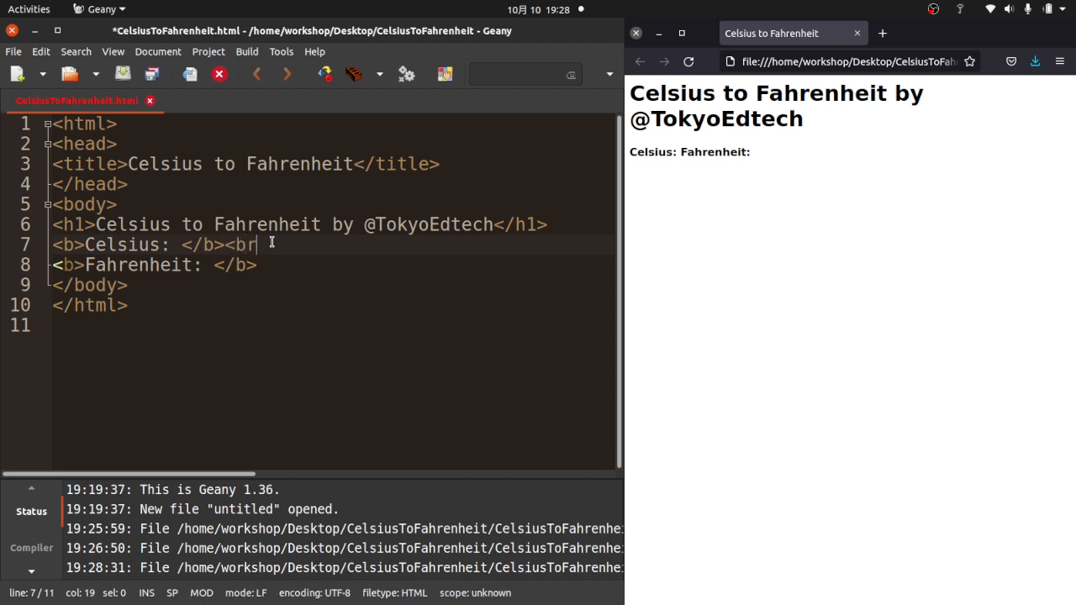
text(><)
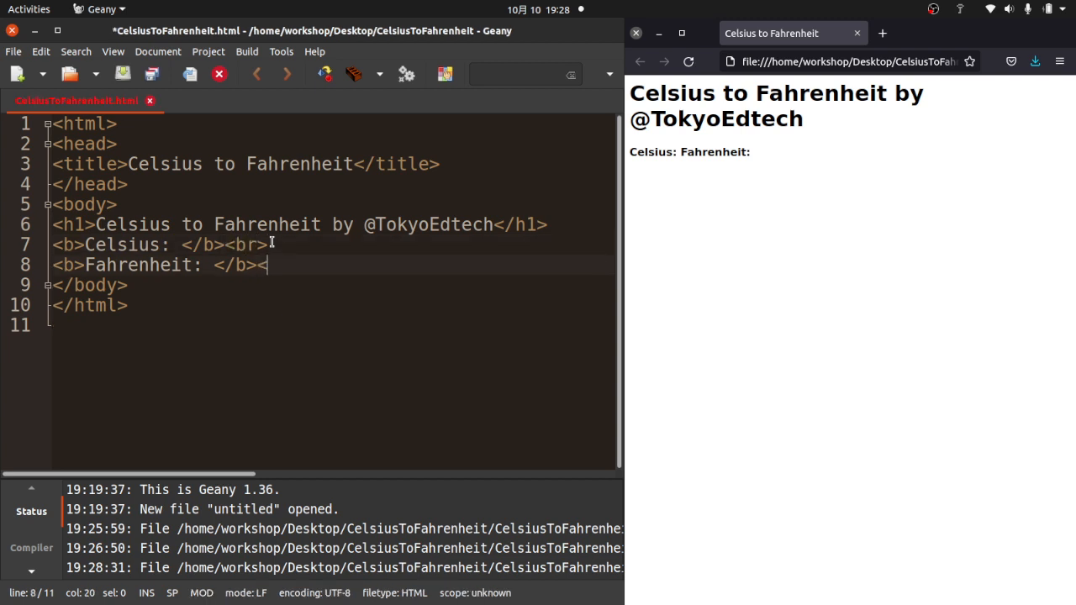
text(br>)
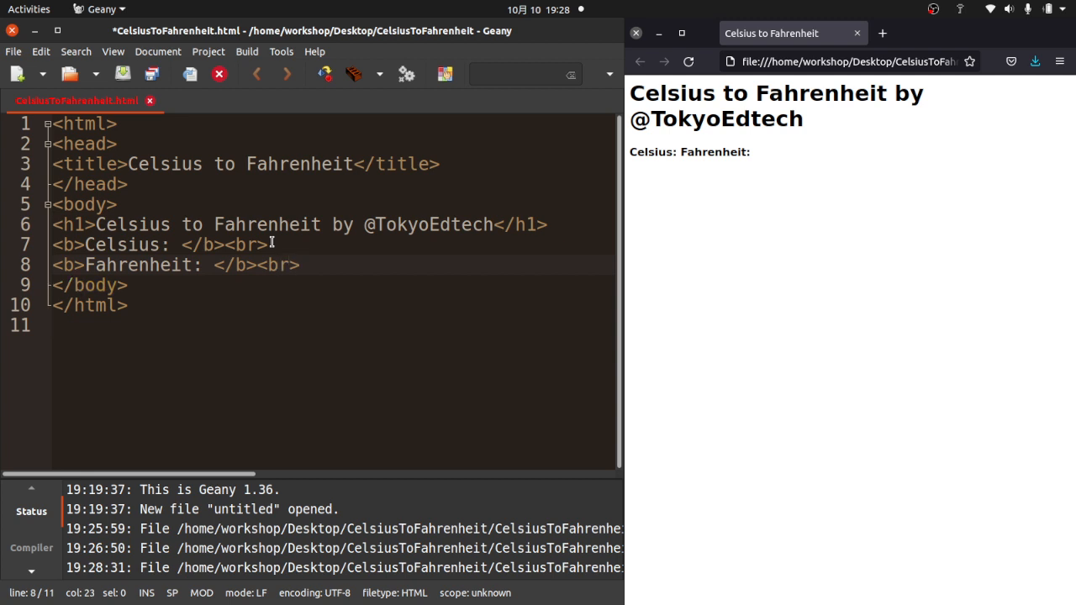
key(ctrl+s)
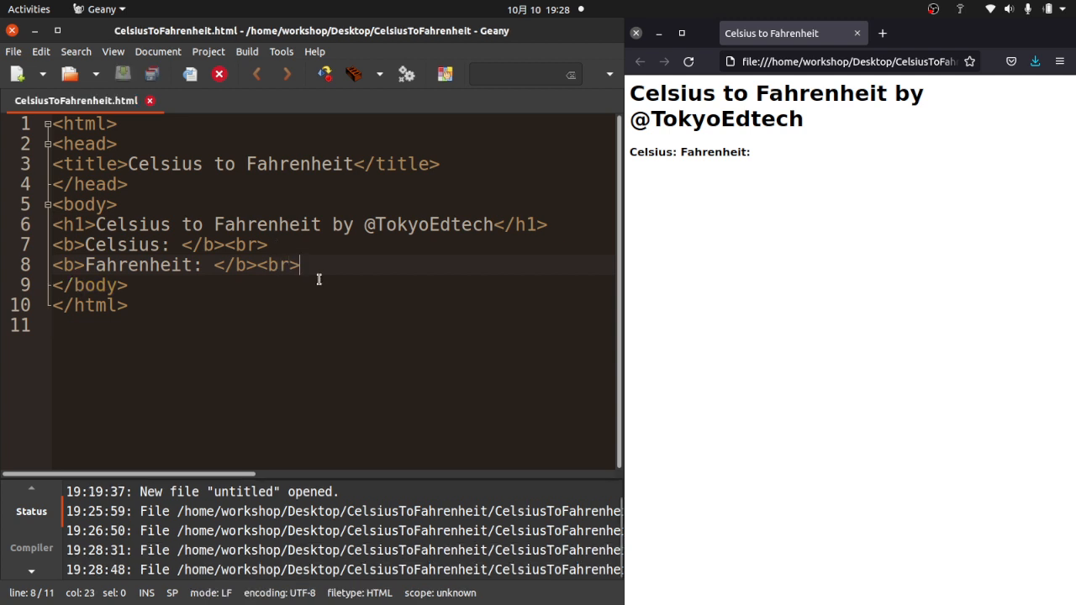
click(688, 61)
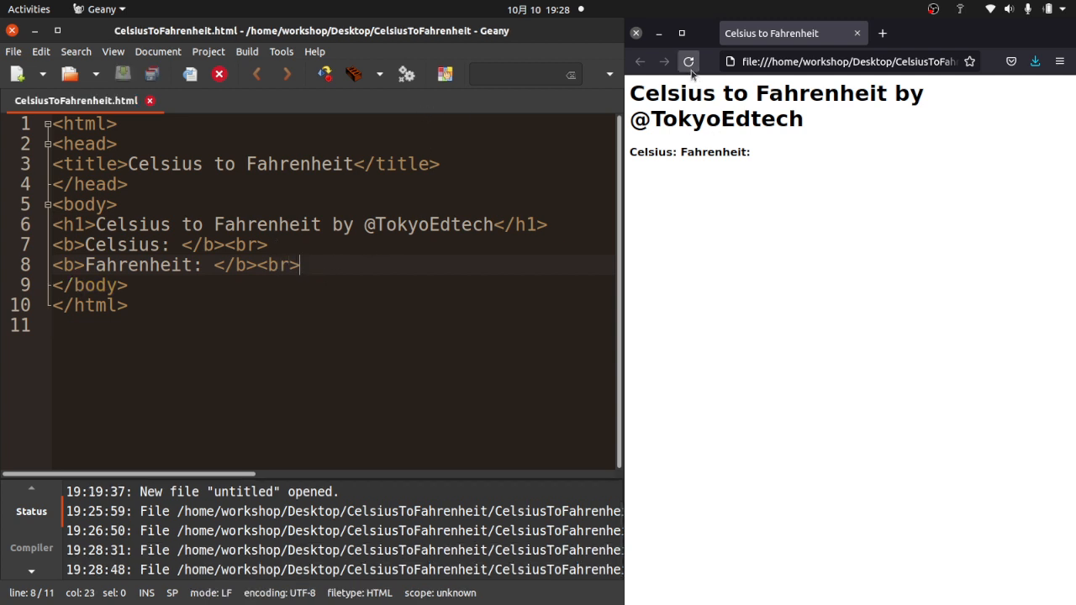
click(687, 61)
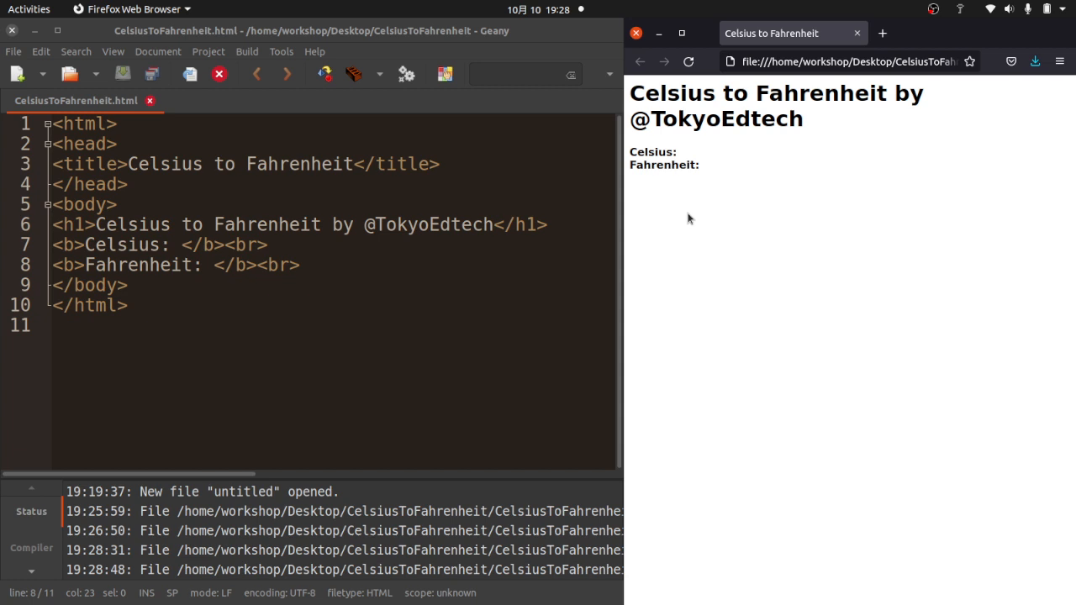
mouse_move(790, 239)
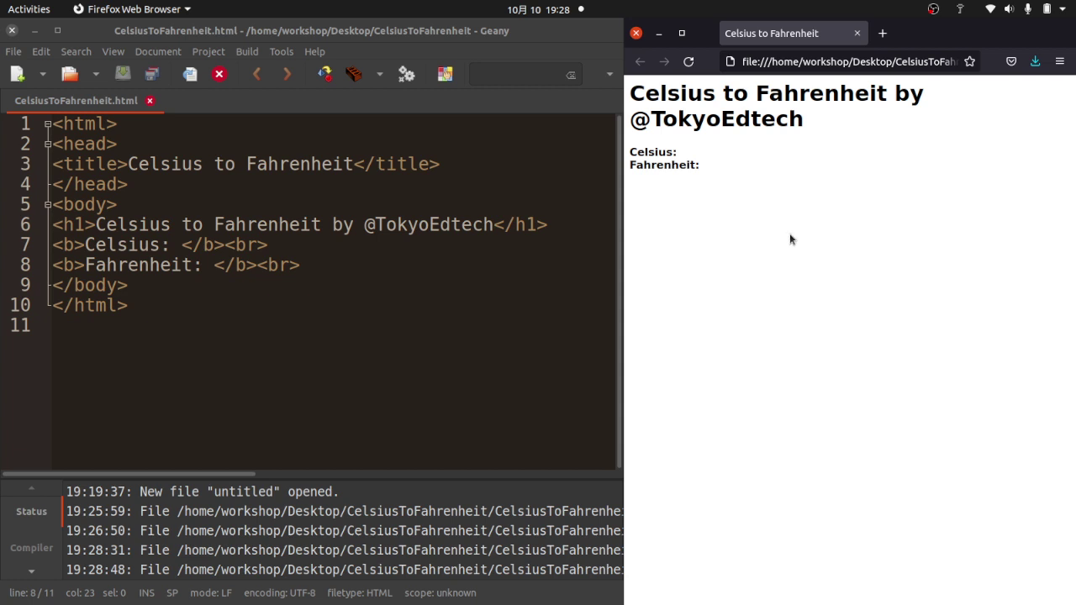
key(ctrl+plus)
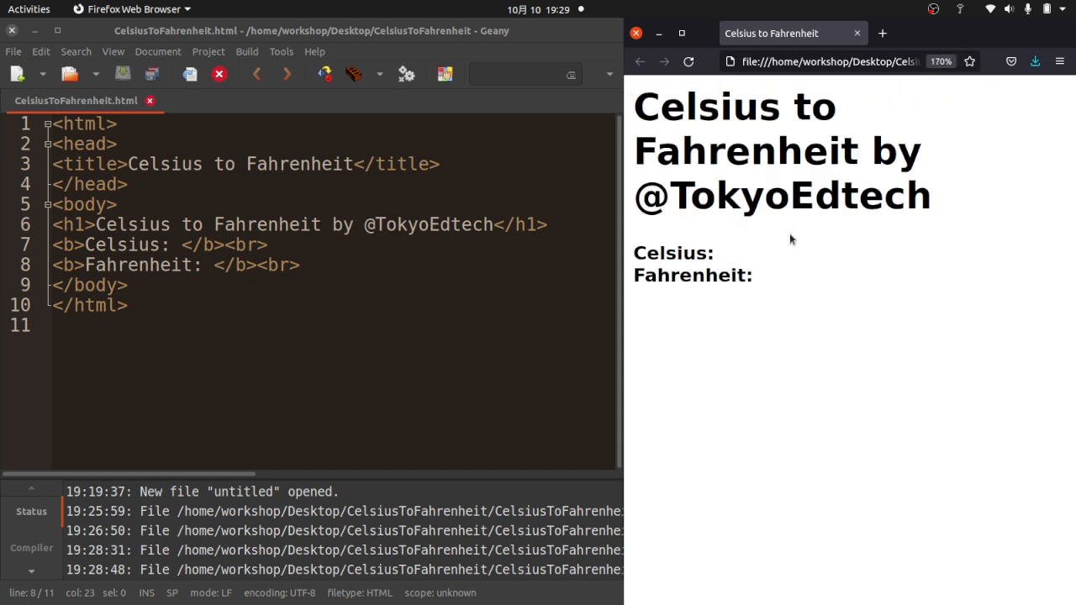
mouse_move(811, 265)
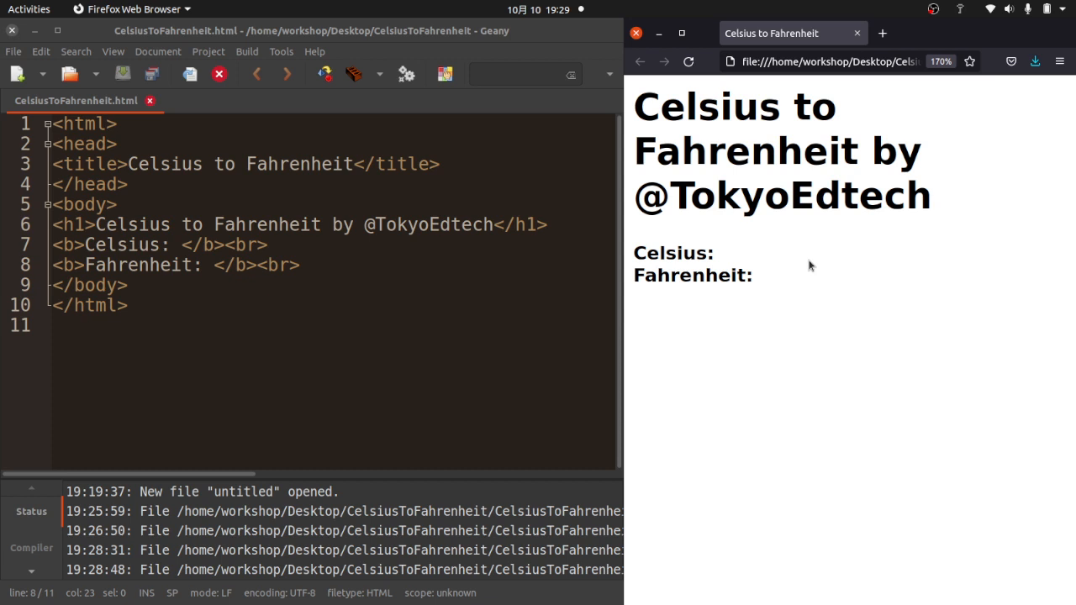
mouse_move(839, 245)
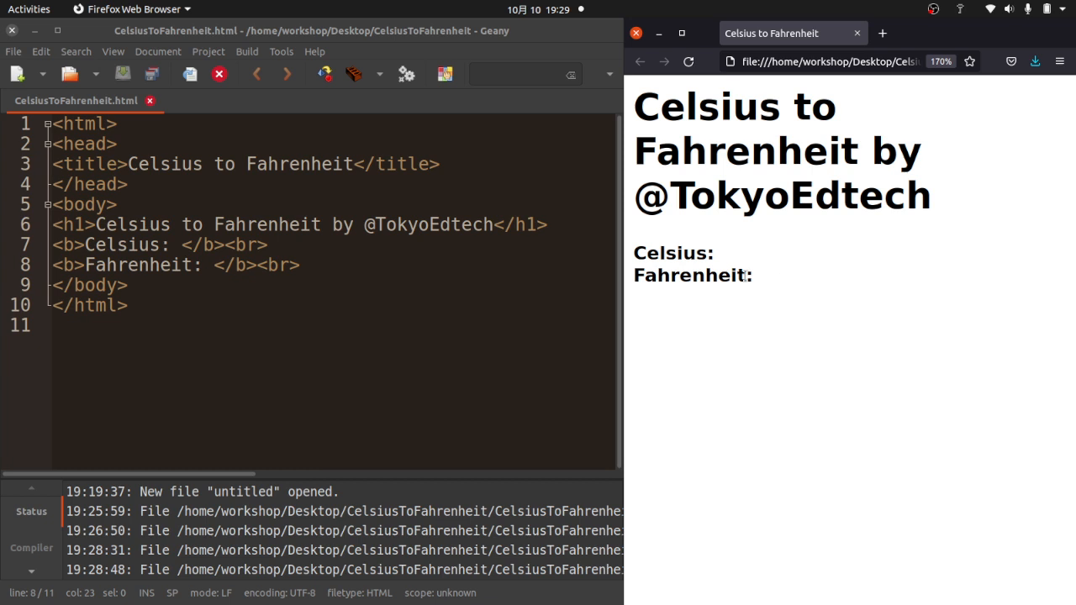
mouse_move(649, 301)
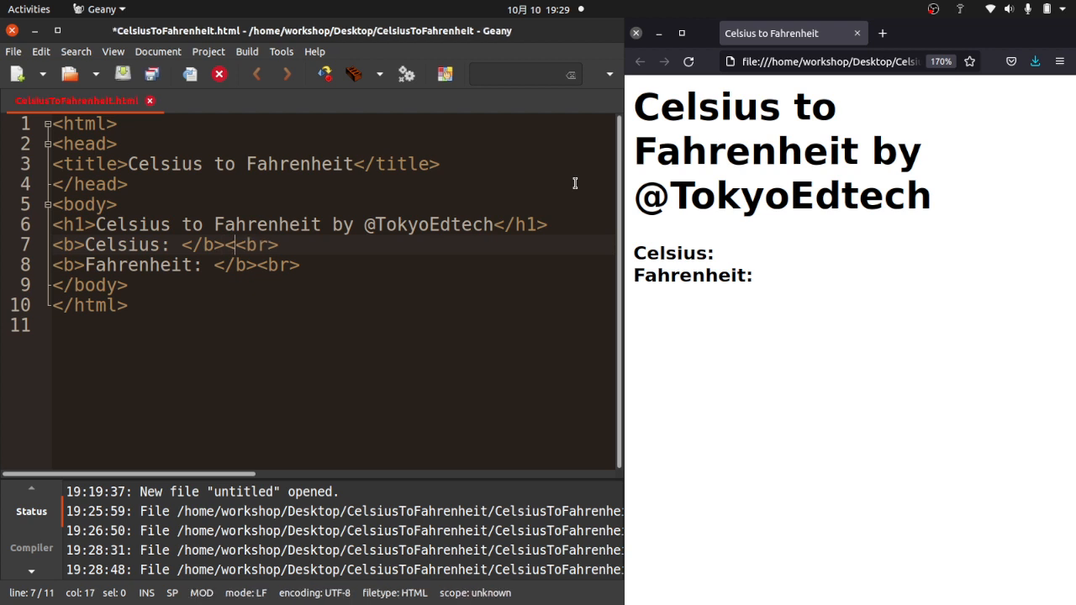
Add <input type="text"> after the Celsius label and test typing in the box in Firefox.
text(input)
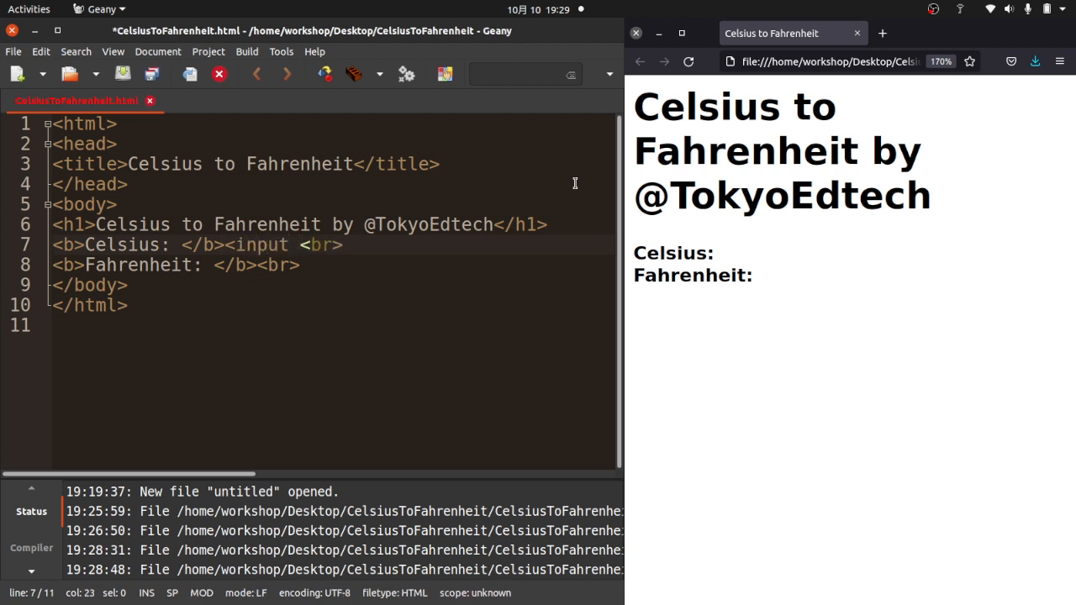
text(type)
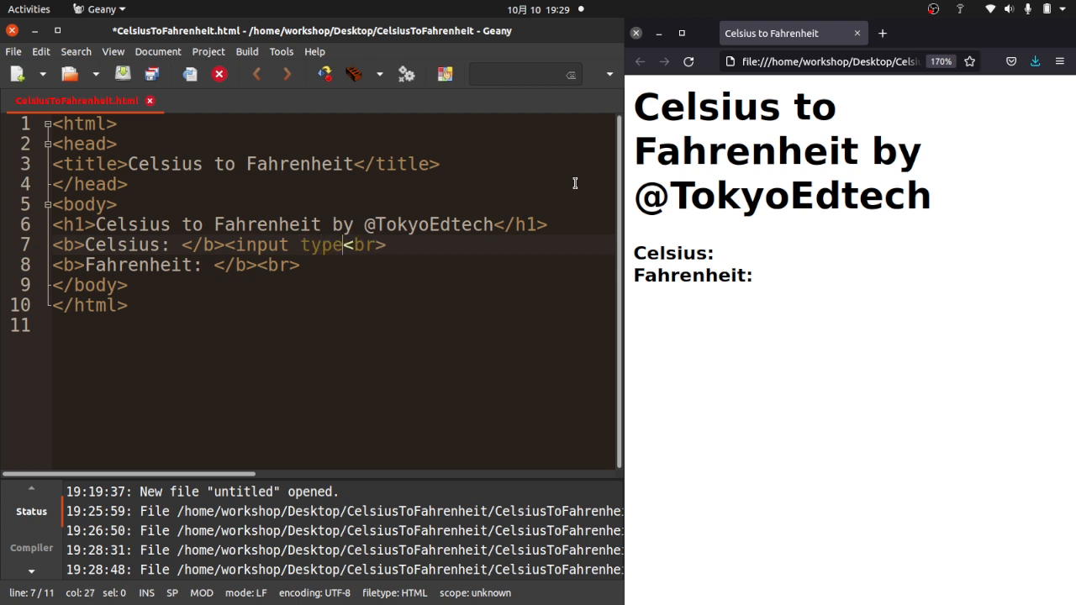
text(="text")
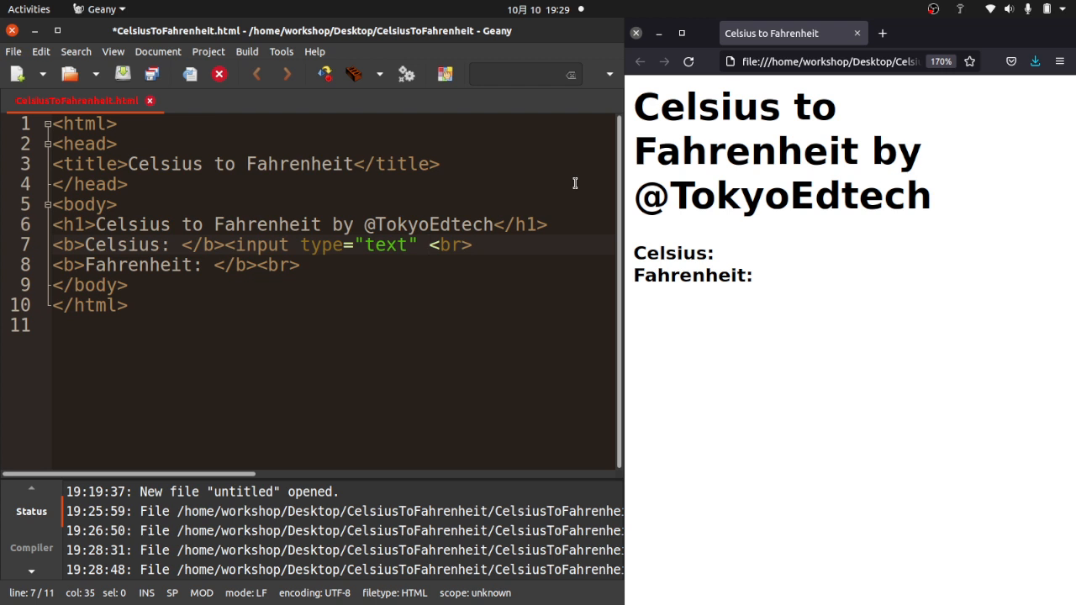
key(BackSpace)
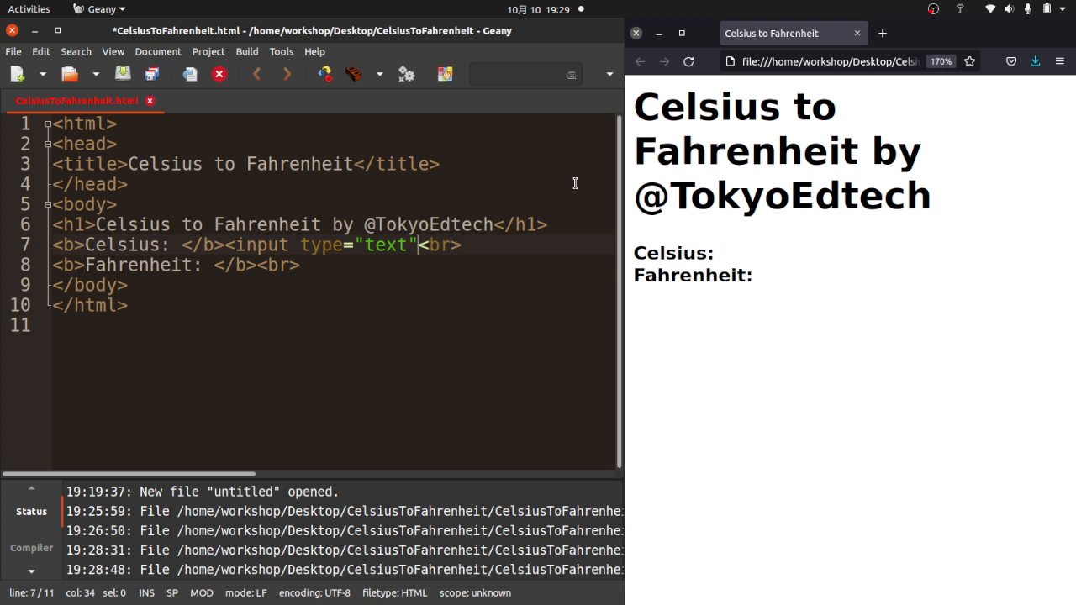
text(>)
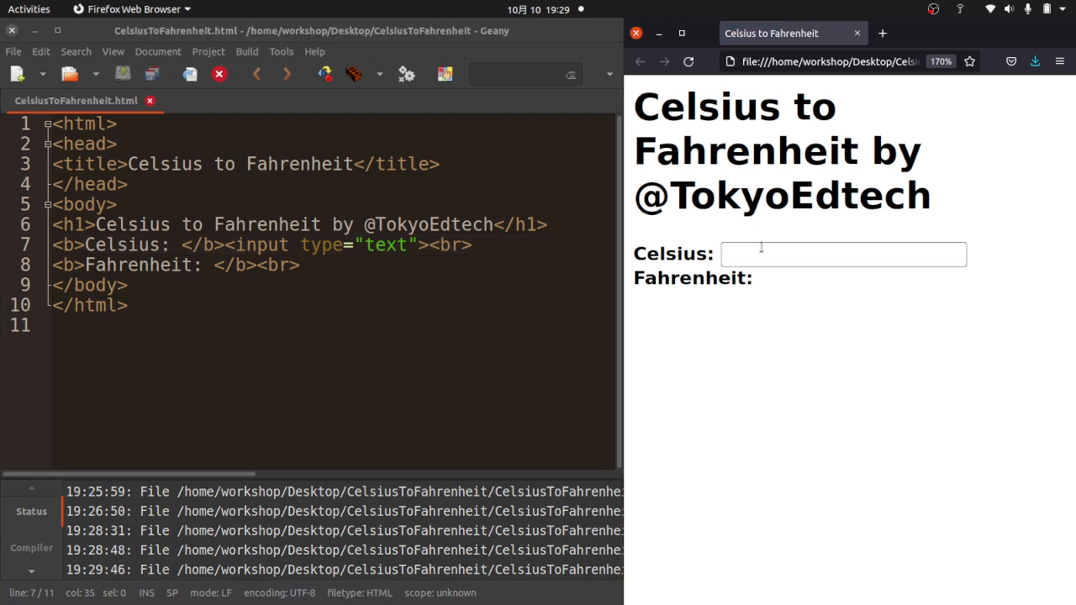
text(afdafdasf)
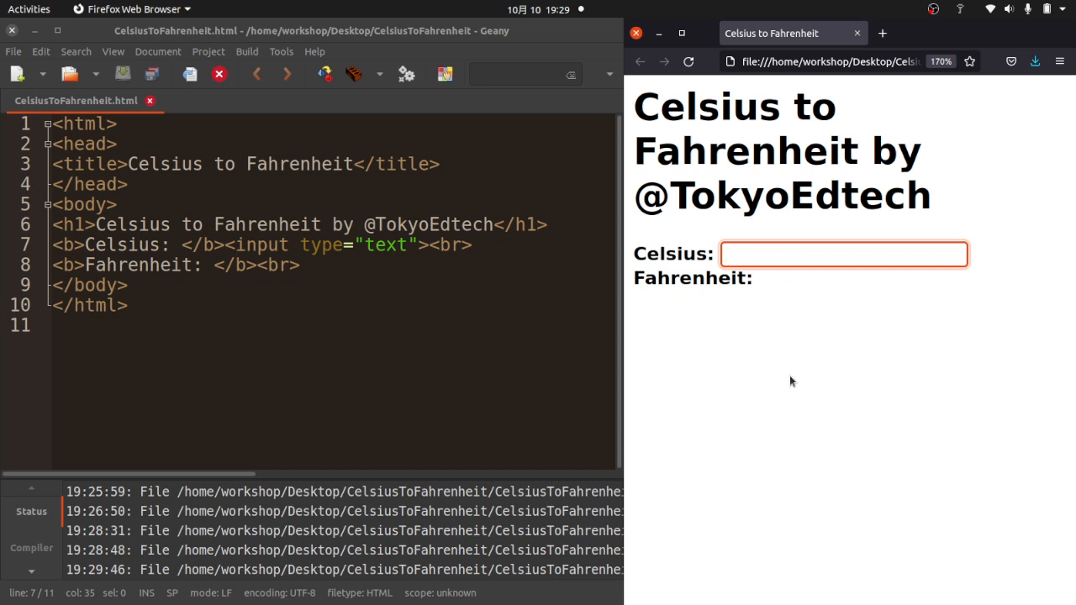
click(528, 292)
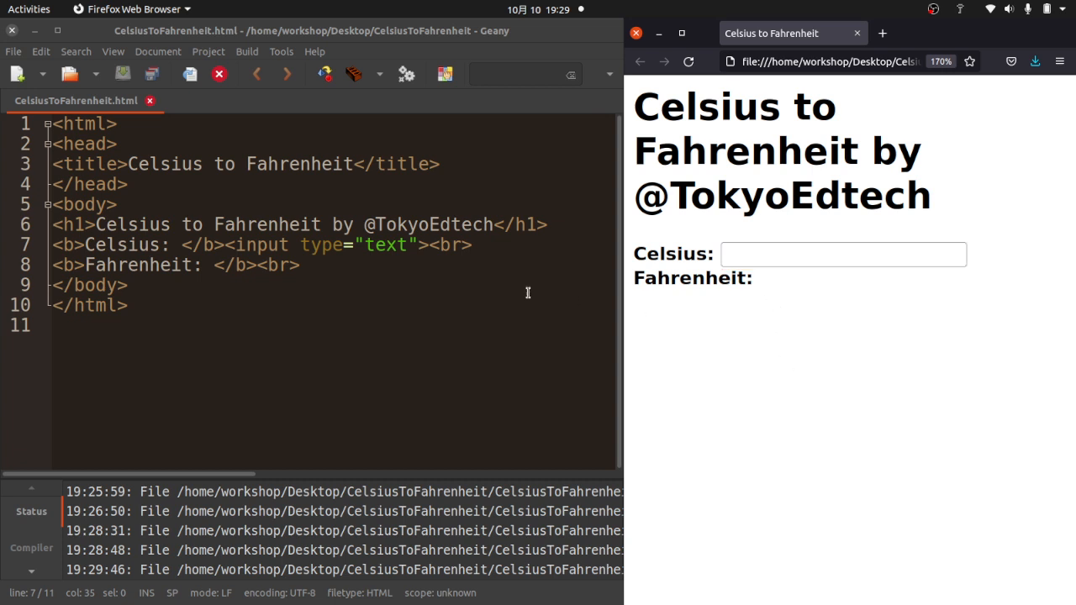
Copy the Celsius input tag and paste it after the Fahrenheit label.
click(225, 245)
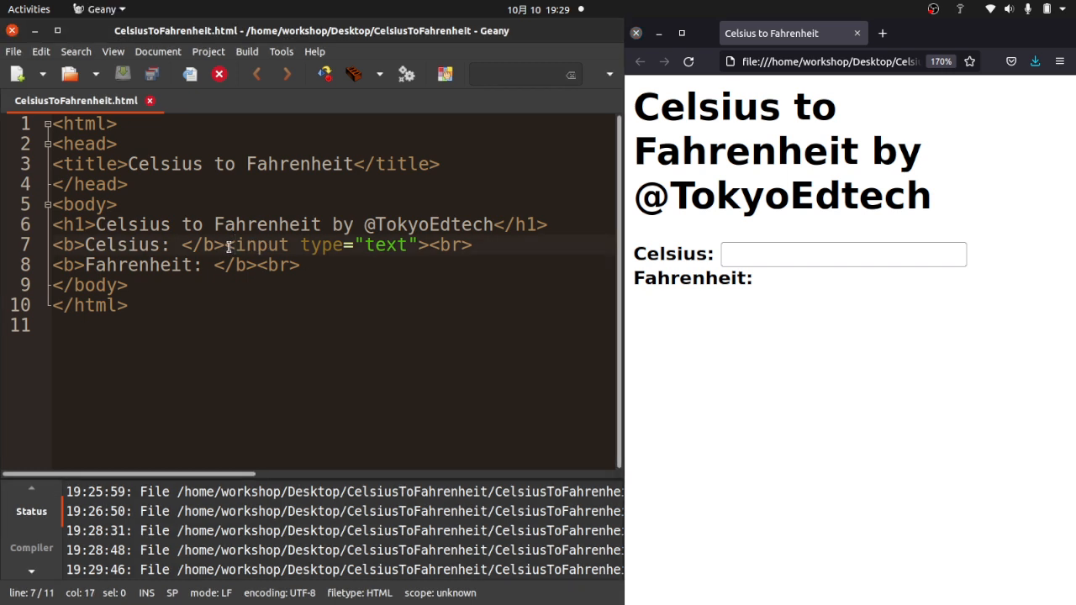
drag(225, 245, 427, 245)
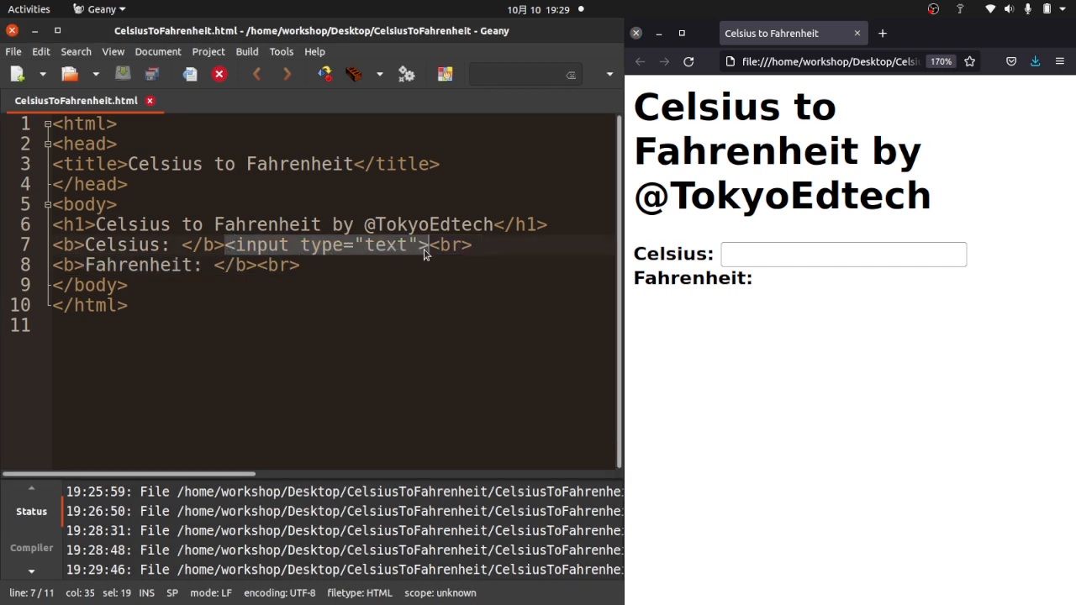
click(259, 265)
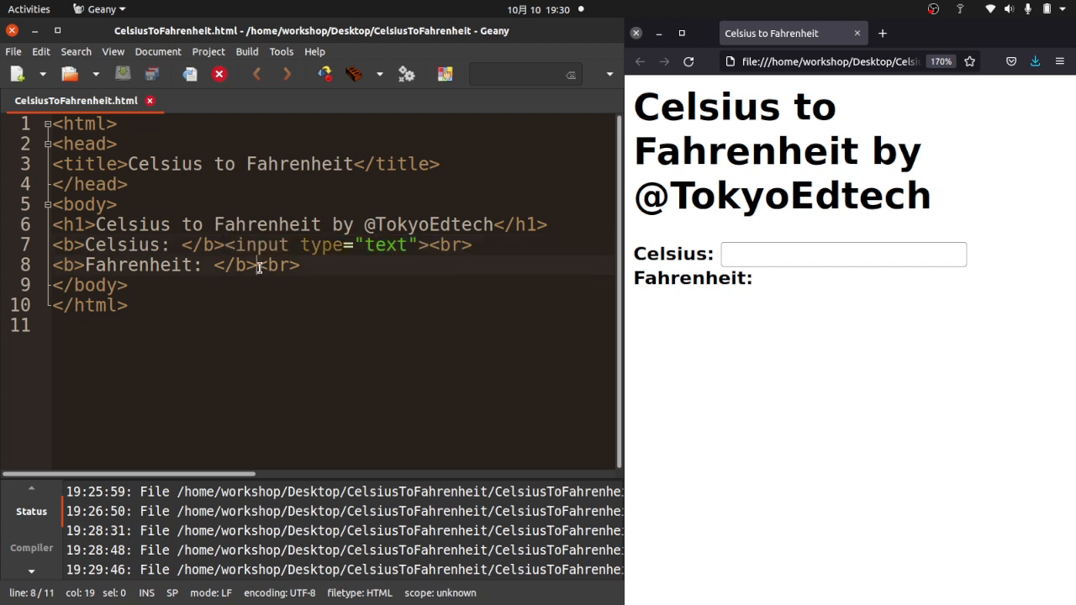
text(<input type="text"><)
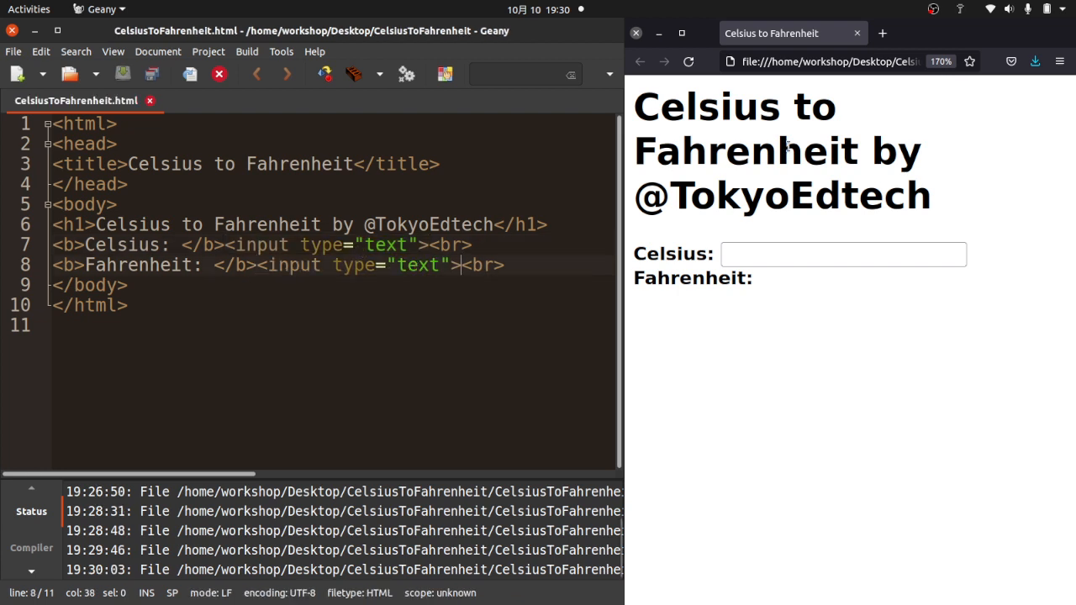
Reload Firefox and try both the Celsius and Fahrenheit entry boxes.
click(688, 60)
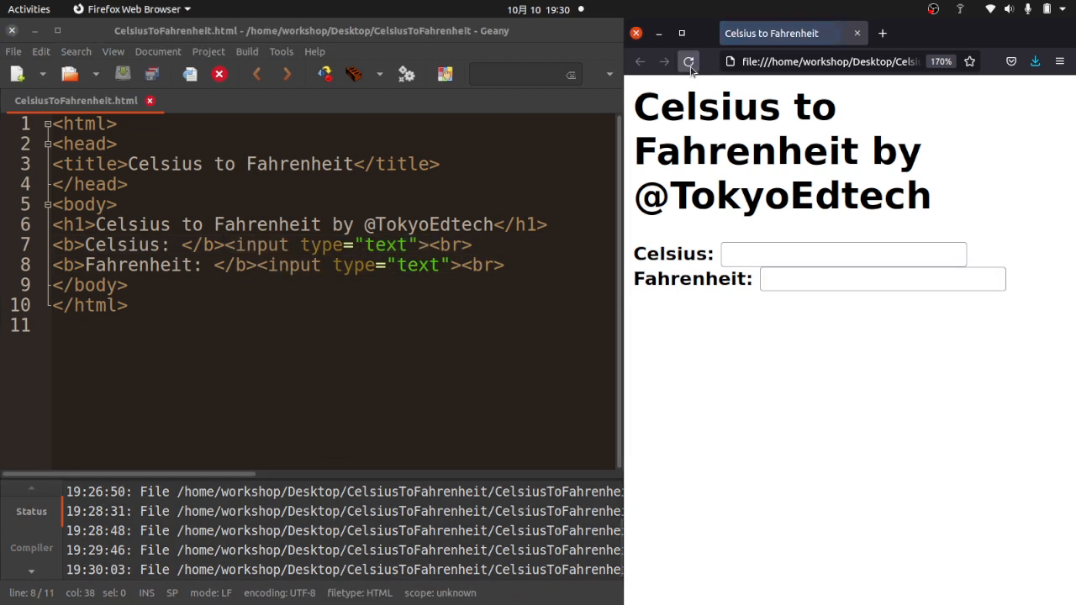
click(881, 279)
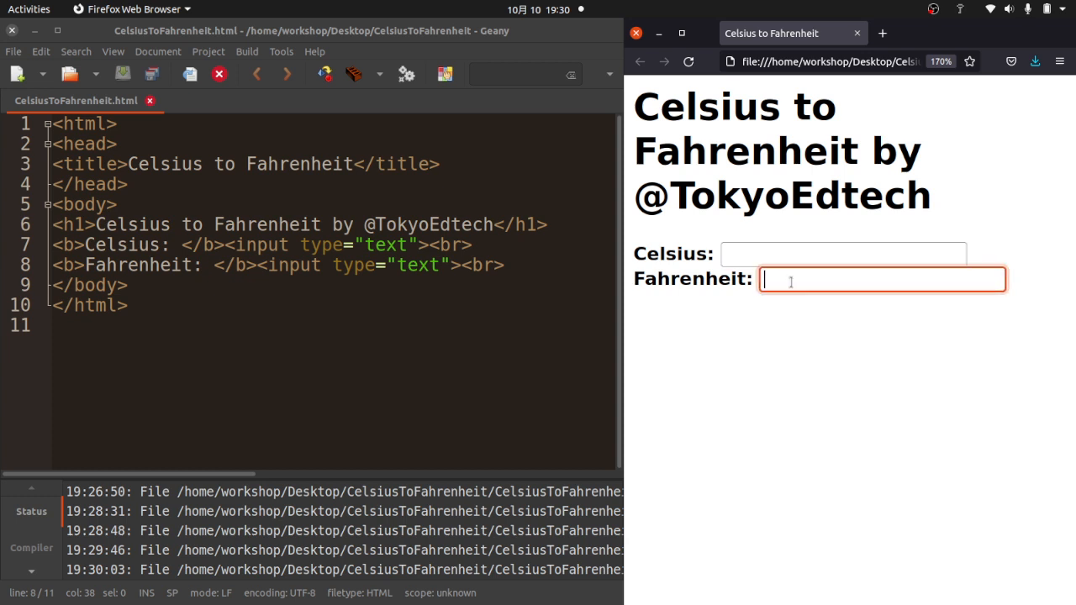
click(844, 254)
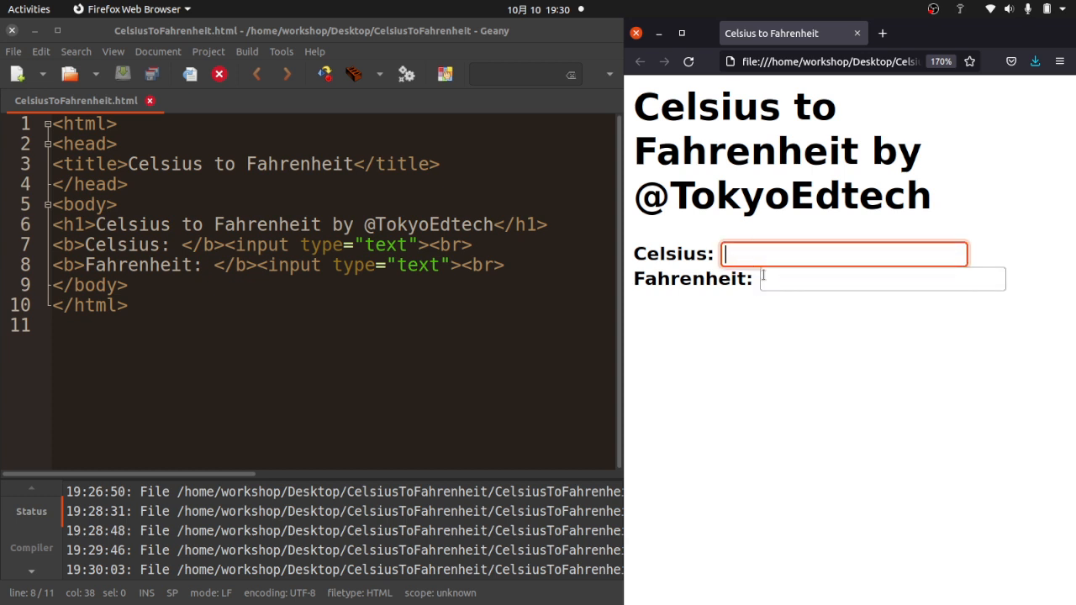
click(881, 279)
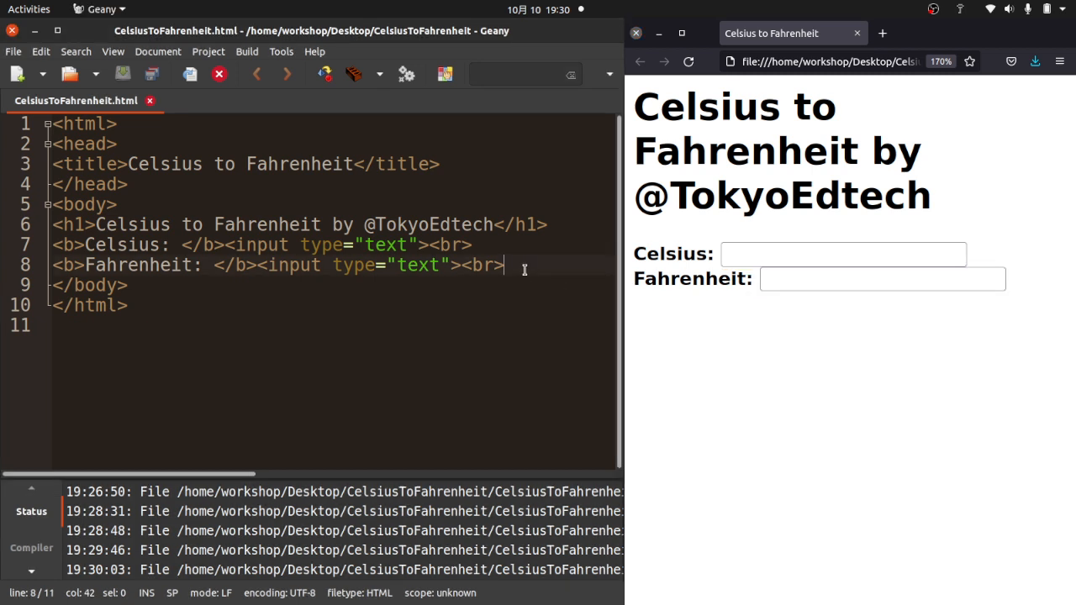
Add <button>Convert C->F</button> on a new line after the Fahrenheit input.
text(<butt)
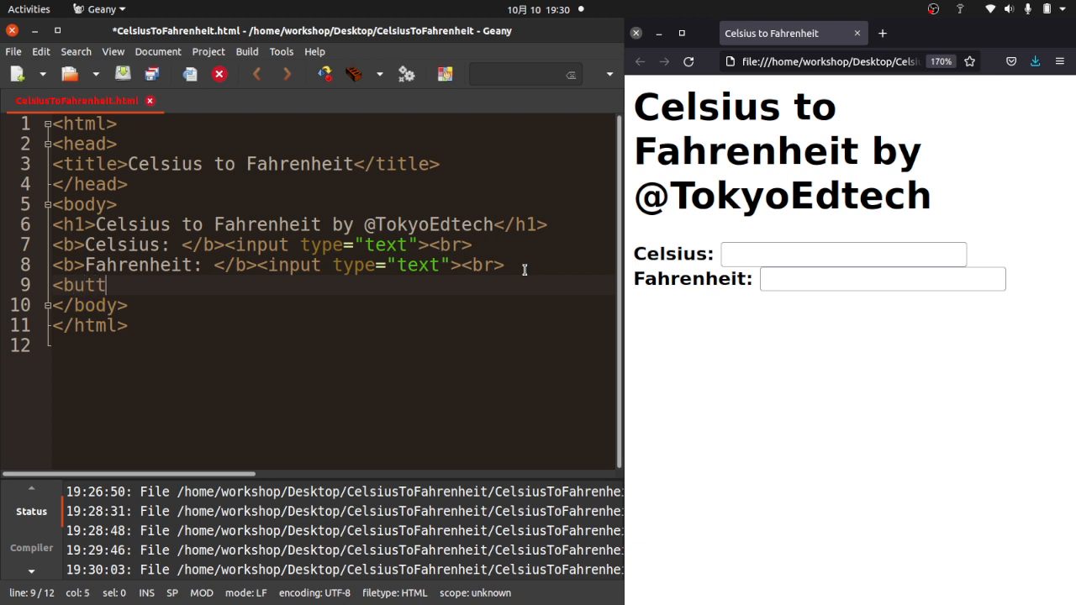
text(on>Co</button>)
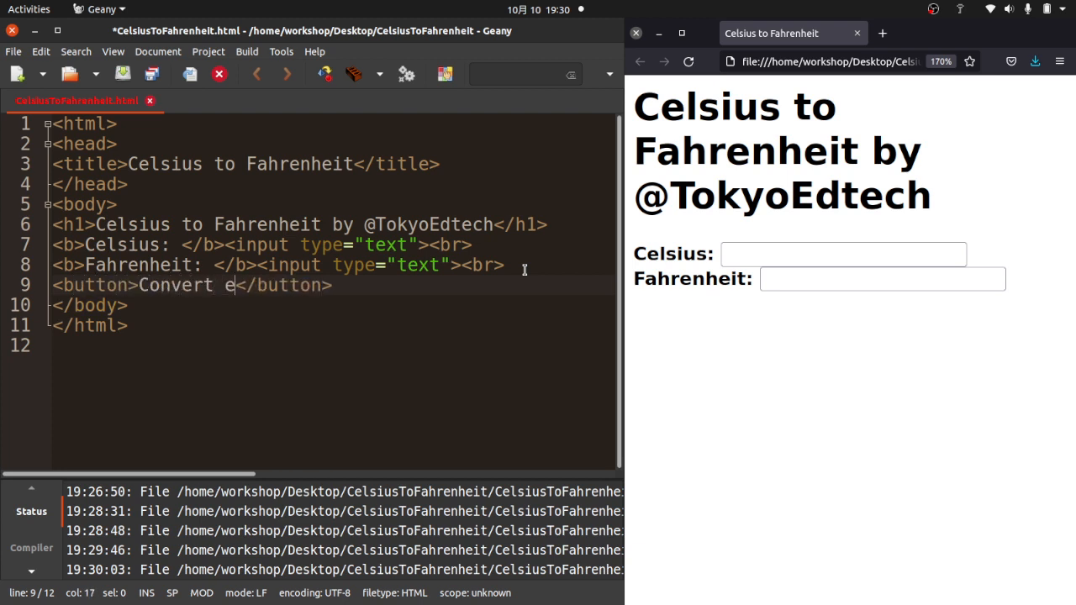
text(C)
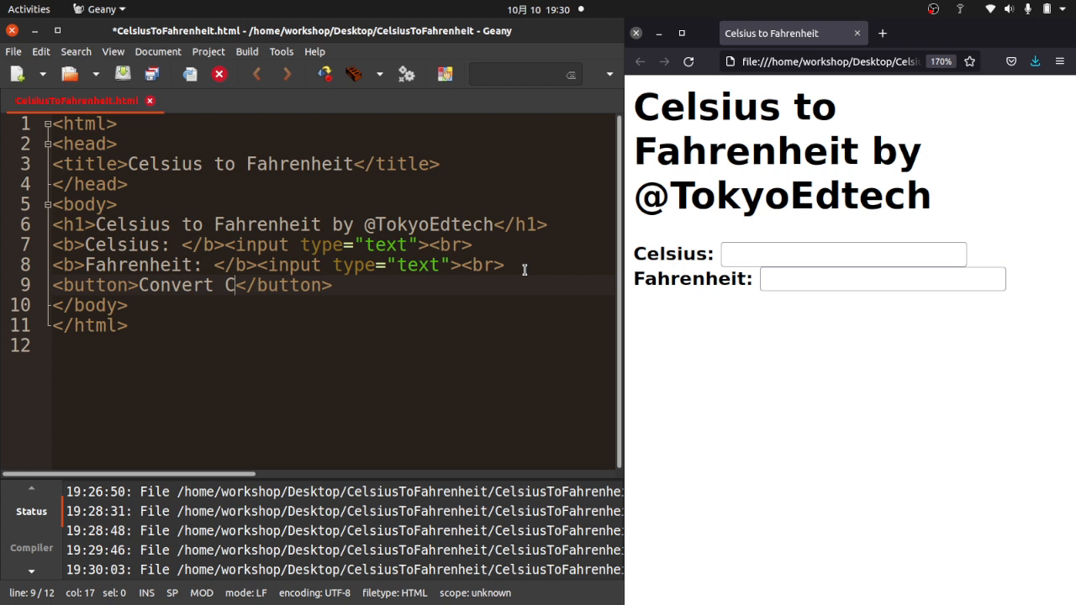
text(->F)
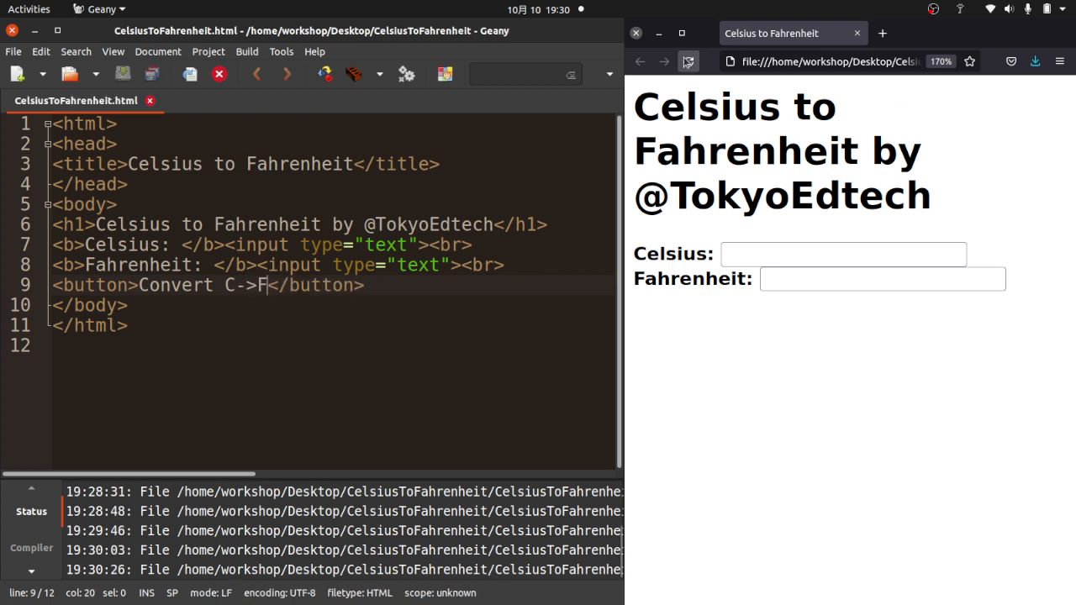
Reload the page to show the Convert C->F button and try the empty form.
click(687, 60)
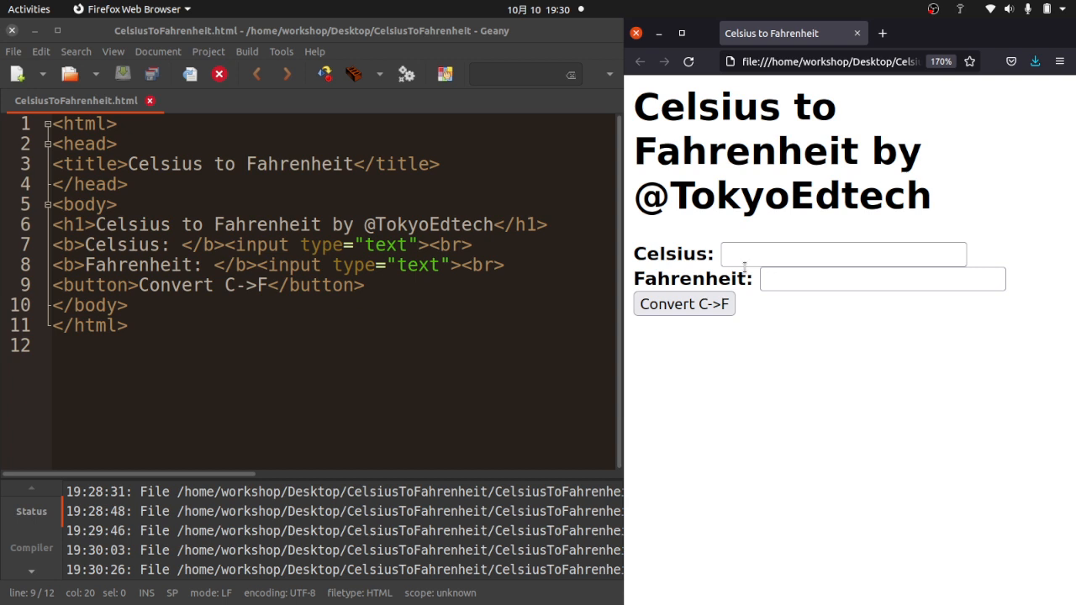
mouse_move(1025, 330)
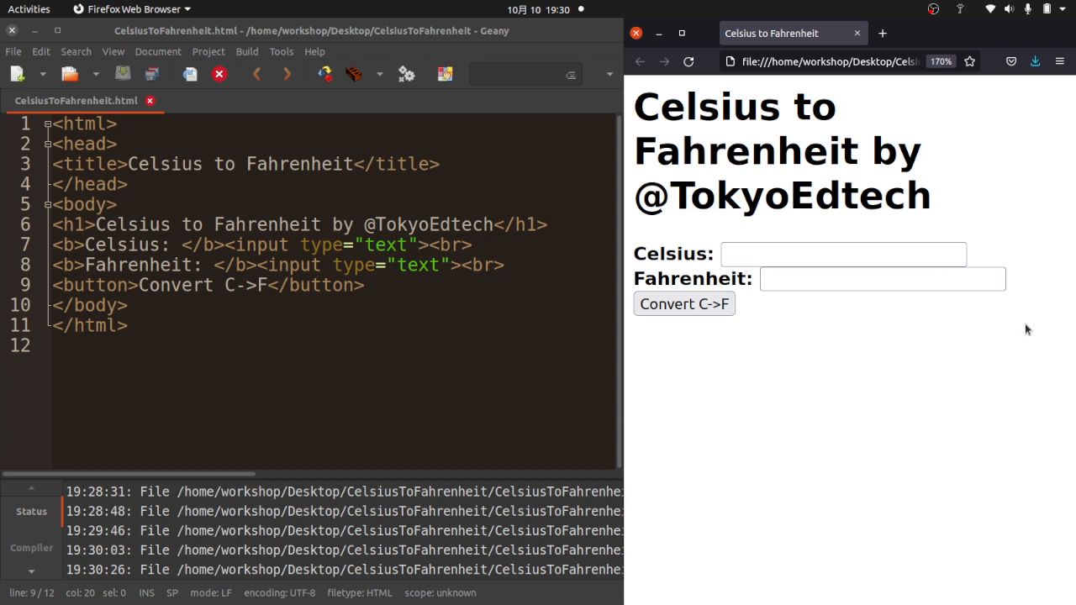
click(844, 254)
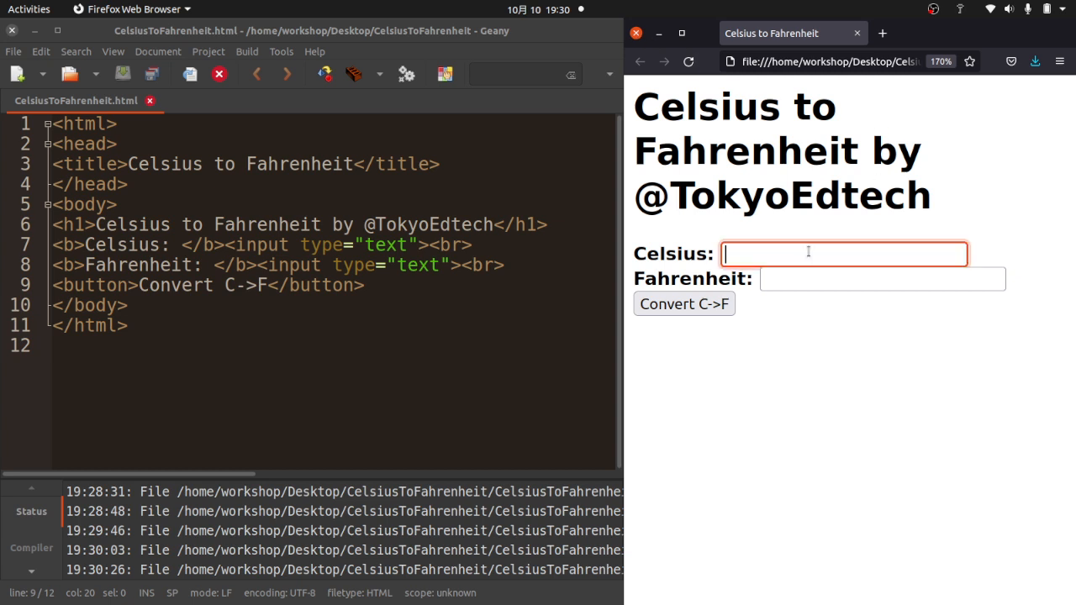
click(881, 279)
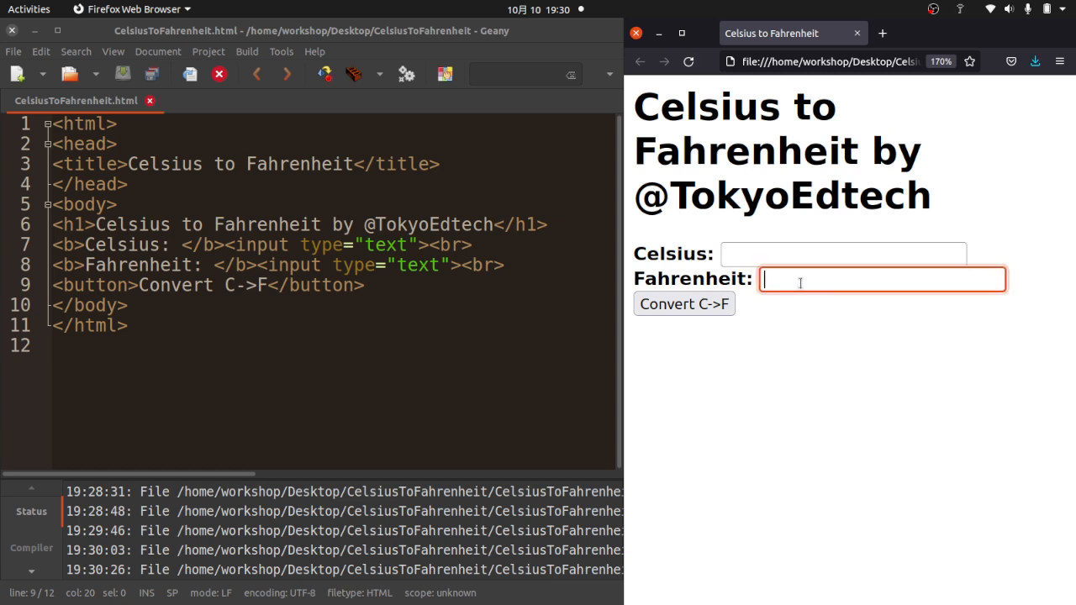
mouse_move(796, 285)
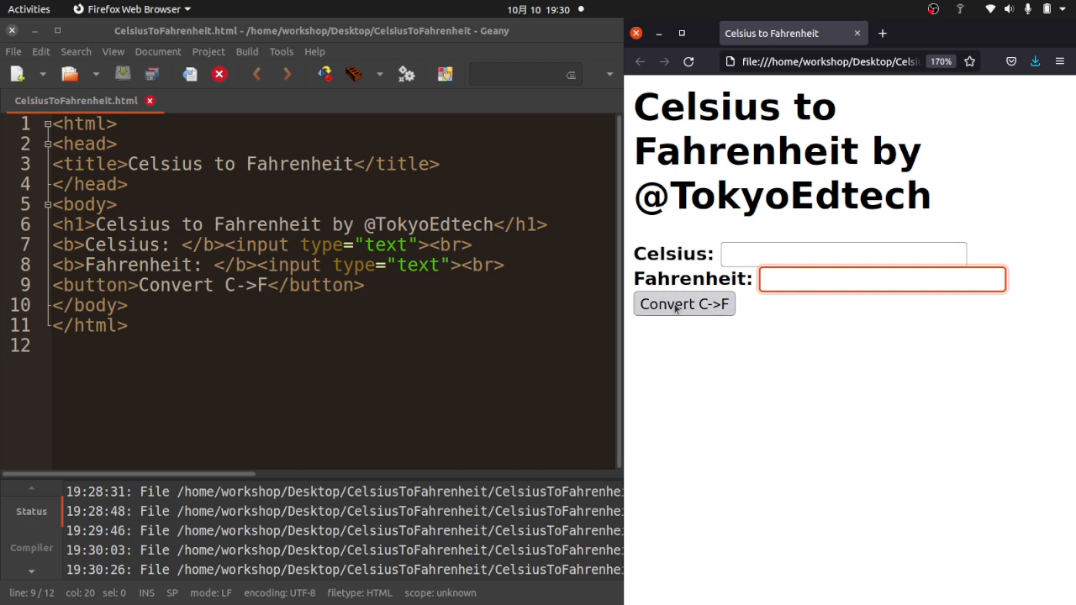
click(682, 303)
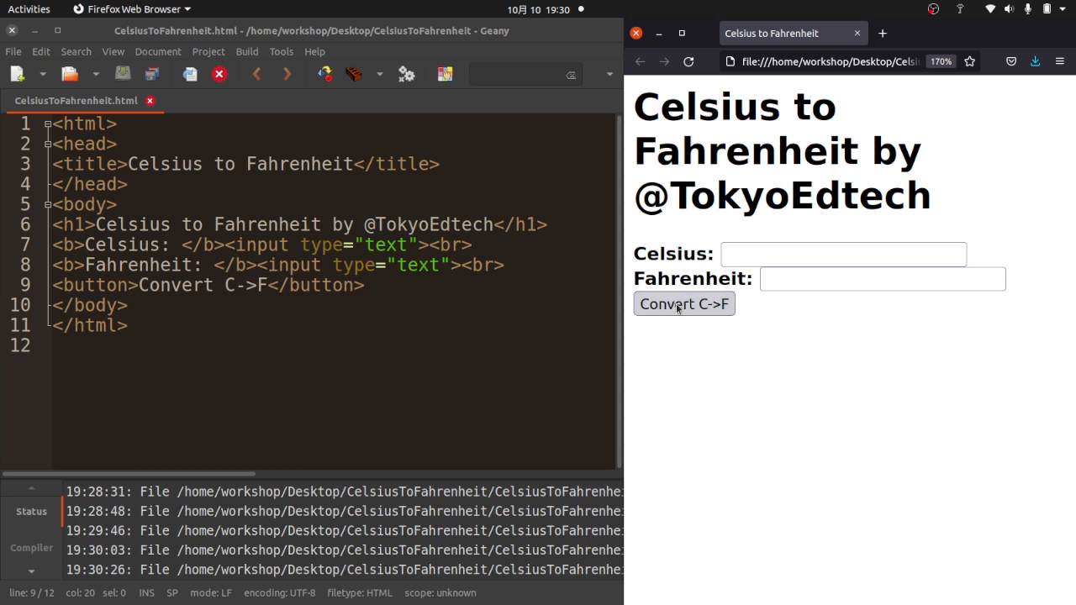
Enter 100 as the Celsius value and check that the Fahrenheit box stays empty.
text(1)
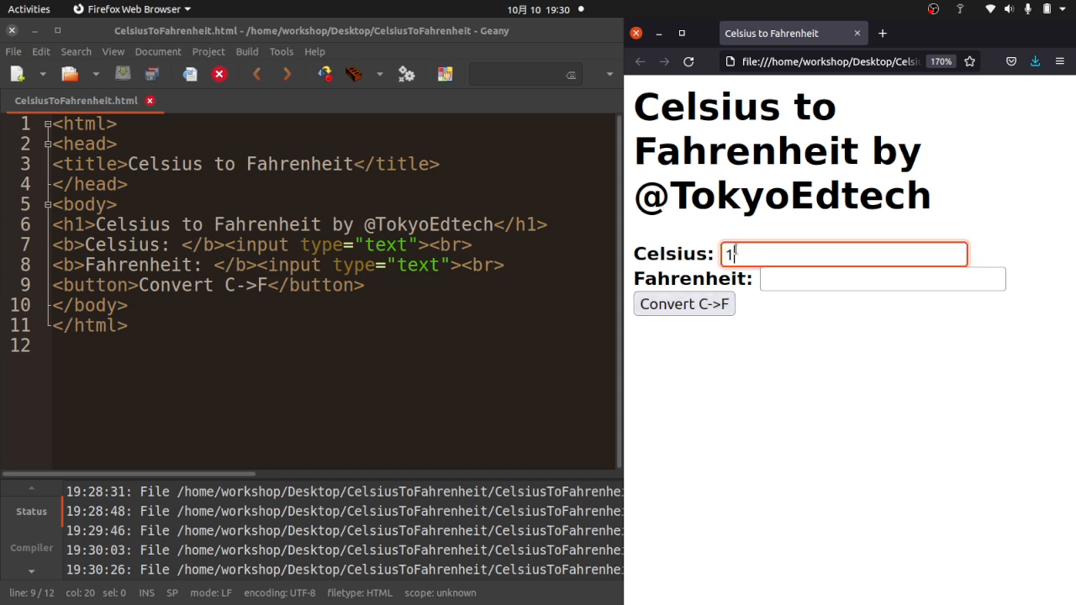
text(00)
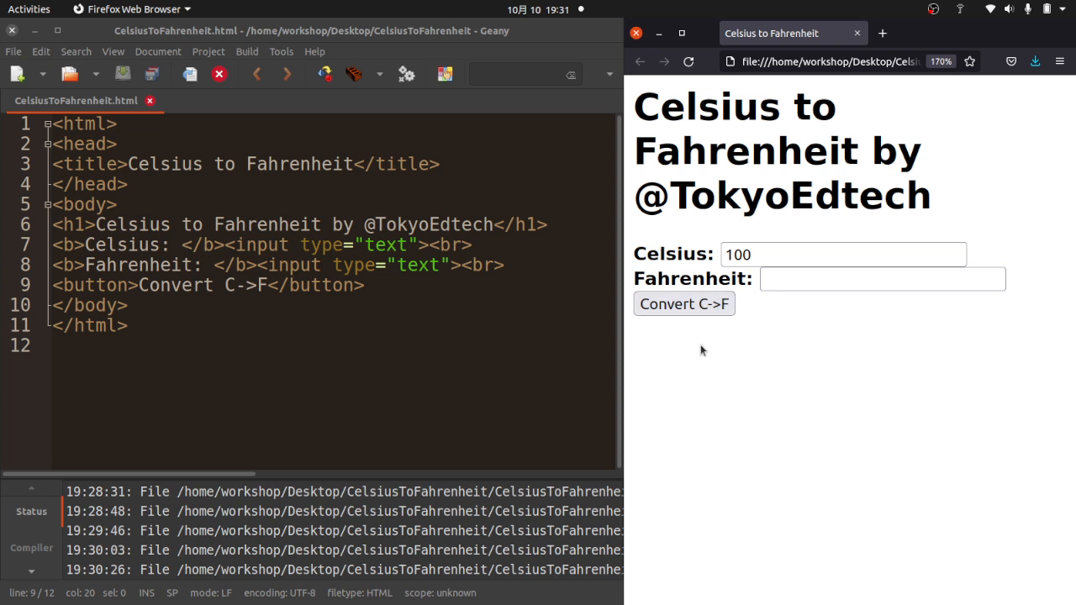
mouse_move(306, 374)
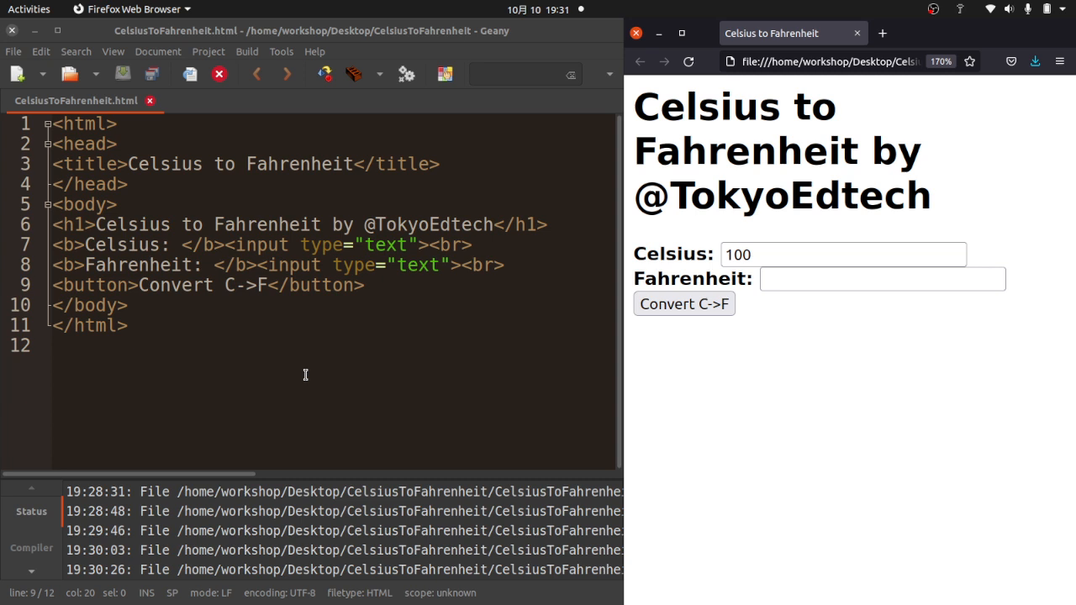
mouse_move(733, 350)
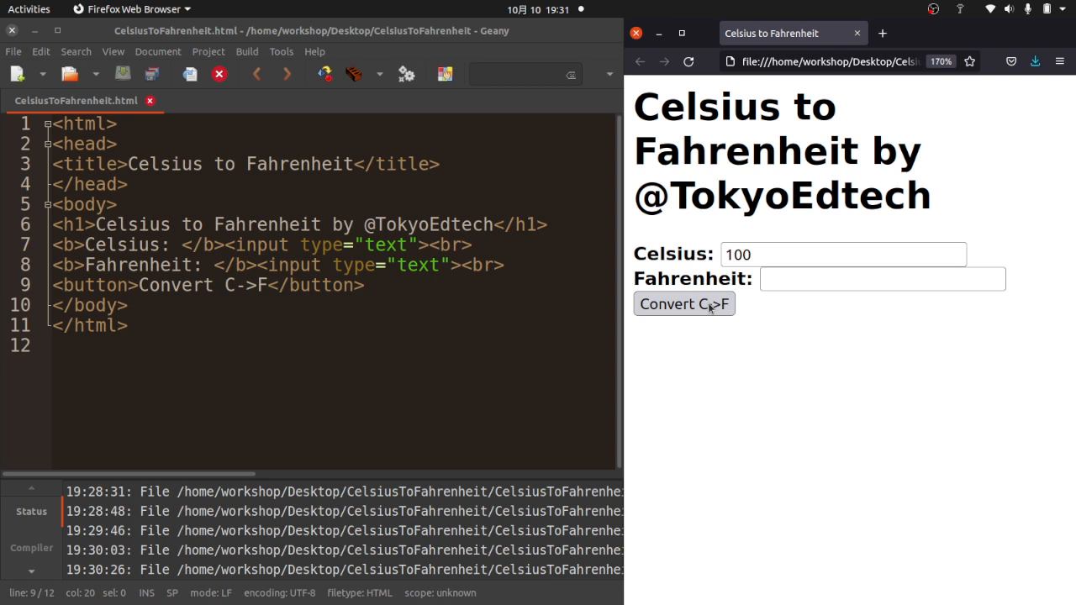
mouse_move(793, 248)
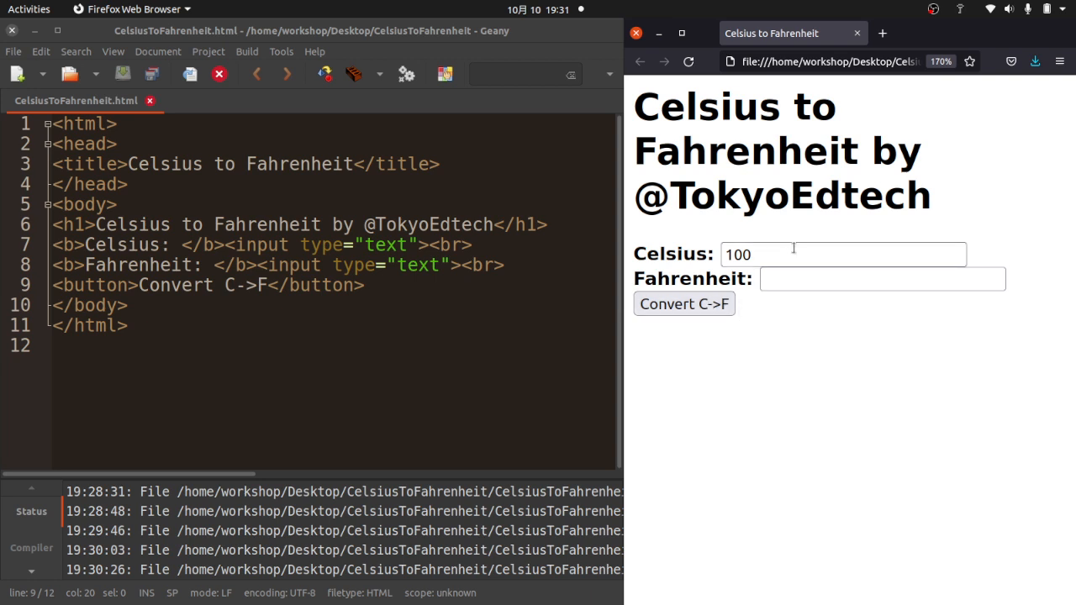
mouse_move(760, 244)
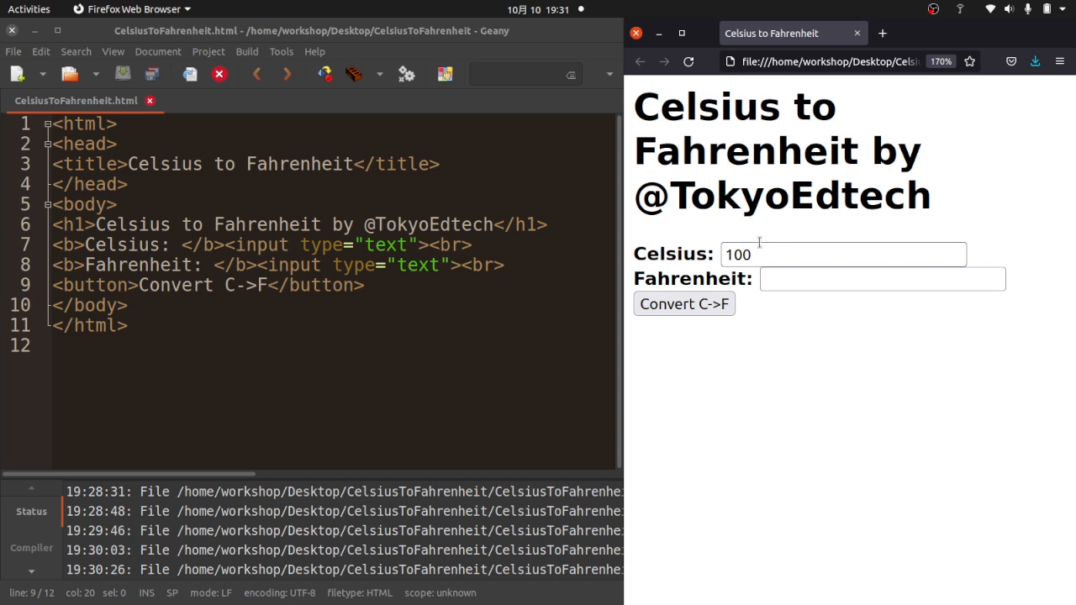
click(844, 254)
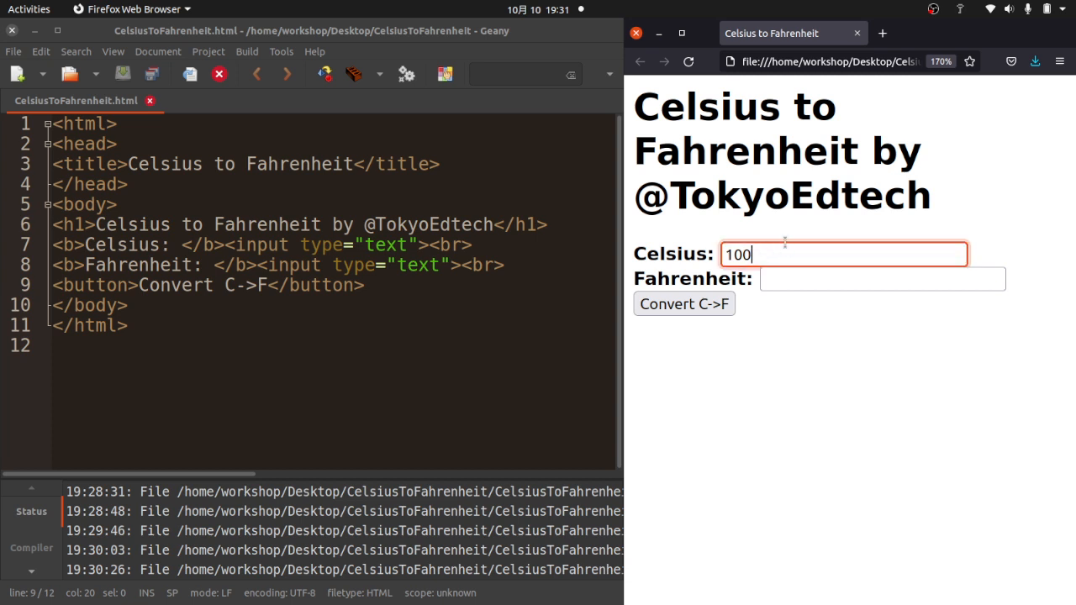
click(881, 279)
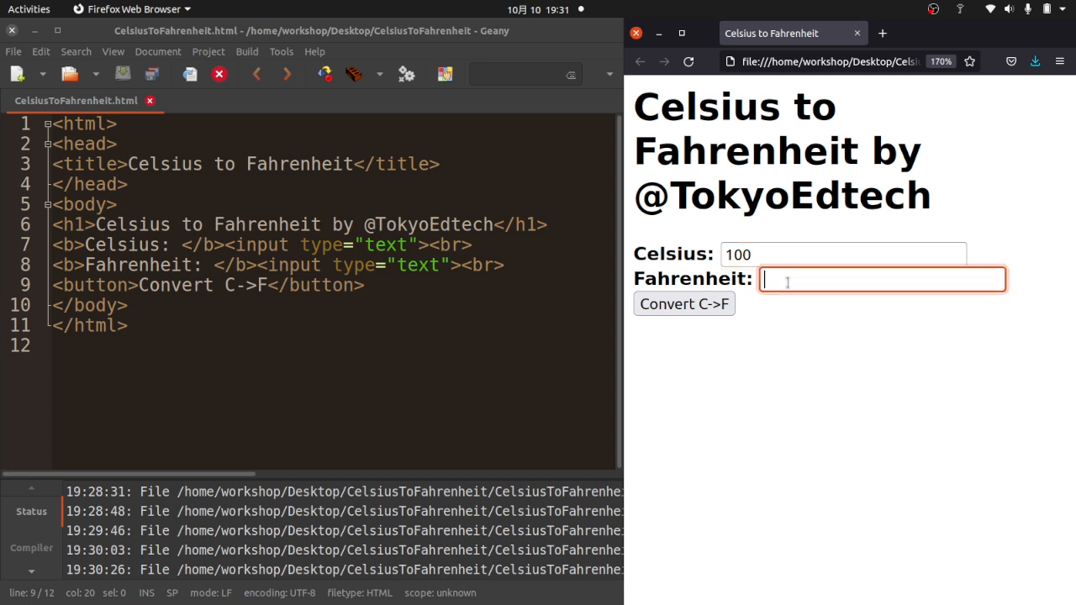
Give the two input tags id="textCelsius" and id="textFahrenheit" and save the page.
click(420, 245)
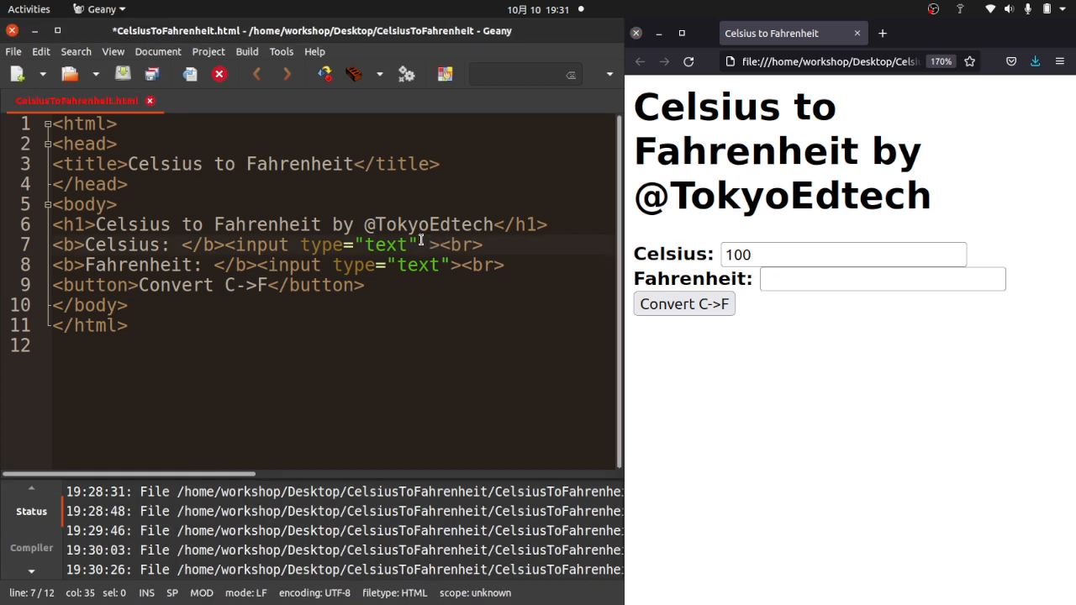
text(id="")
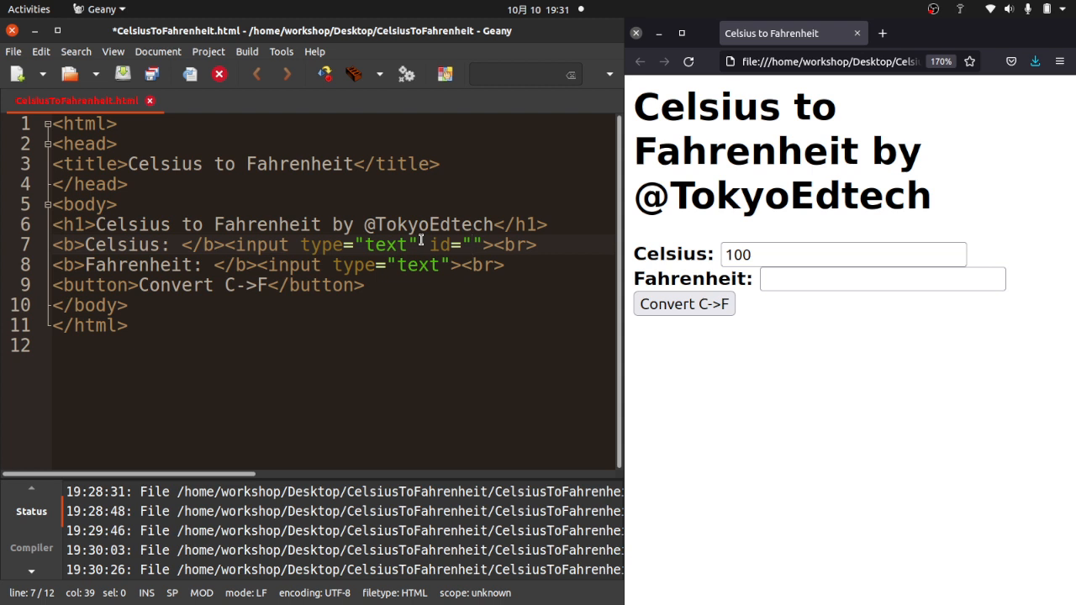
text(box1)
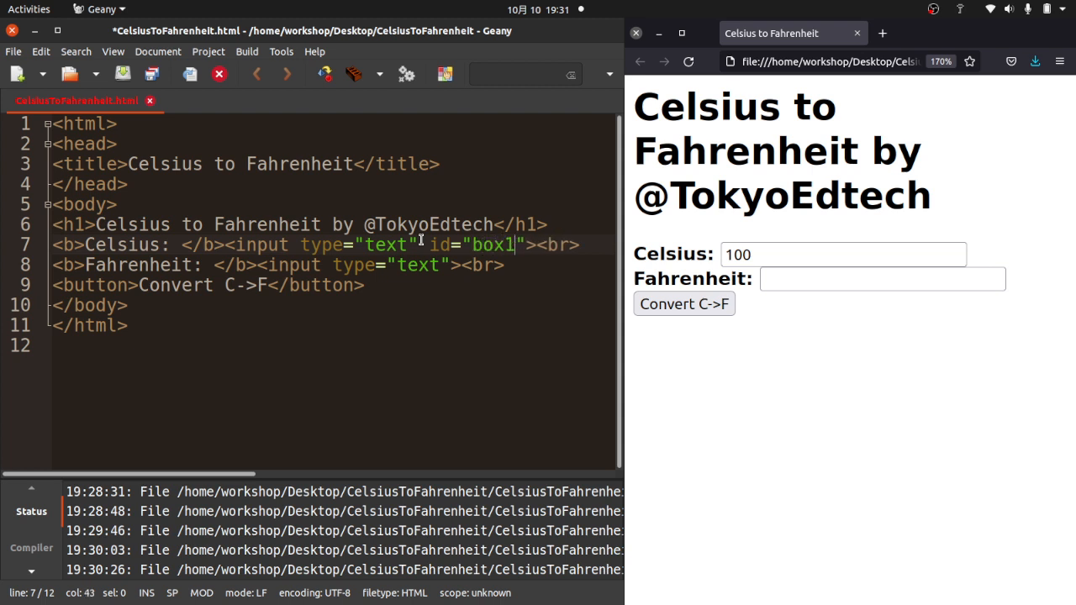
text(id)
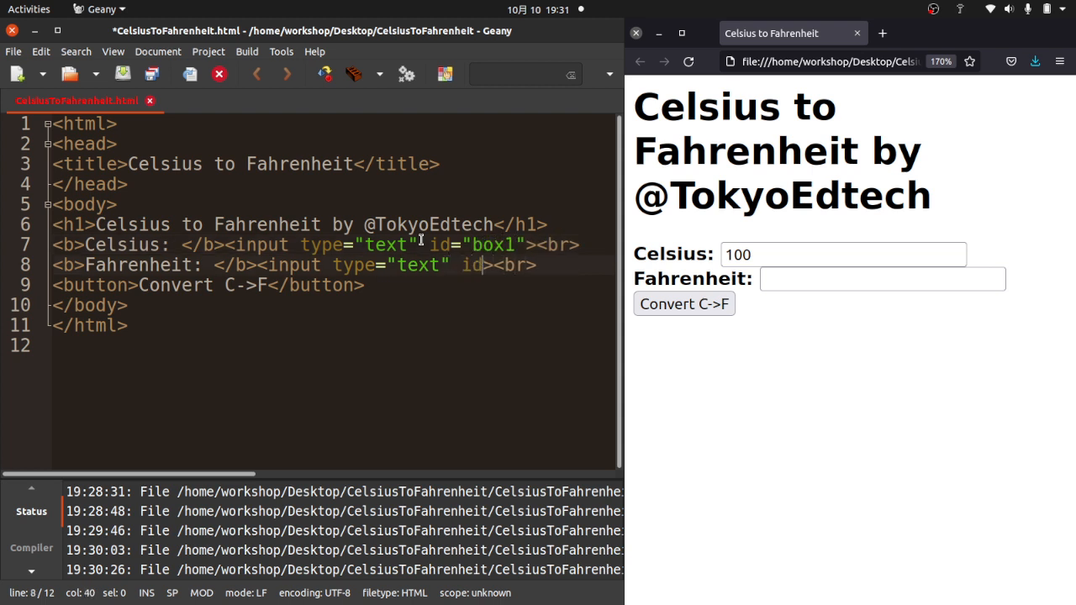
text("box2)
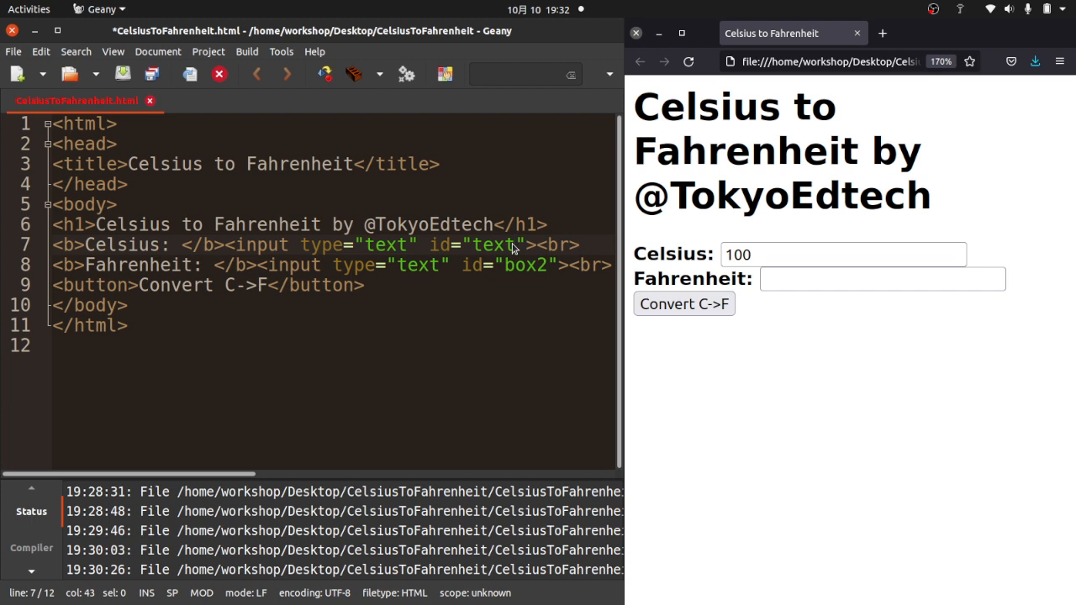
text(Celsu)
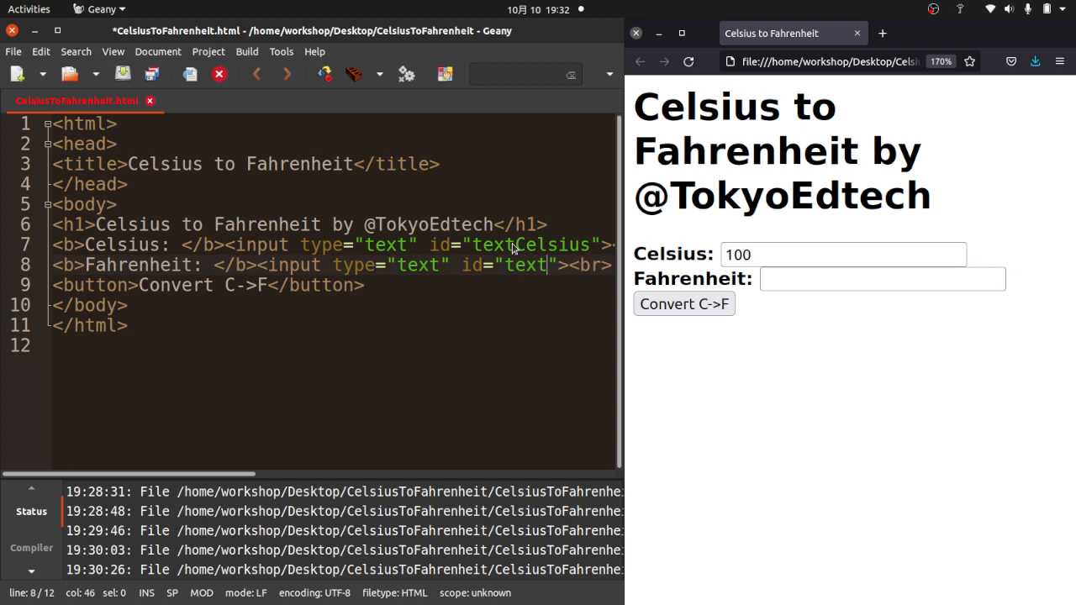
text(Fahrenheit"><br>)
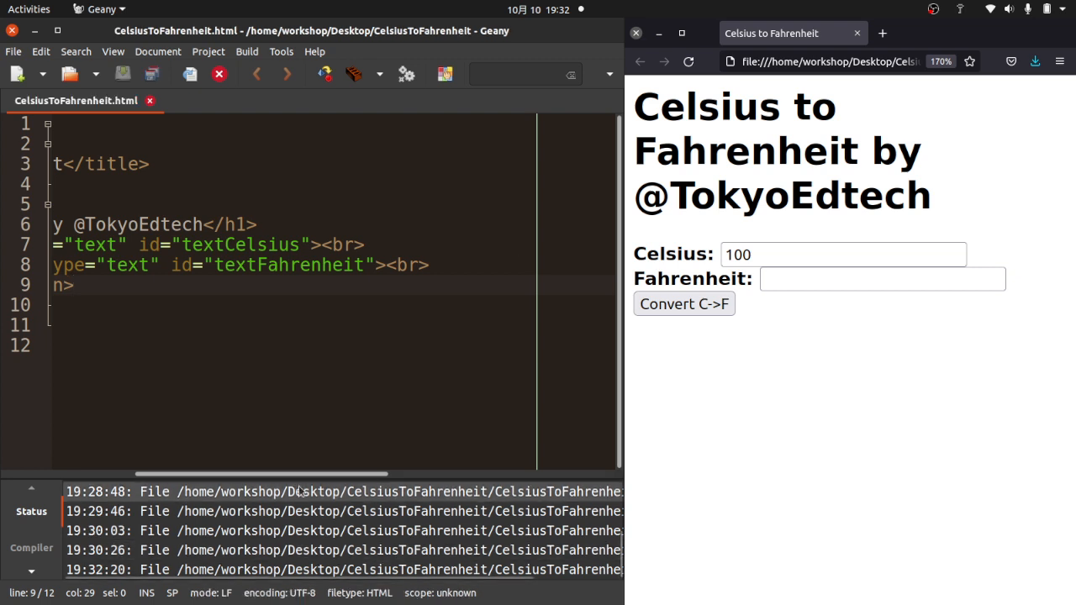
Widen the code editor beside Firefox and recheck that Celsius holds 100 and Fahrenheit is empty.
scroll(left, 3)
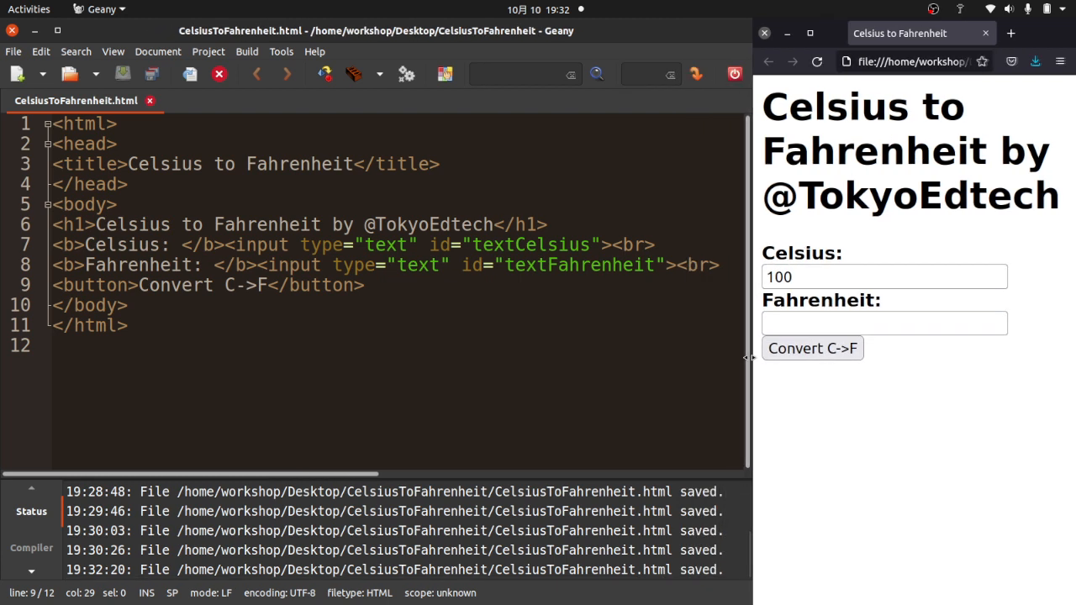
drag(748, 360, 782, 360)
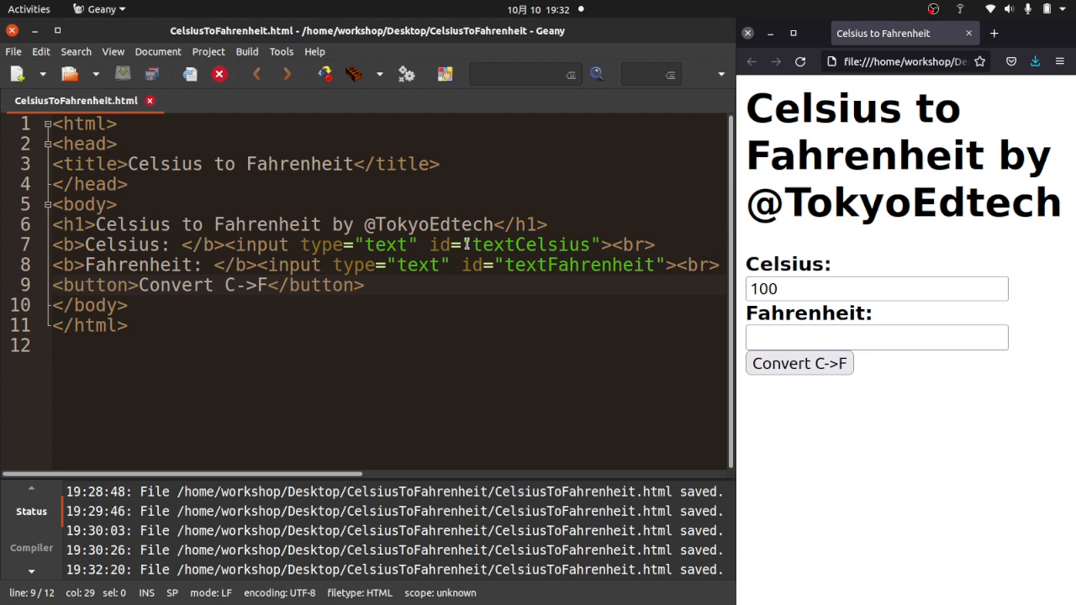
click(876, 289)
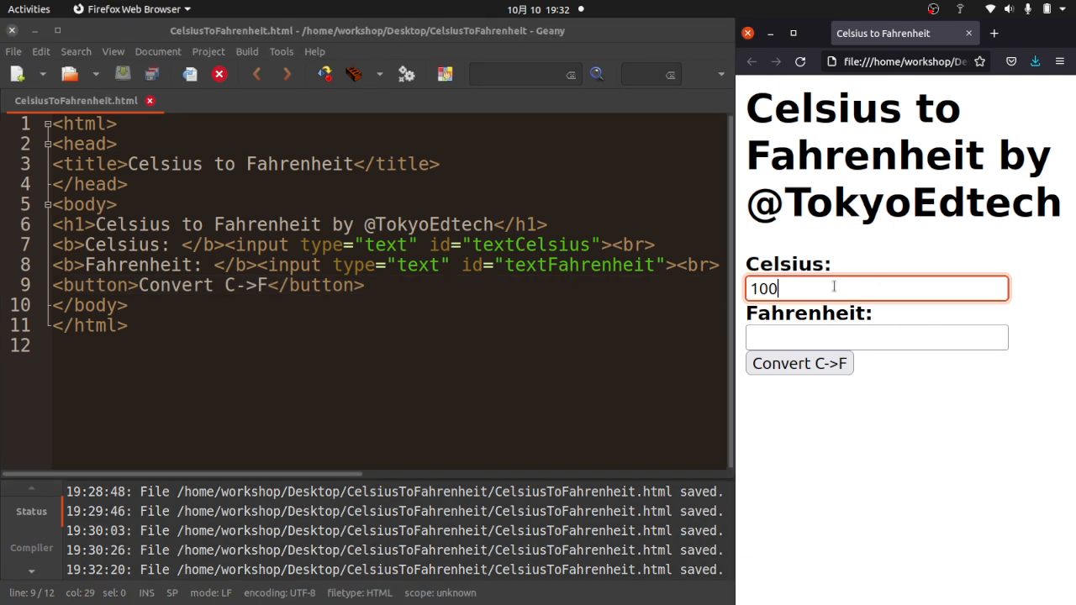
click(876, 336)
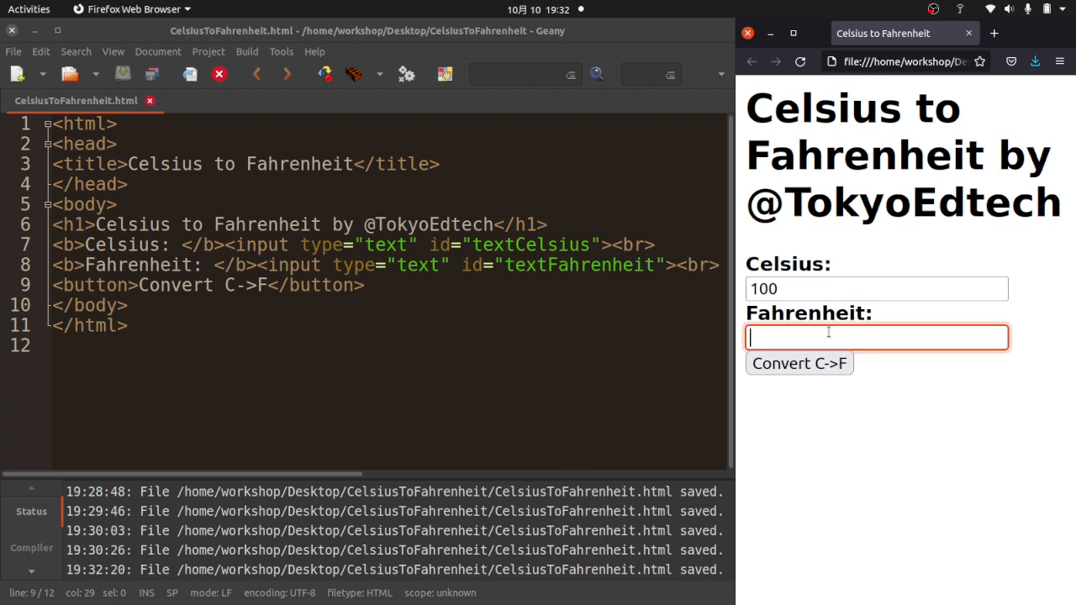
click(876, 289)
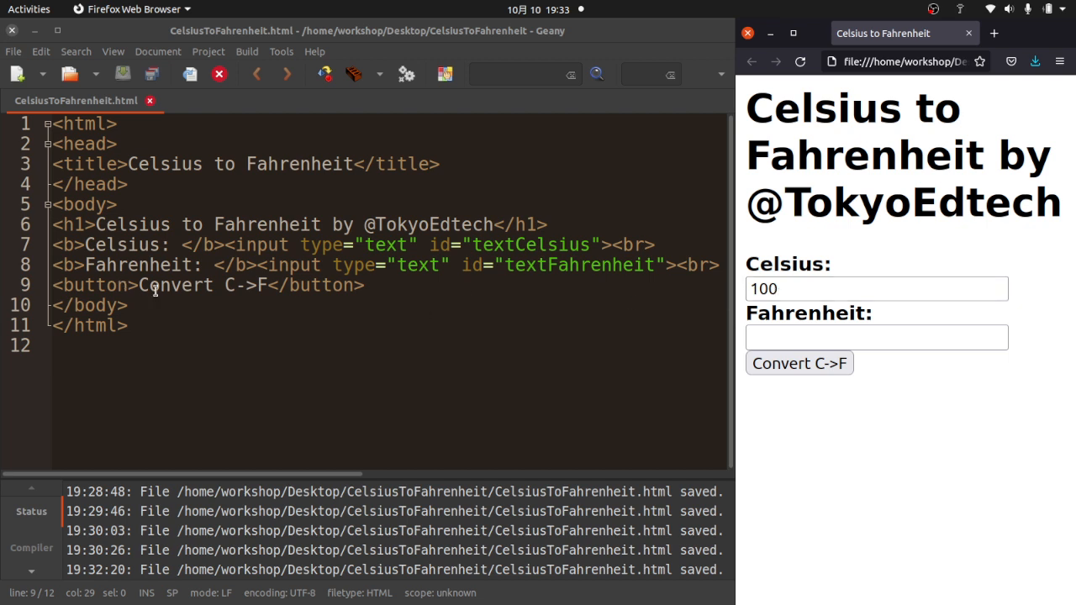
Add an empty <script> block below the closing </html> tag.
click(141, 326)
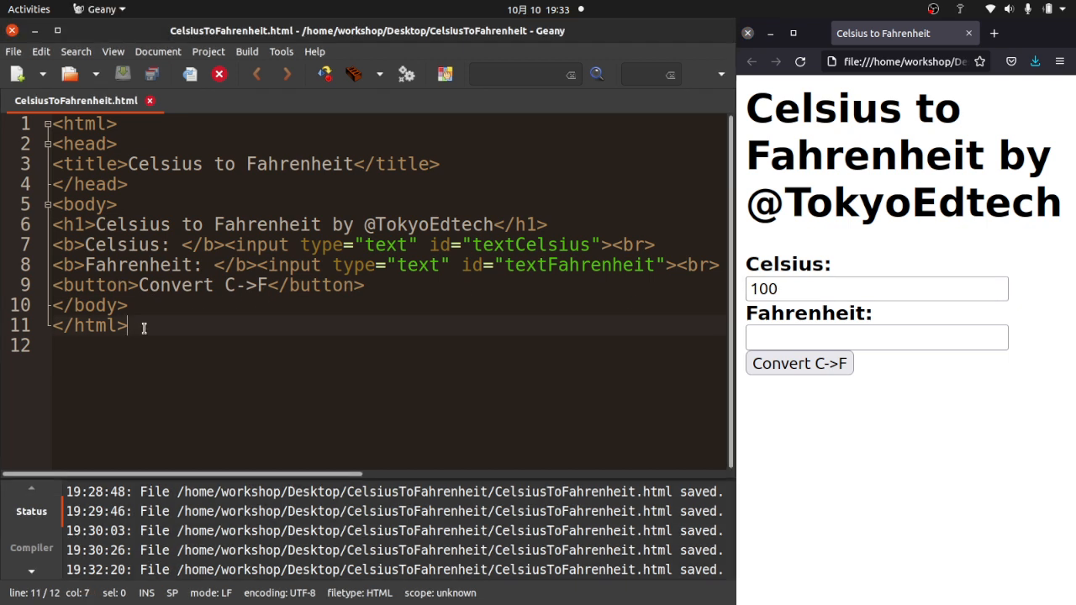
mouse_move(195, 316)
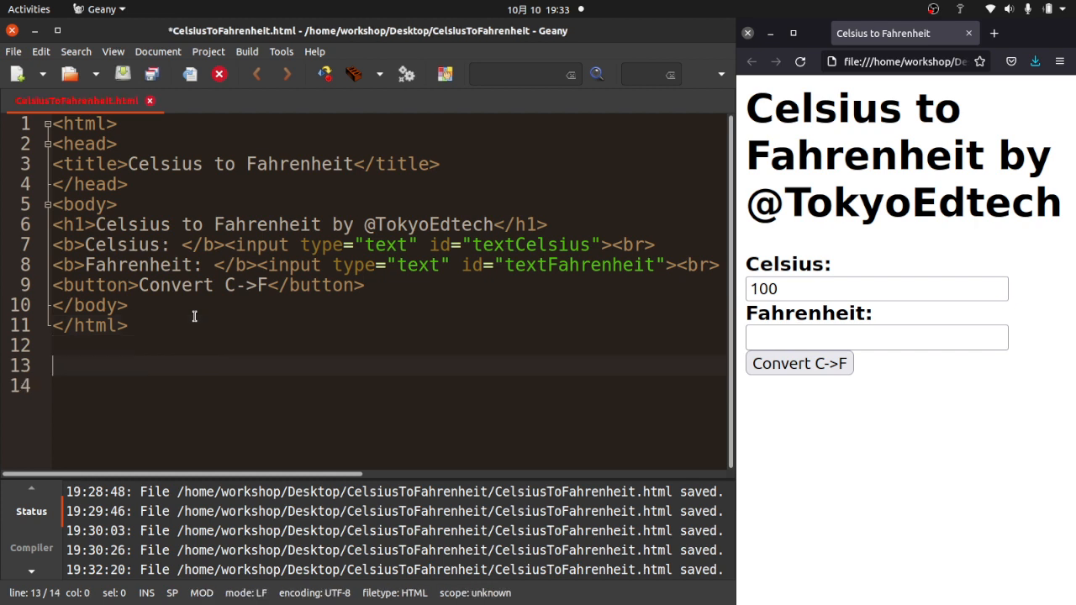
text(<sc)
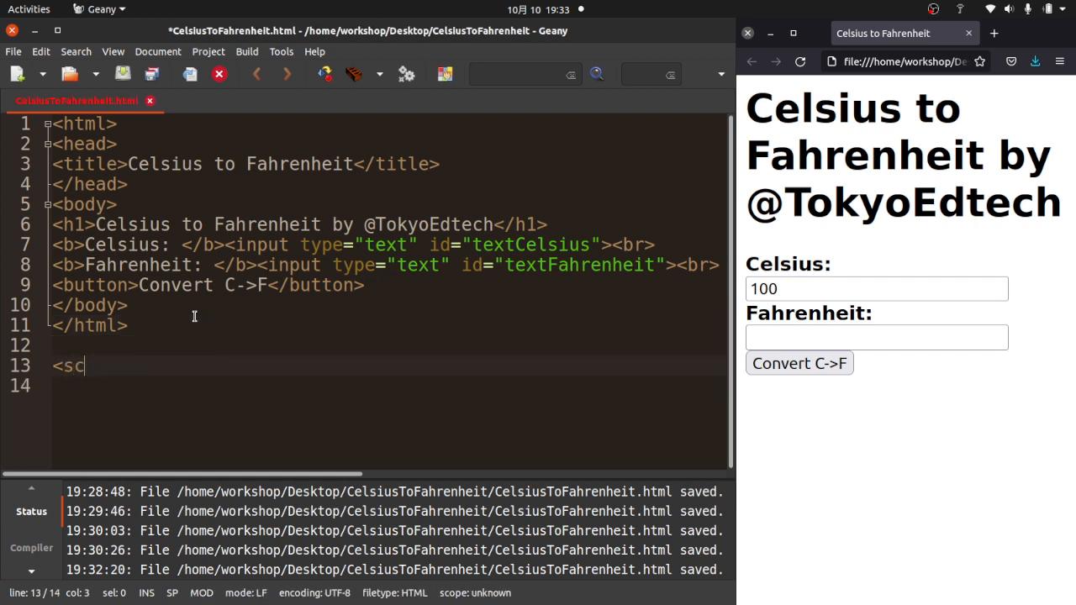
text(ript>)
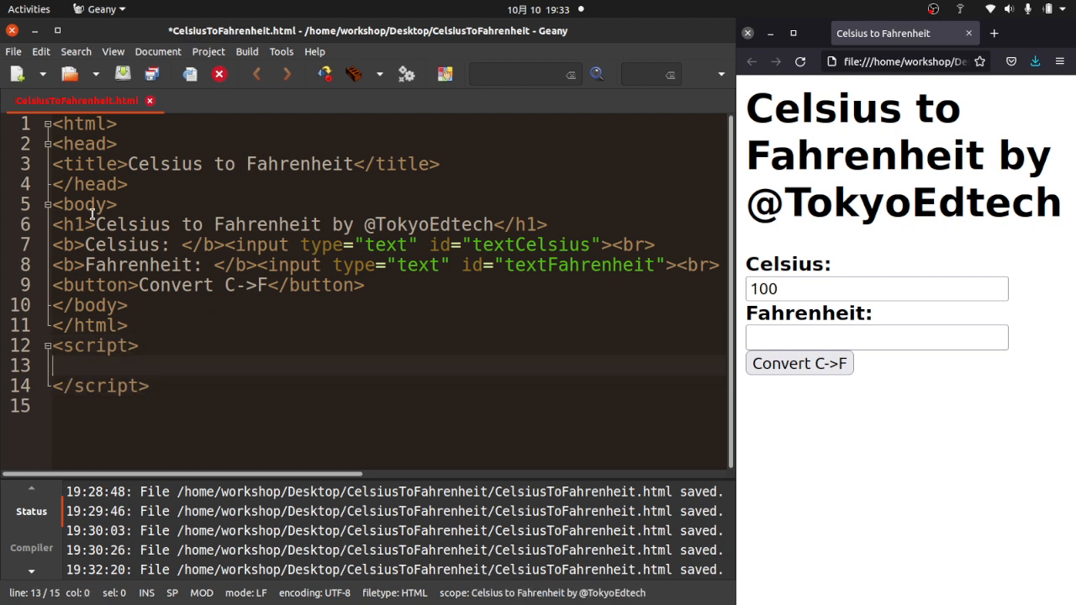
mouse_move(158, 339)
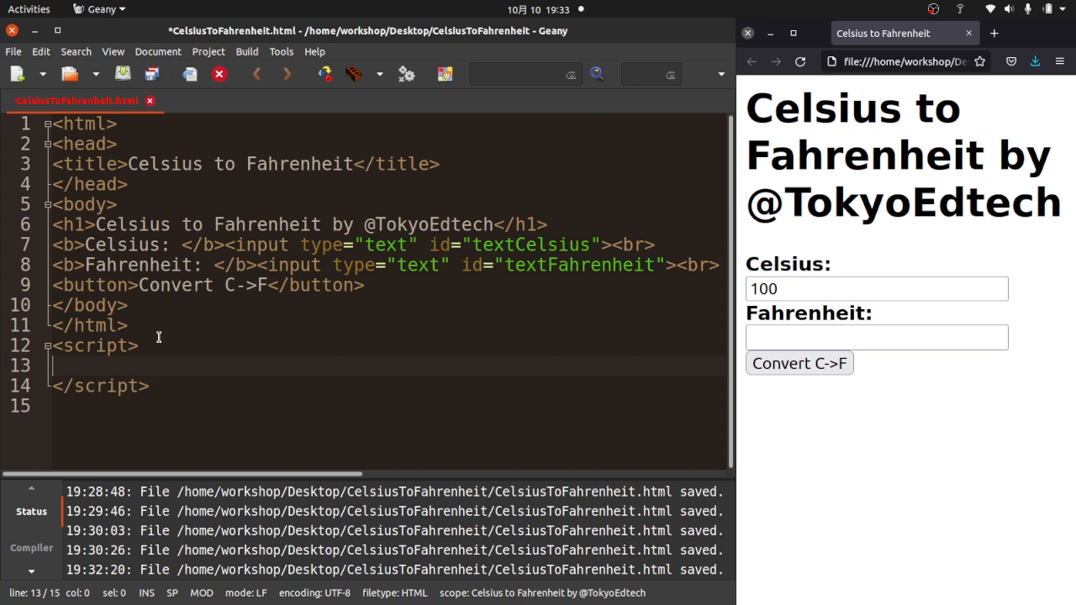
Write function convertCelsiusToFahrenheit(){ } inside the script block.
text(functi)
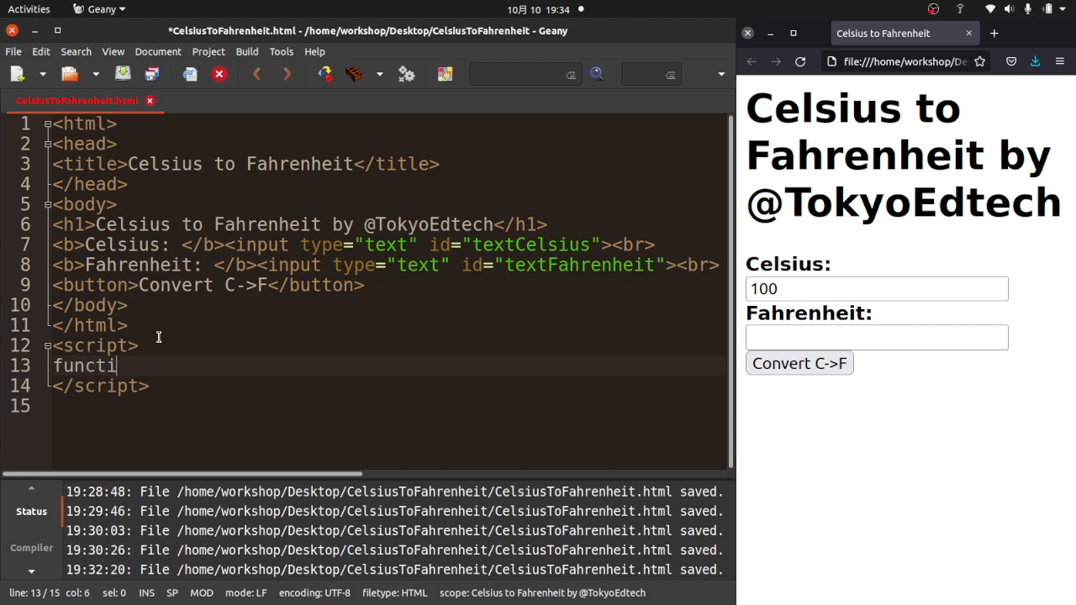
text(on)
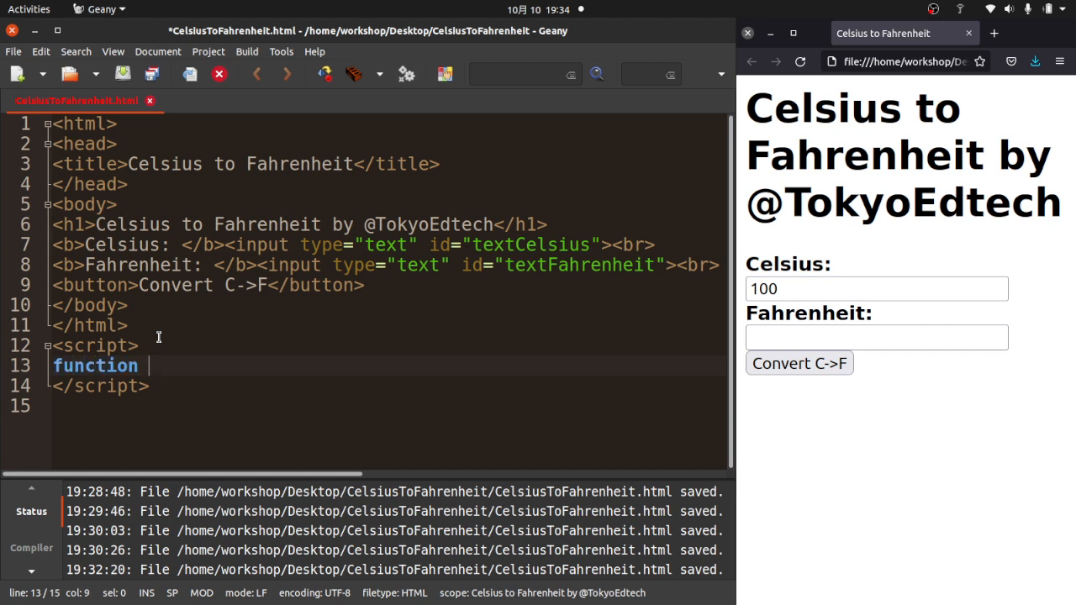
text(conv)
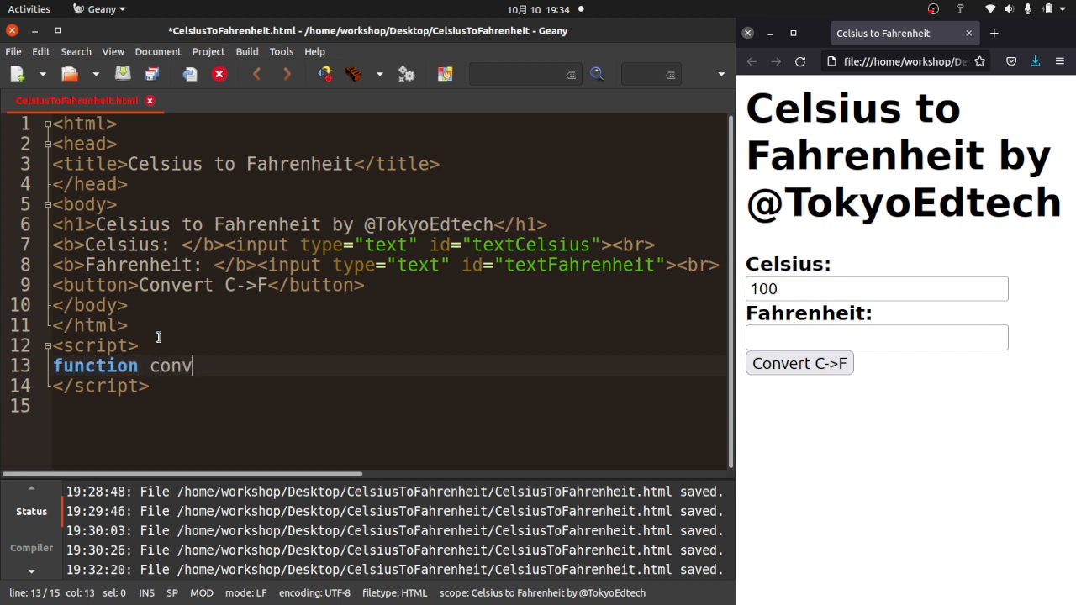
text(ertCel)
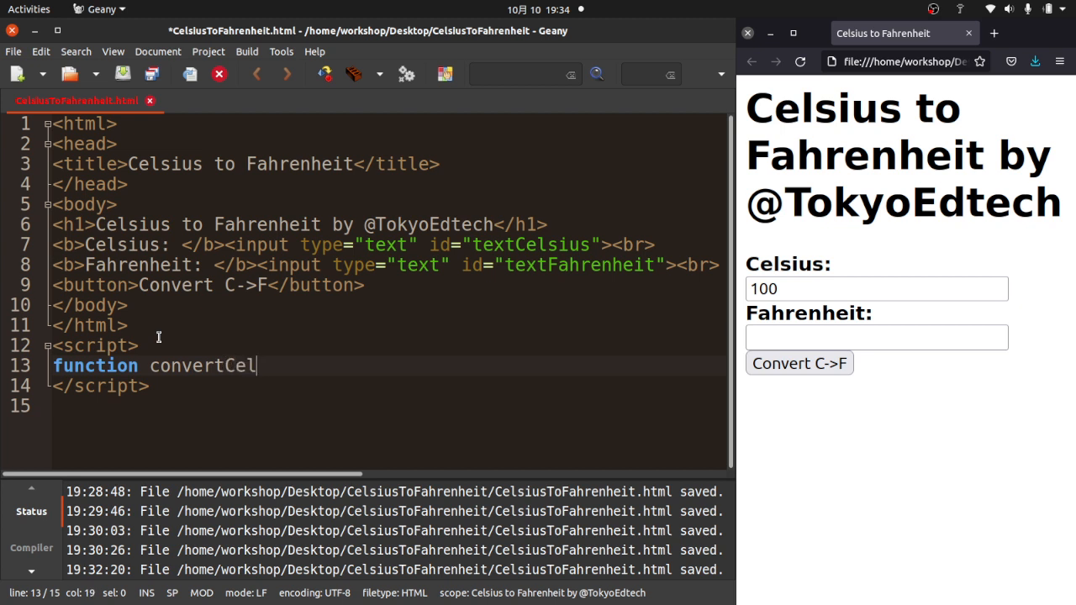
text(siusTo)
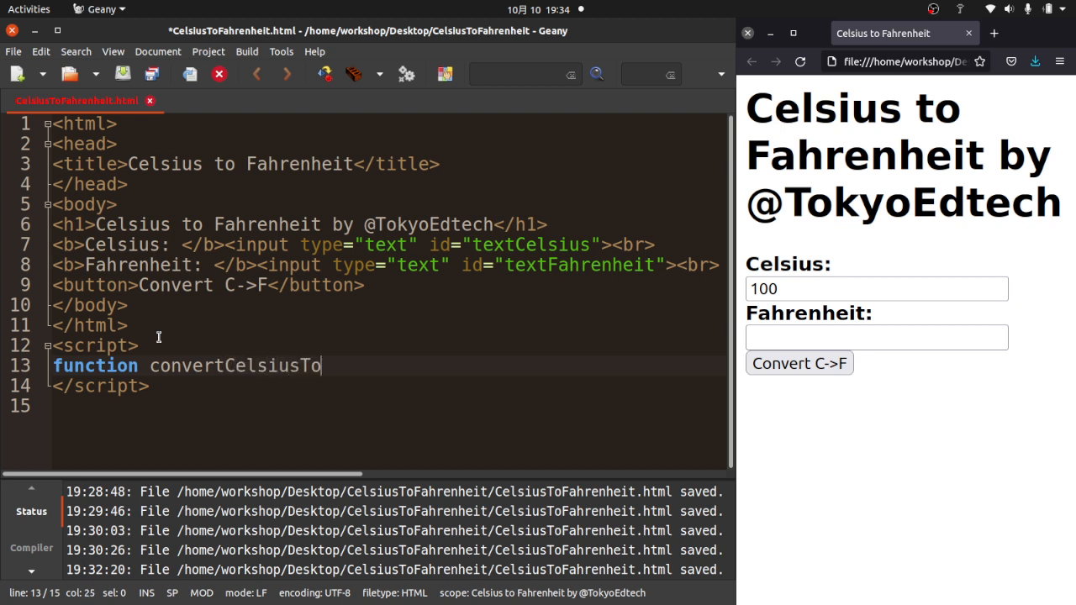
text(Fahrenh)
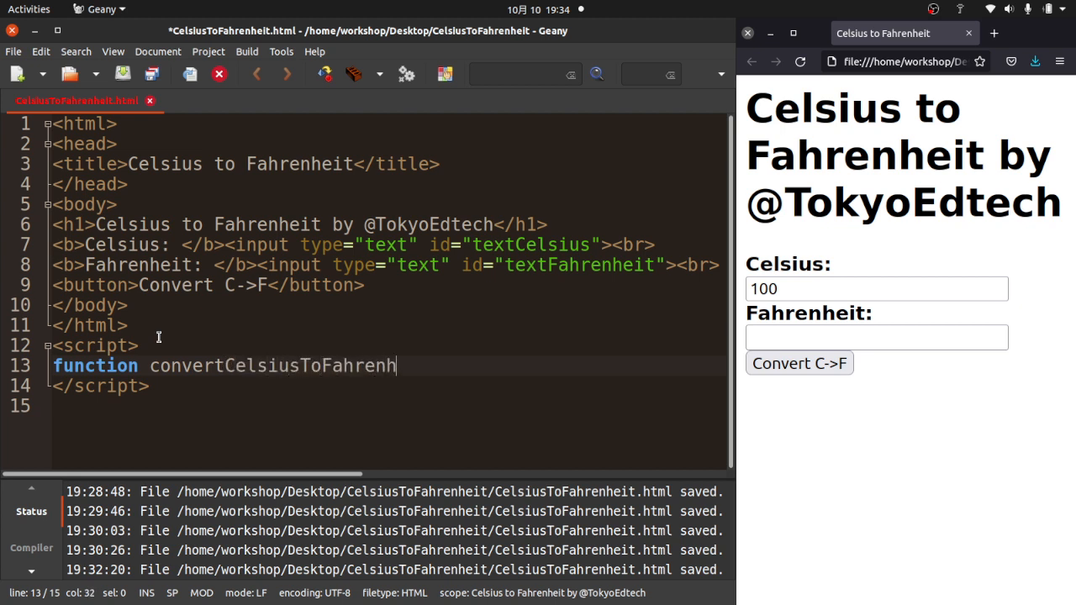
text(eit())
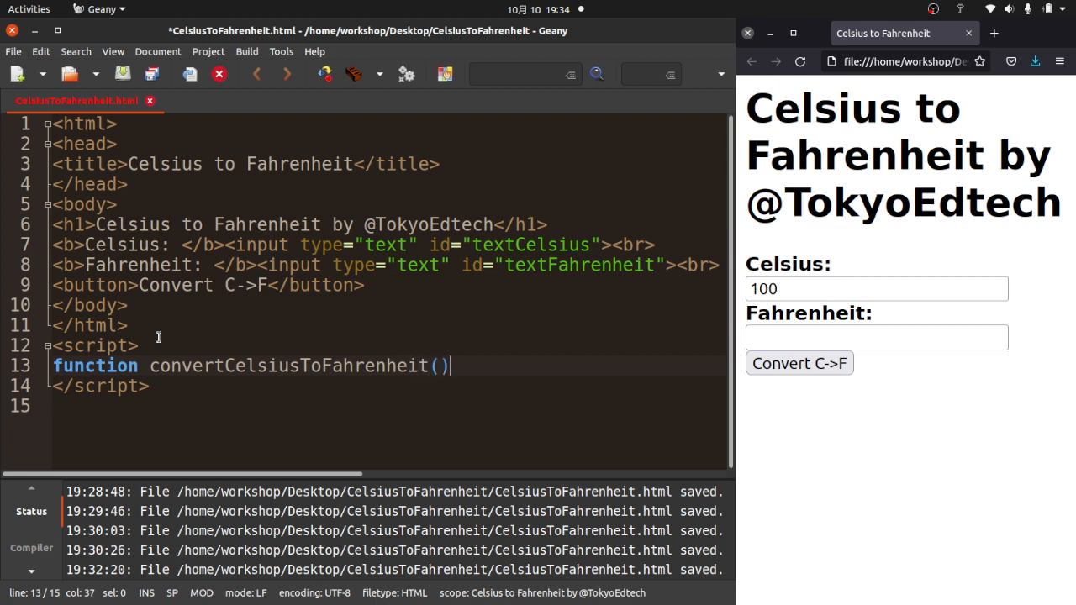
text({)
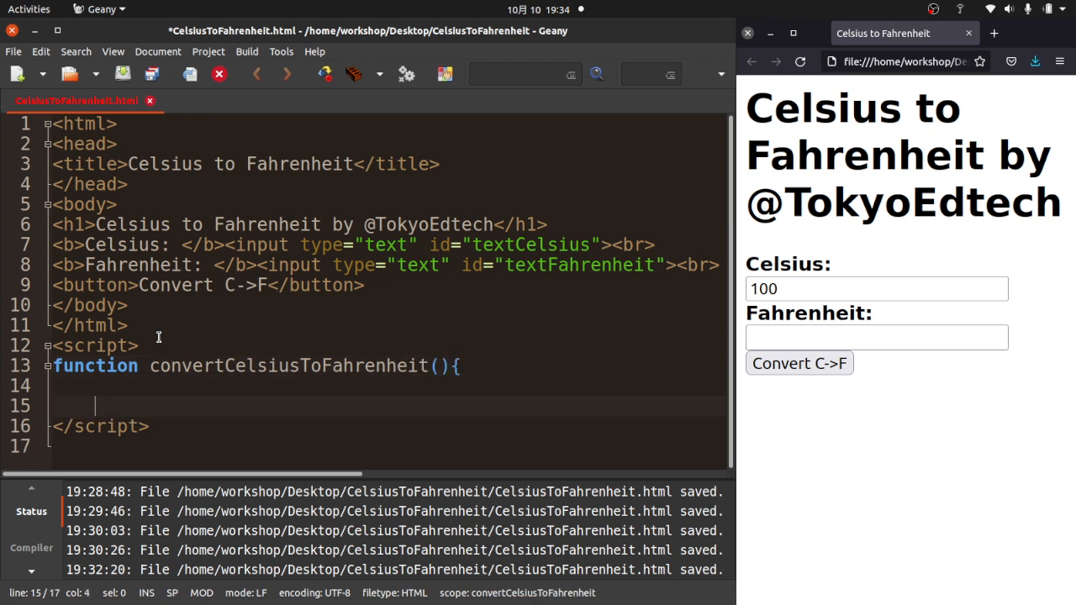
text(})
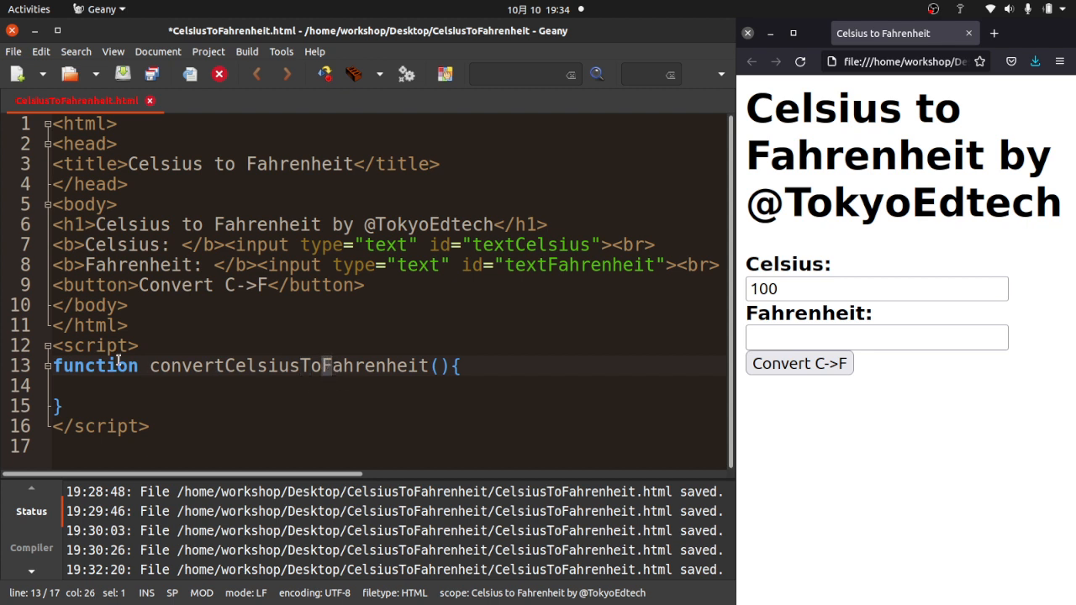
mouse_move(304, 410)
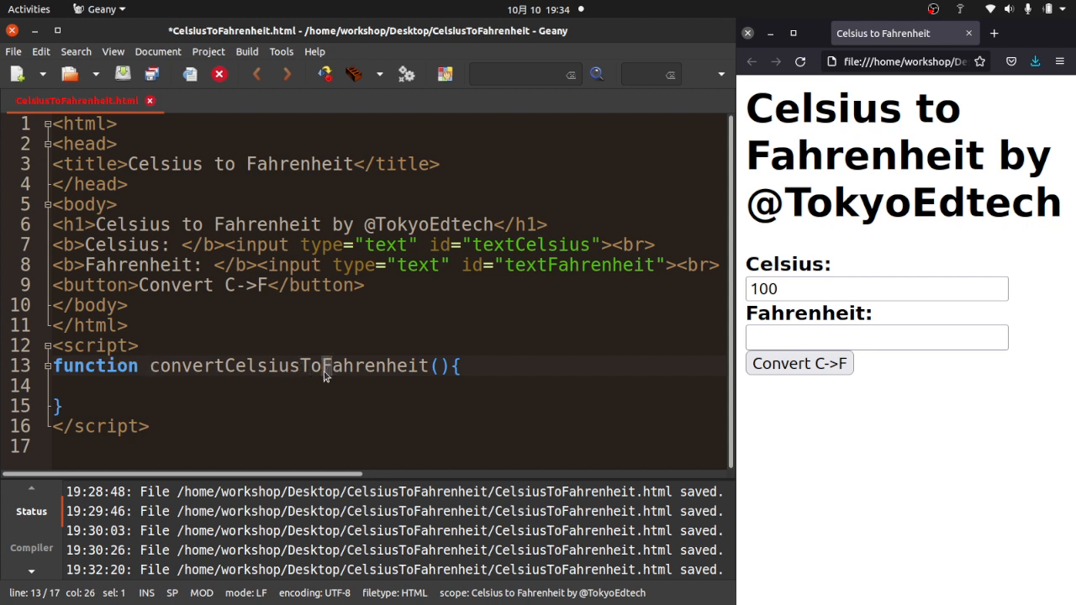
Add a blank body line to the function and save the file.
click(346, 313)
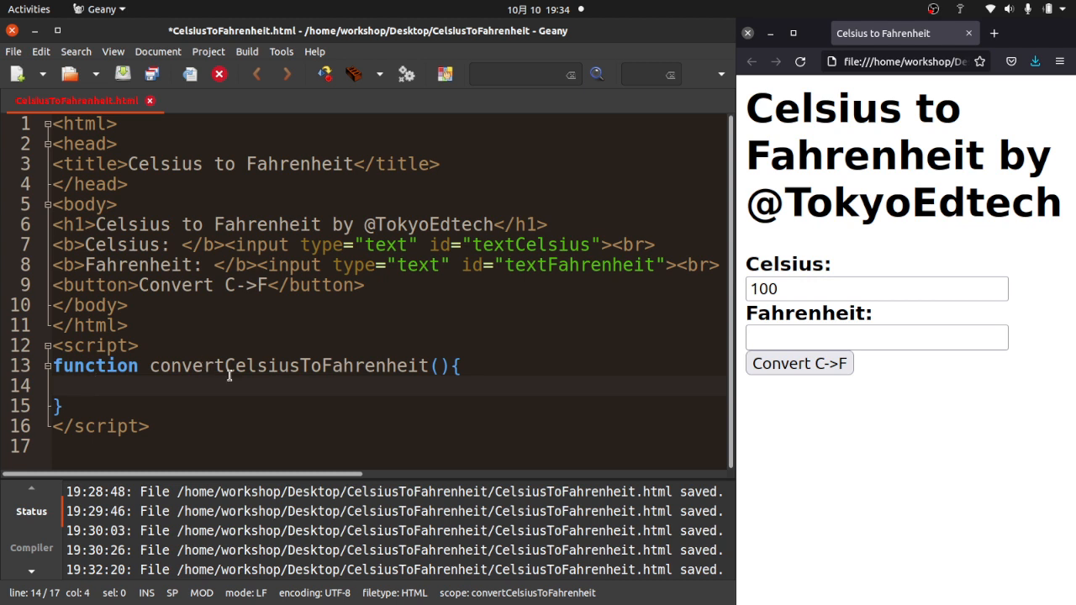
double_click(249, 366)
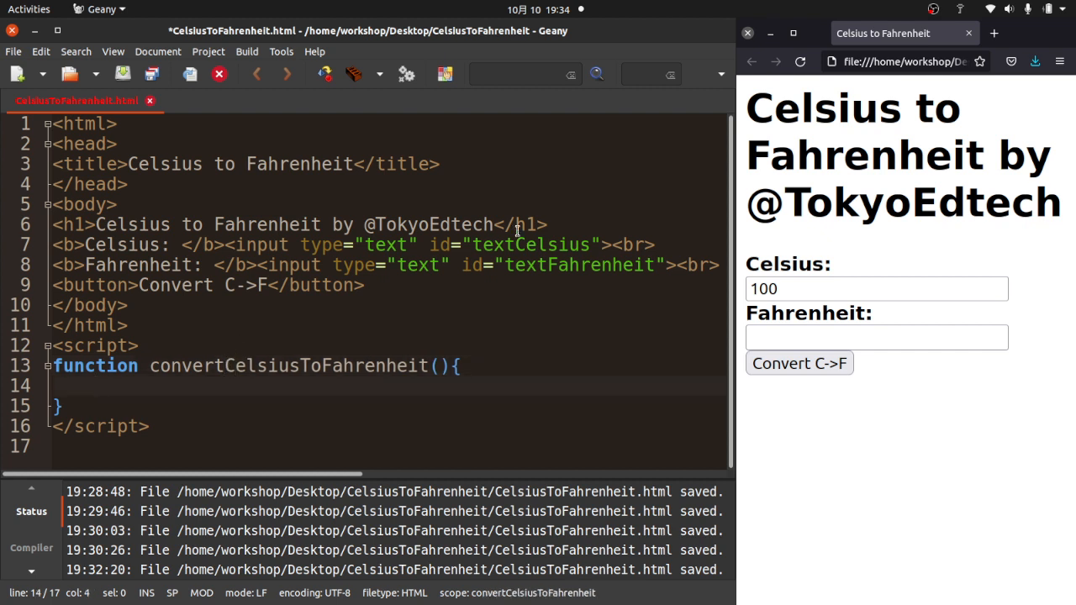
double_click(528, 245)
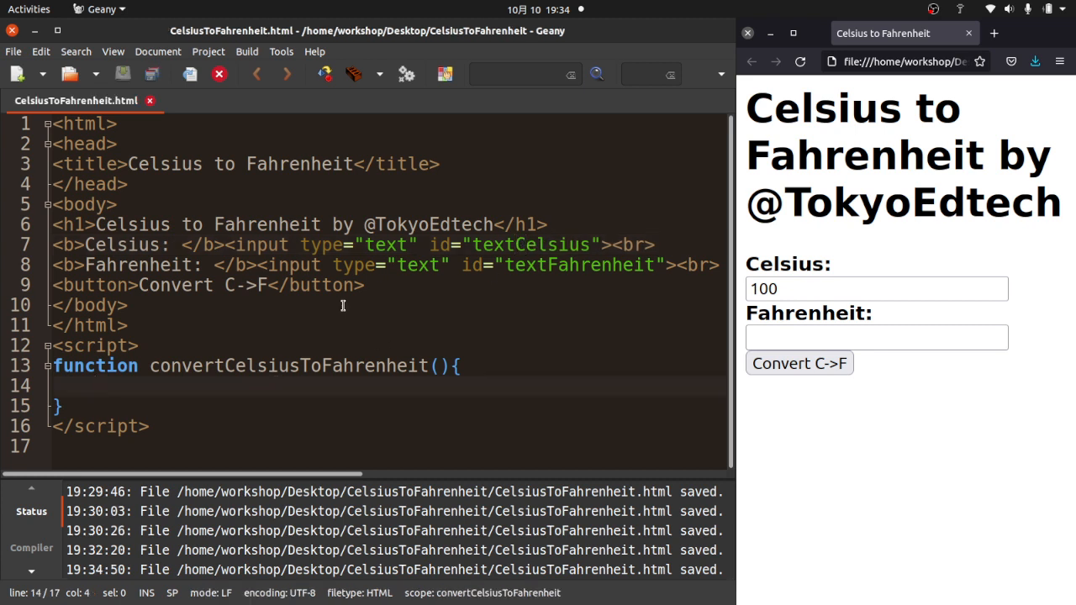
Write c = 100; and the start of f = ((9/5) * c in the function body.
text(c =)
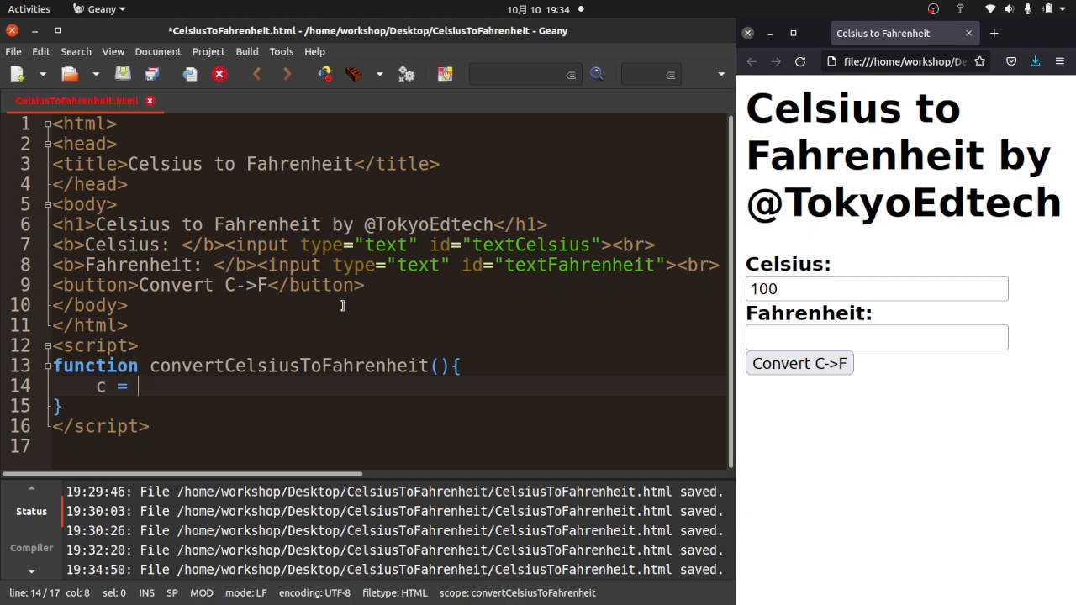
text(100)
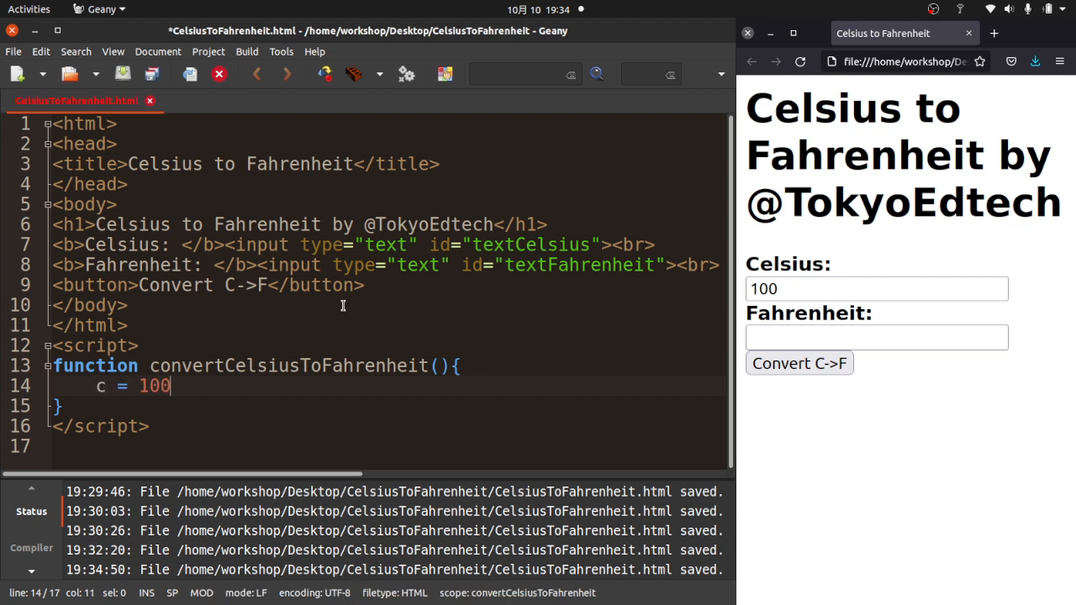
text(;)
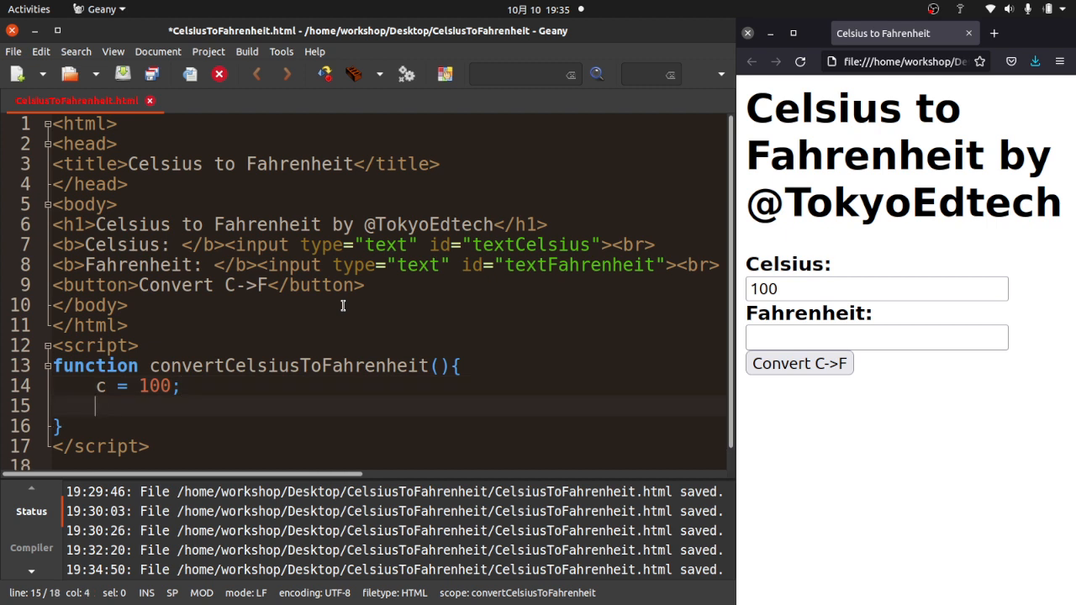
text(f =)
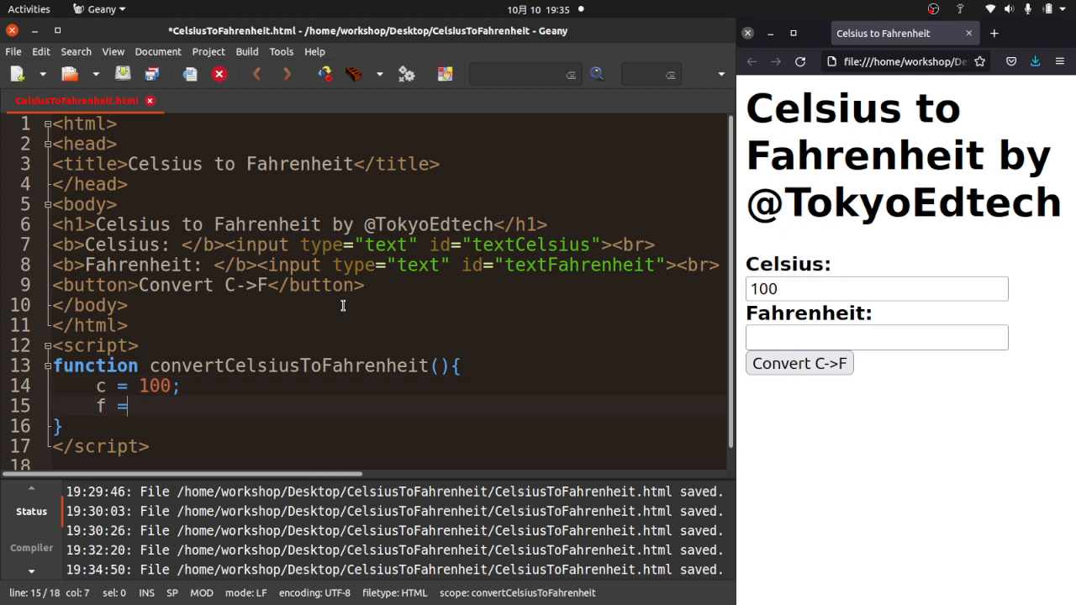
text((9)
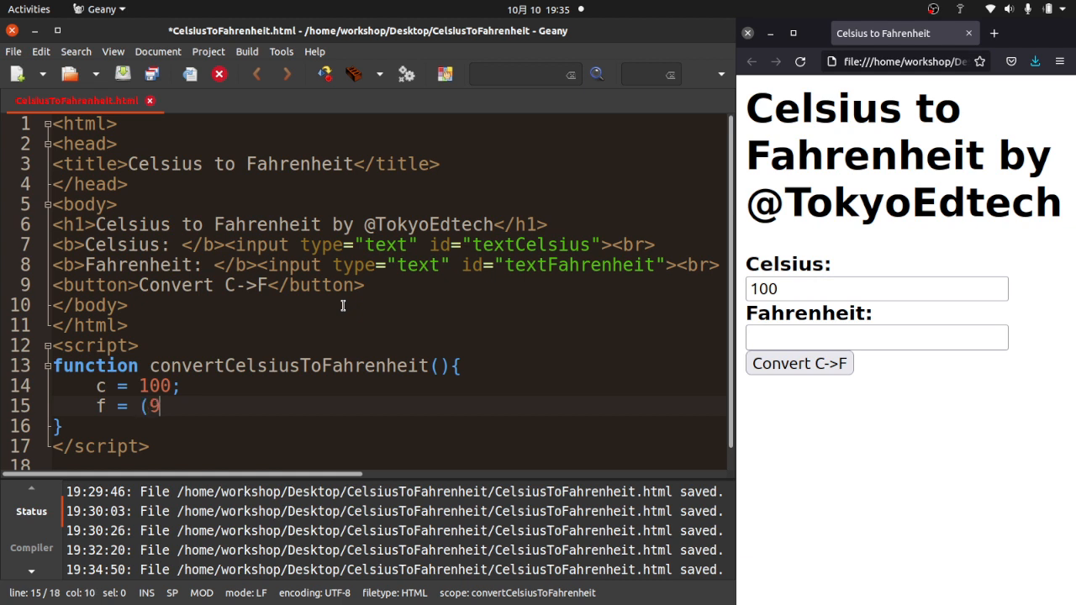
text(/5))
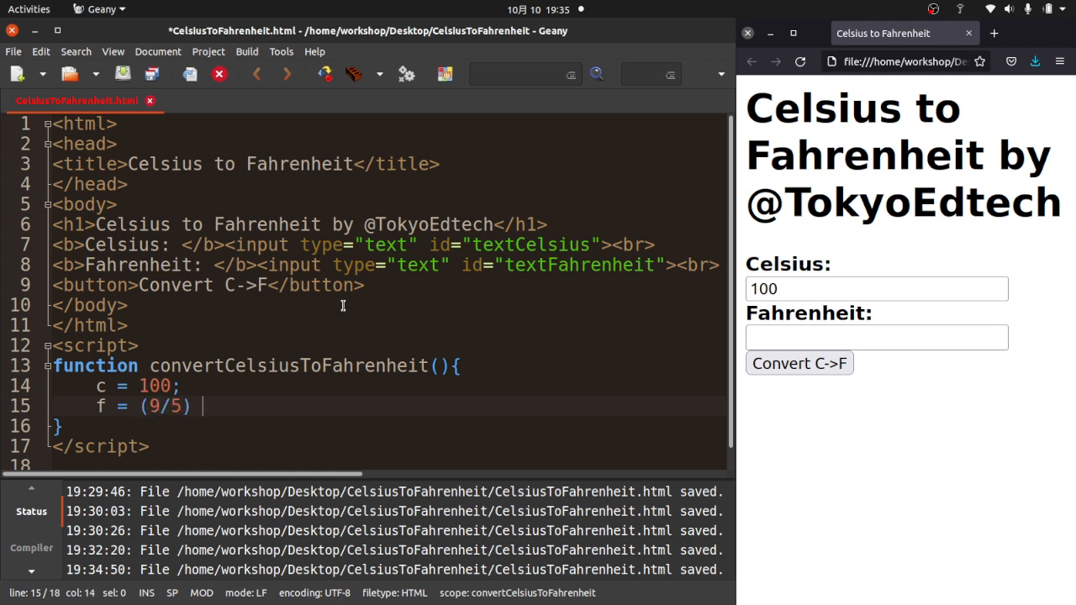
text(* c)
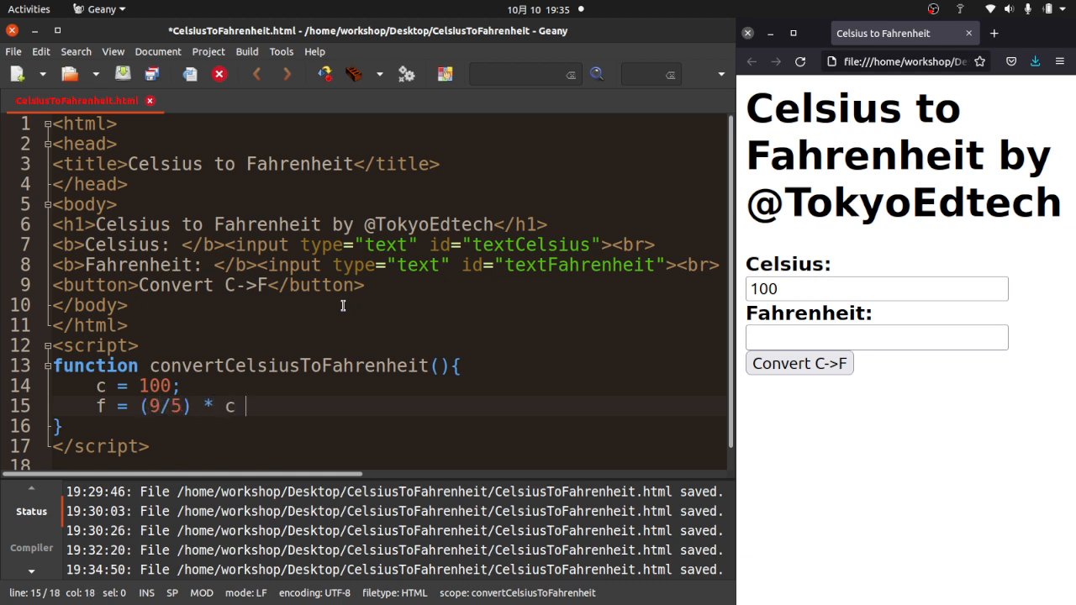
Finish f = ((9/5) * c) + 32;, prefix both statements with var and save.
text(+ 32;)
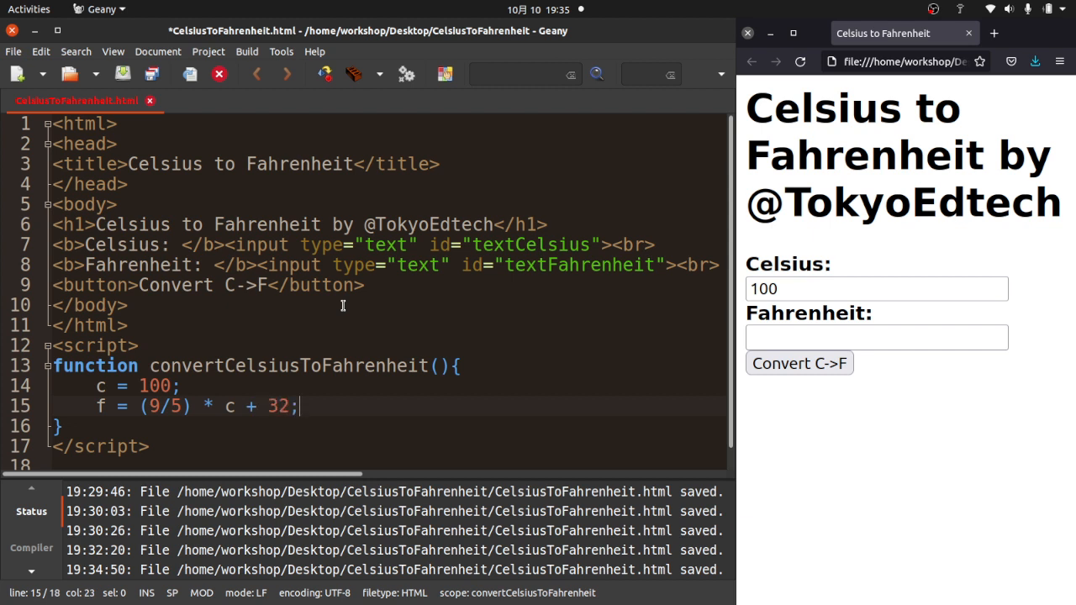
text(()
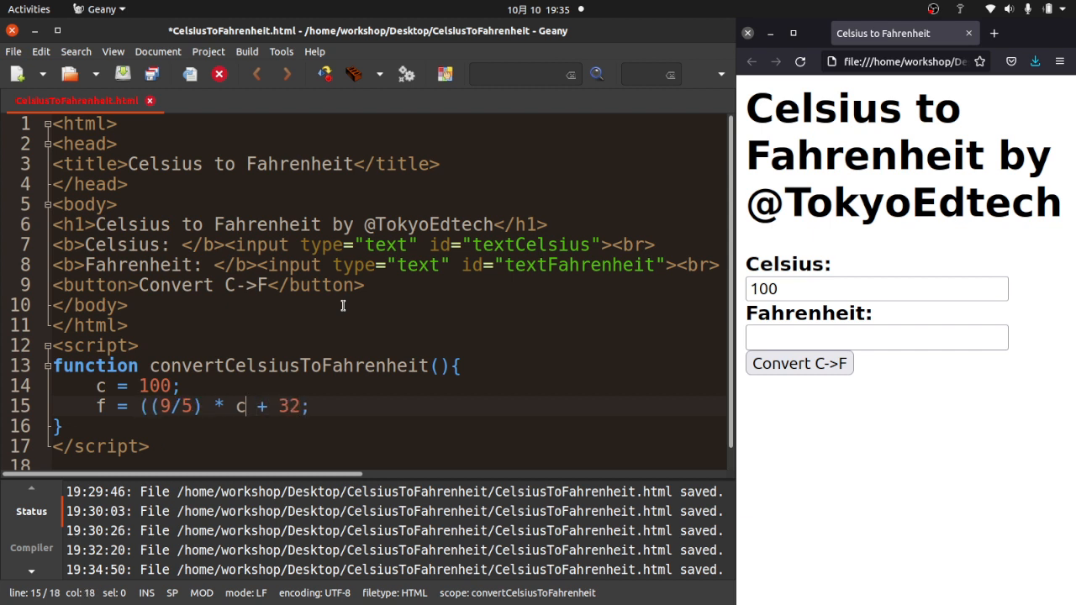
text())
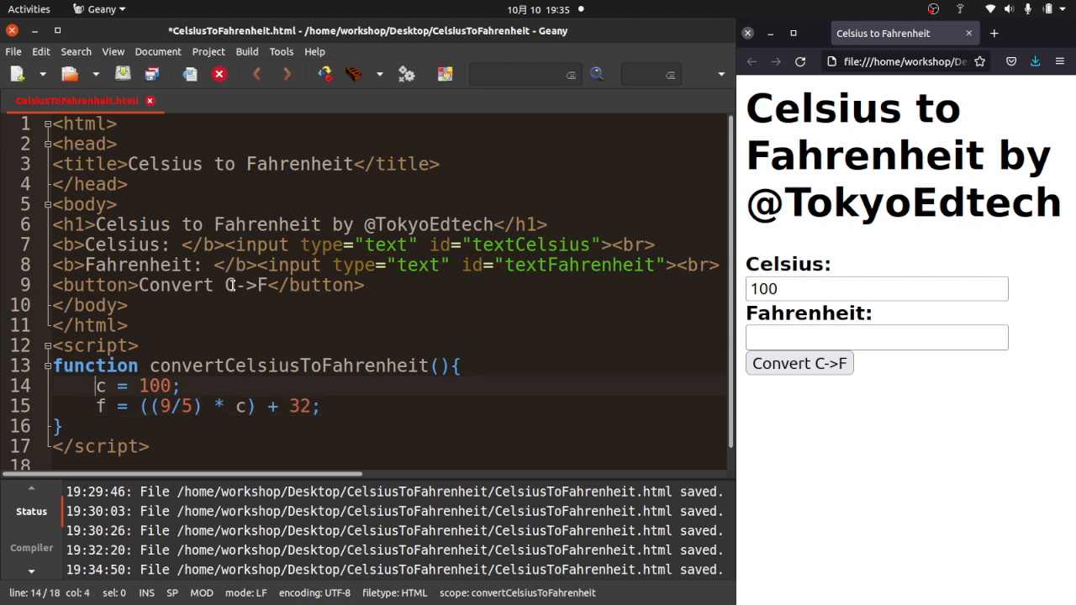
text(var)
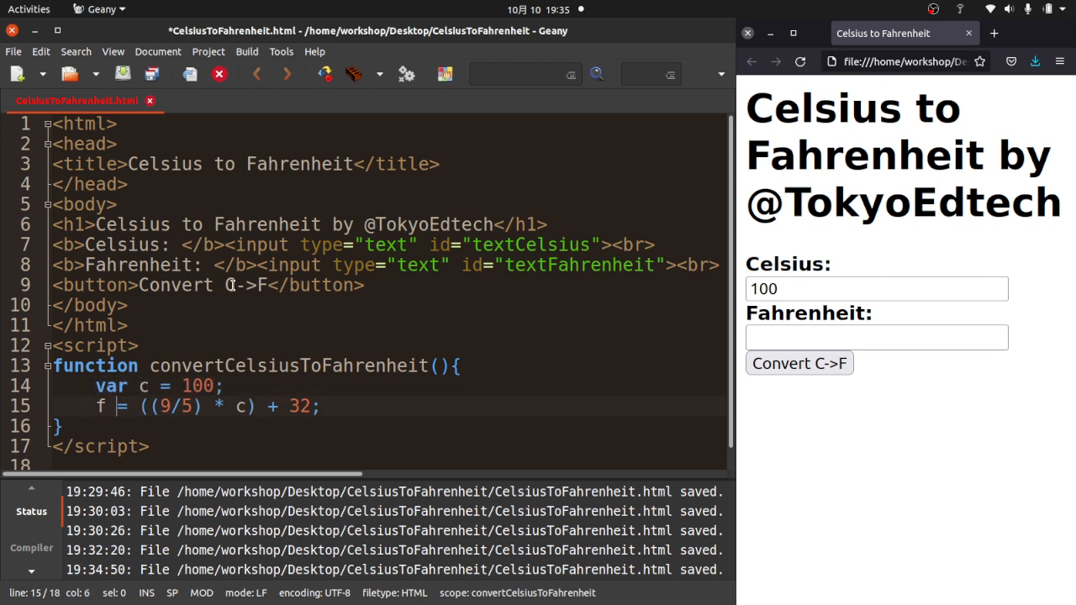
text(var)
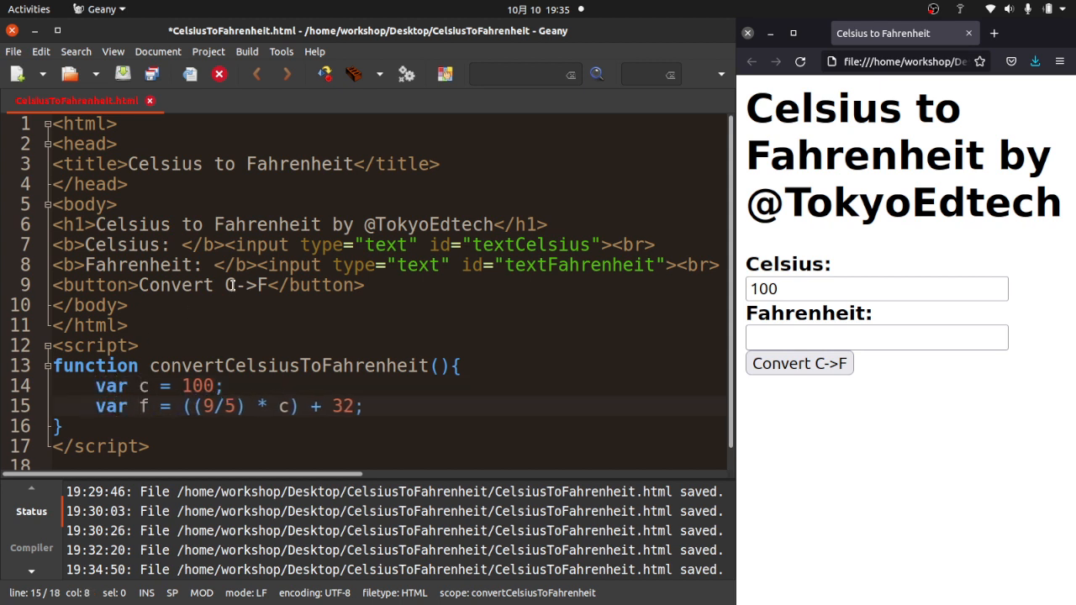
key(ctrl+s)
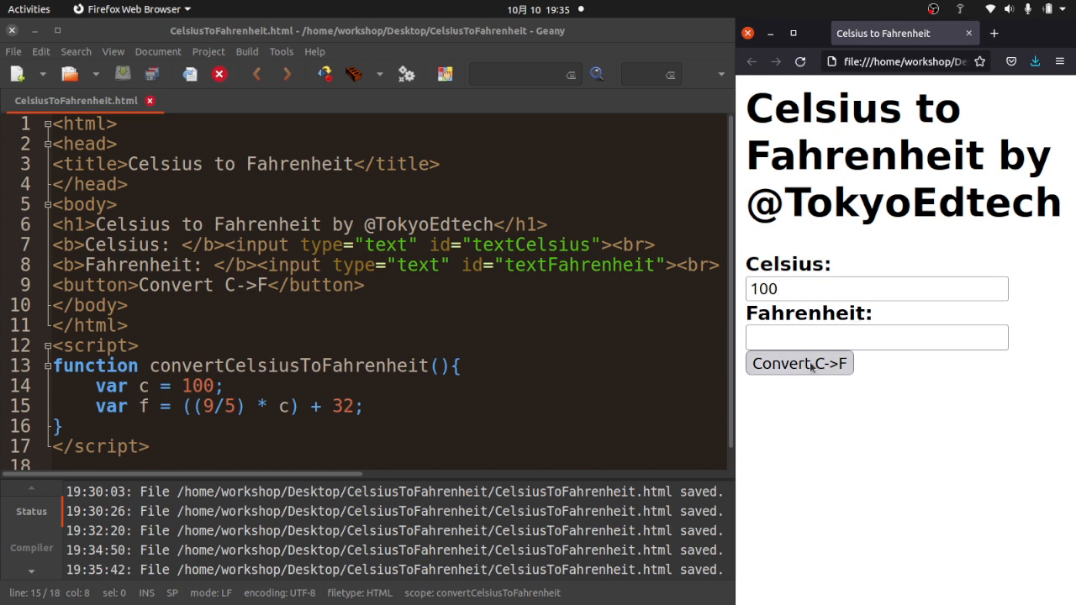
click(876, 289)
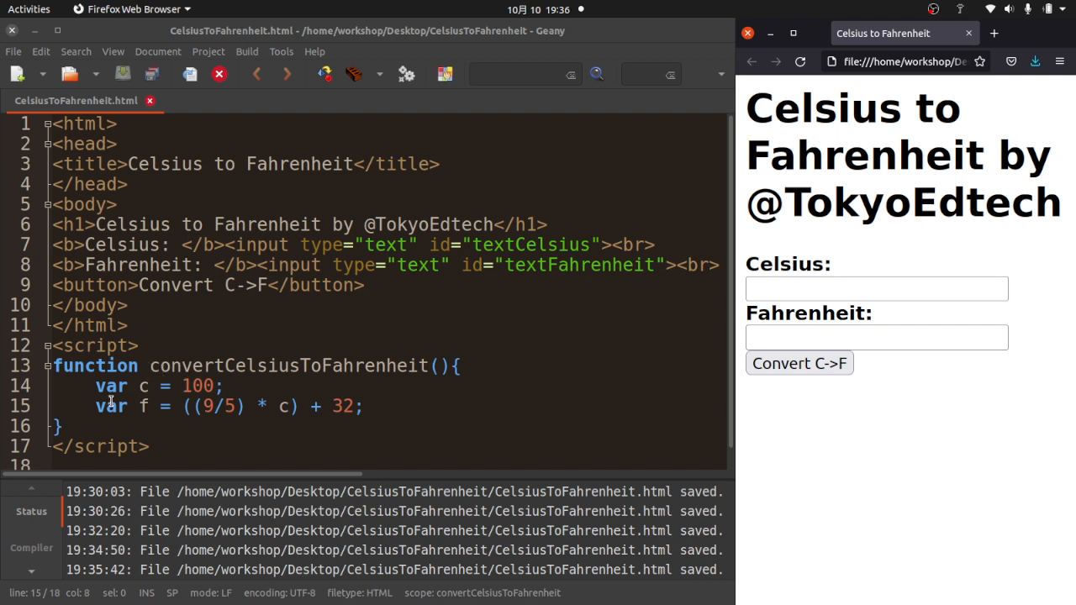
click(383, 406)
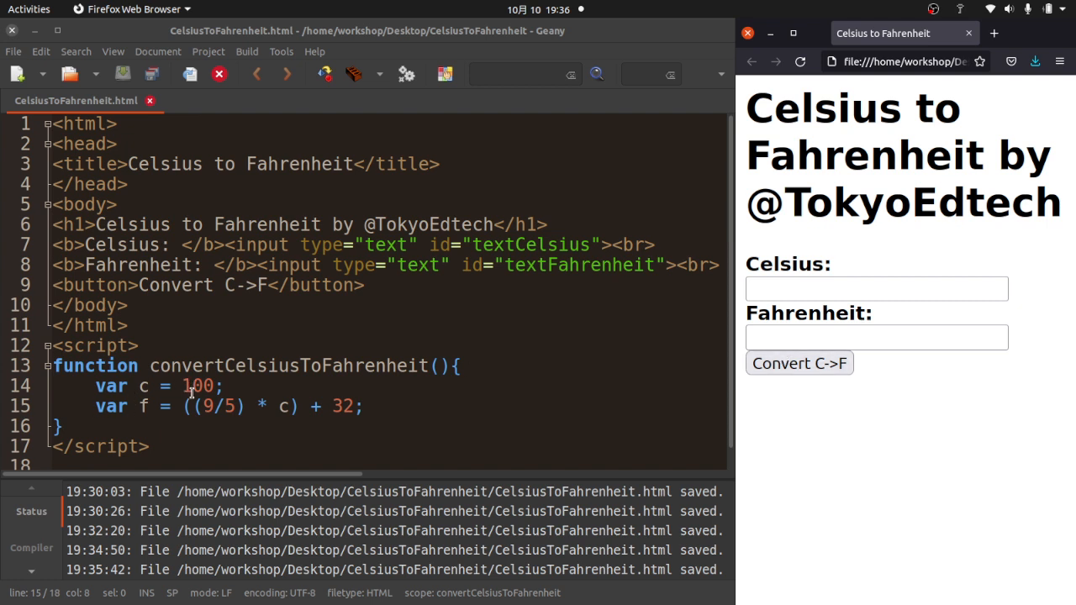
mouse_move(187, 404)
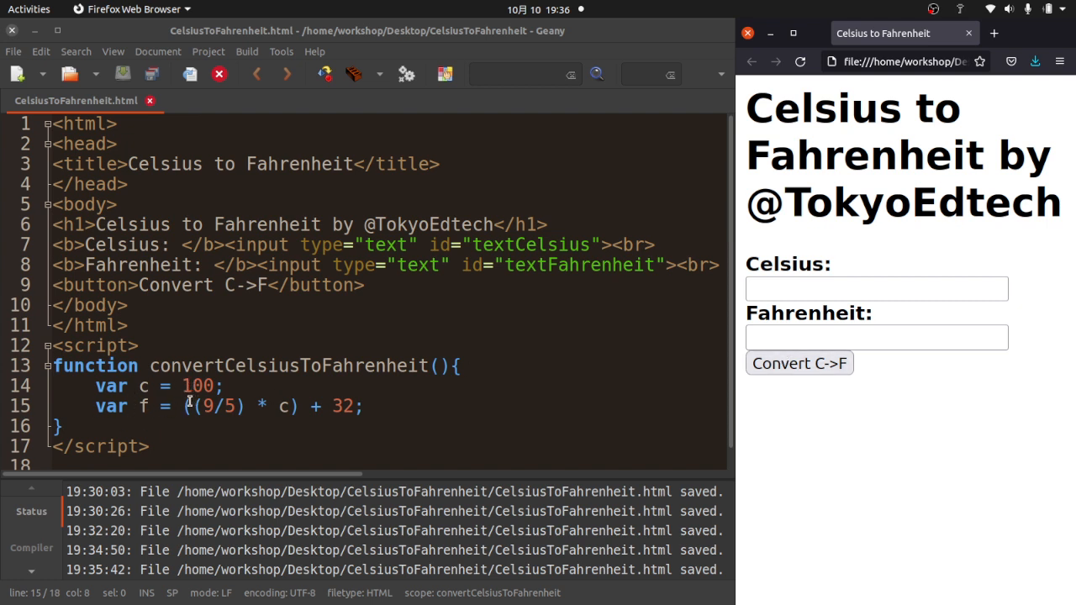
mouse_move(74, 426)
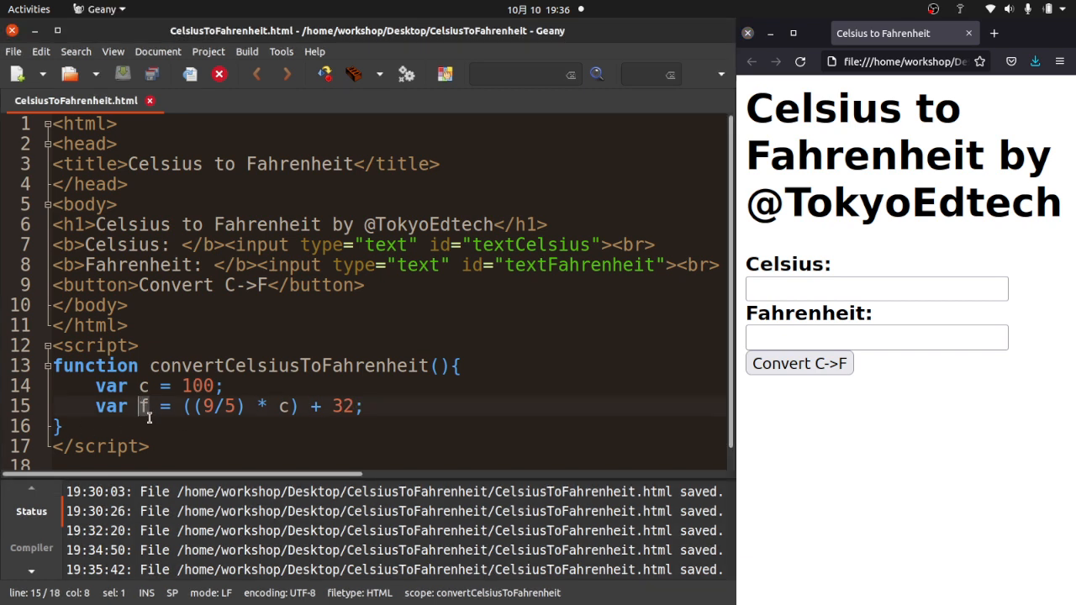
click(876, 338)
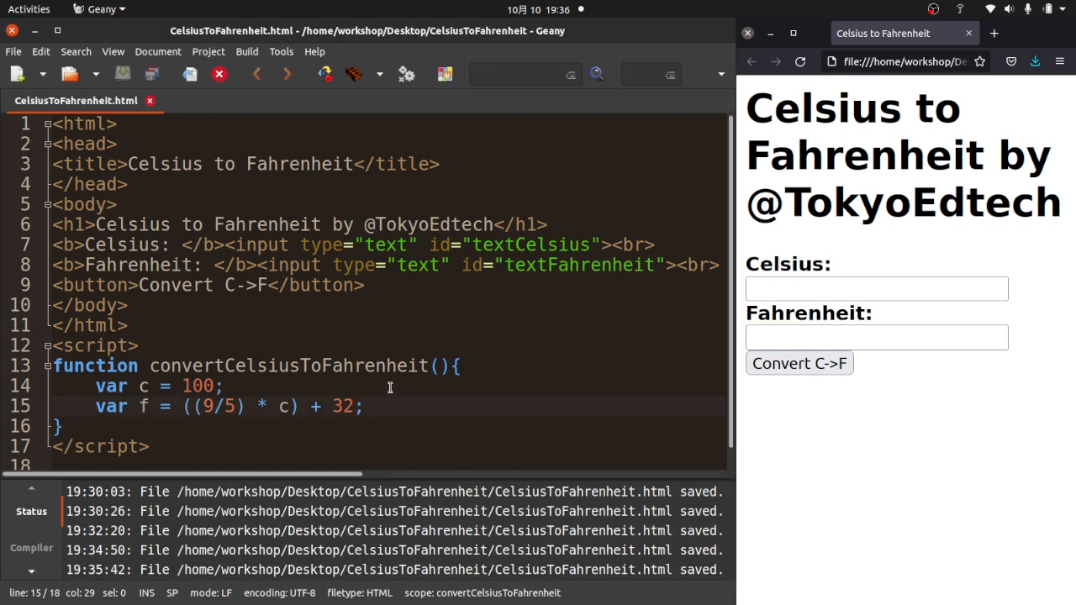
Start line 16 with document.getElementById("textFahrenheit").
key(Return)
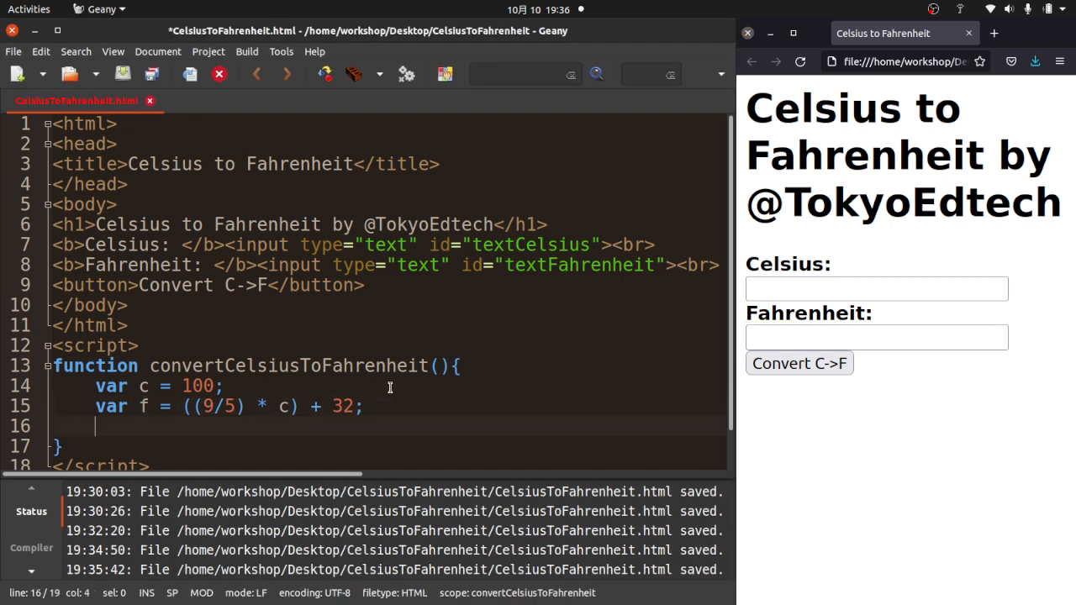
text(document.g)
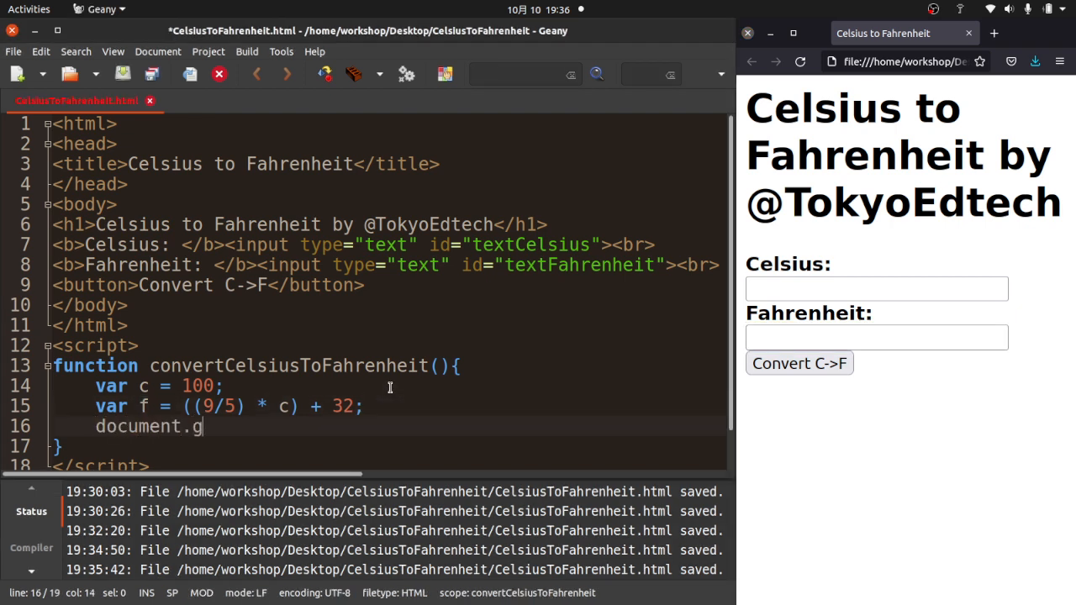
text(etElementBy)
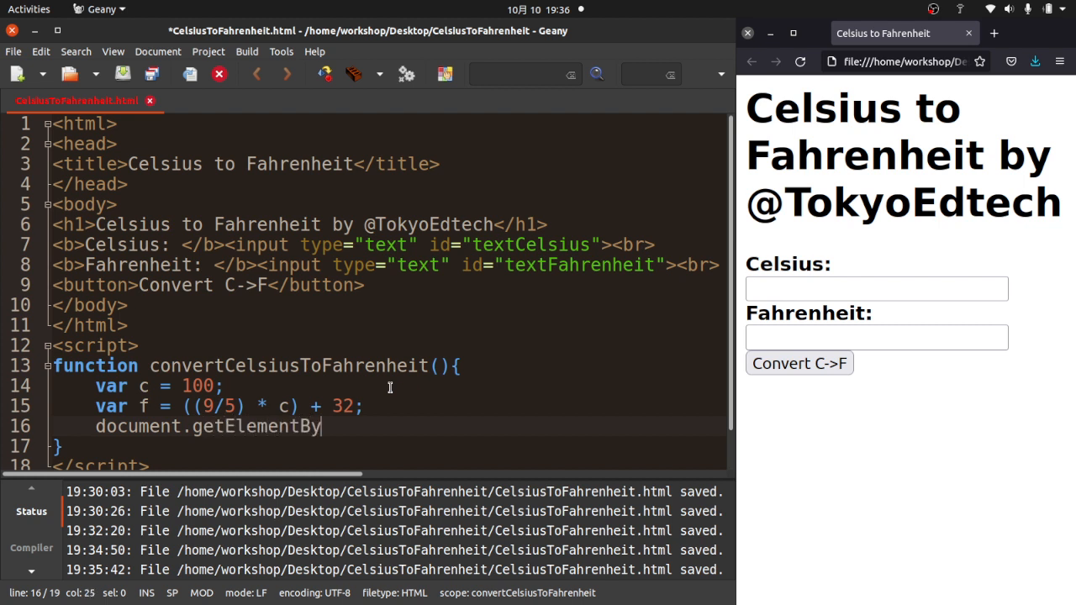
text(Id)
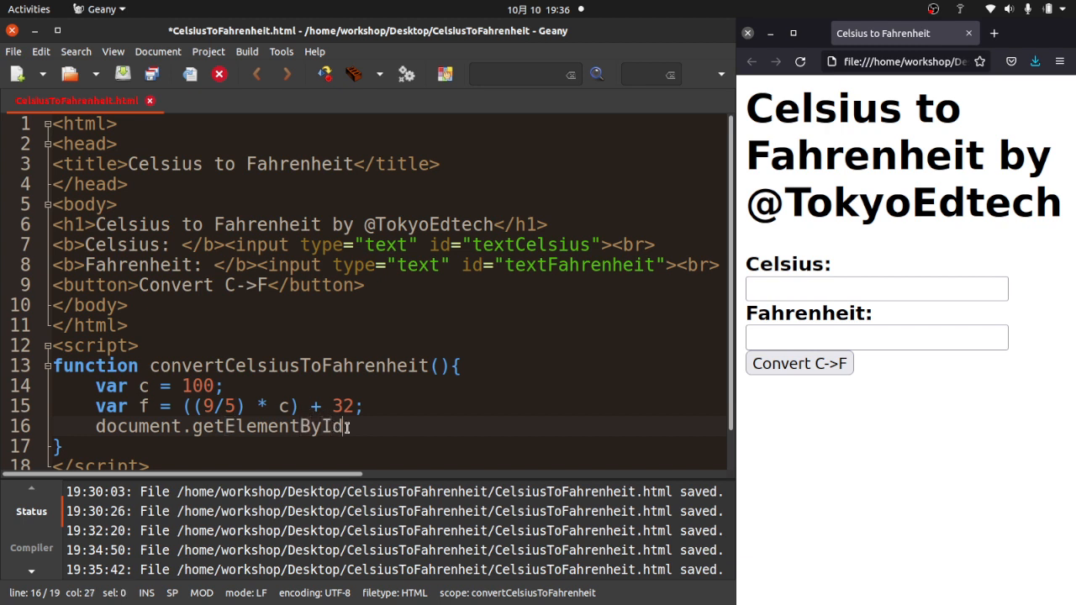
text((")
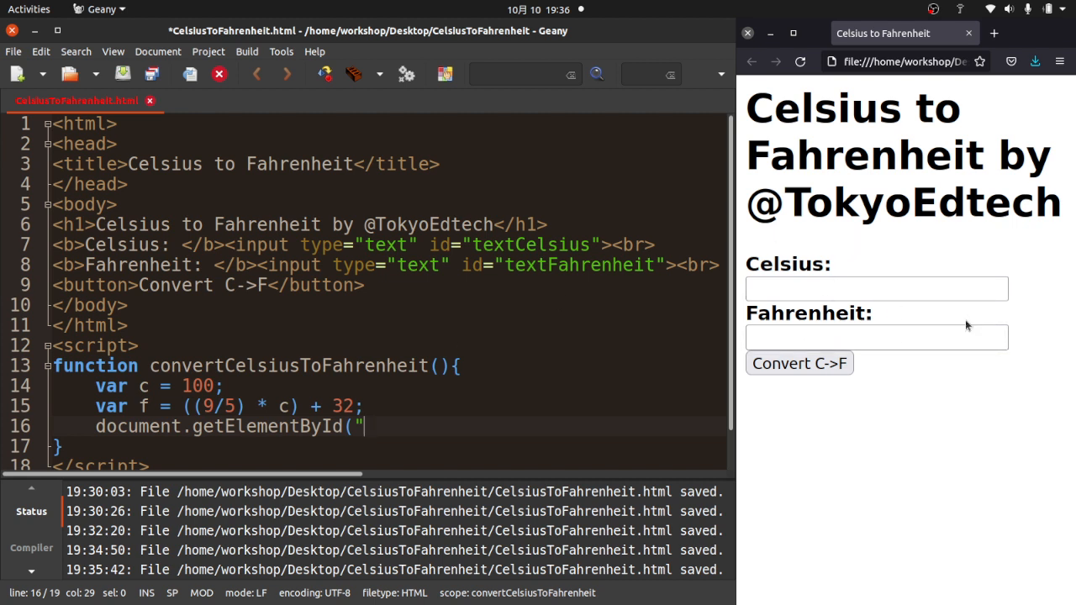
mouse_move(894, 340)
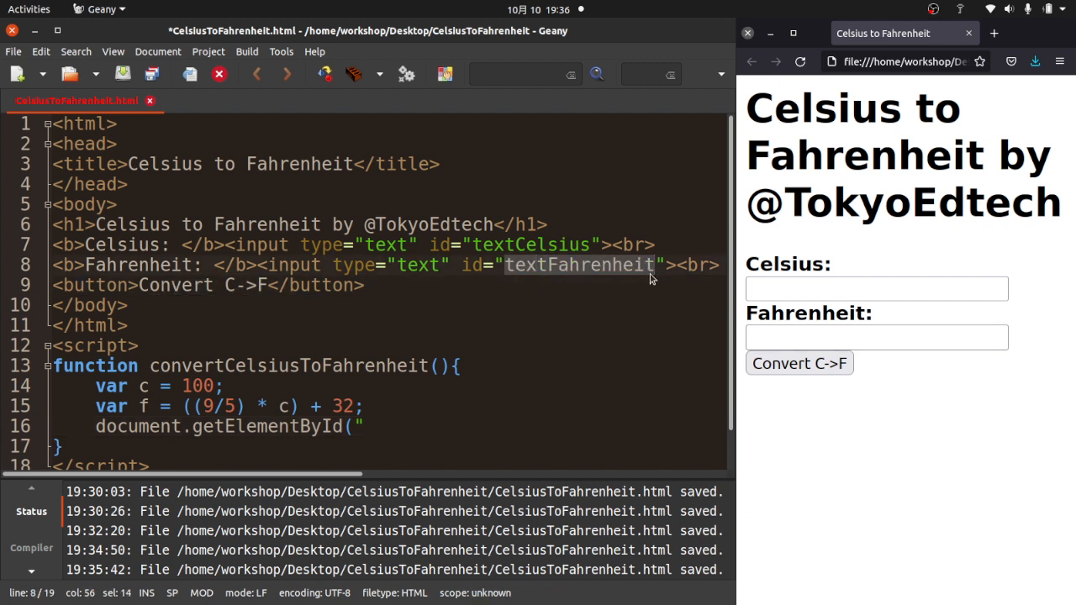
text(textFahrenheit)
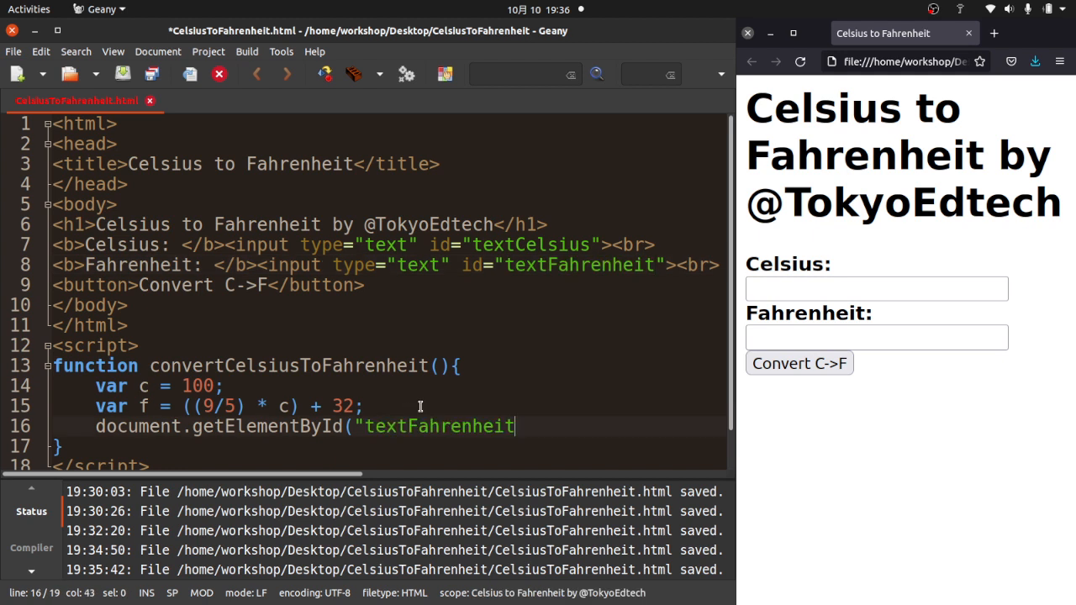
text("))
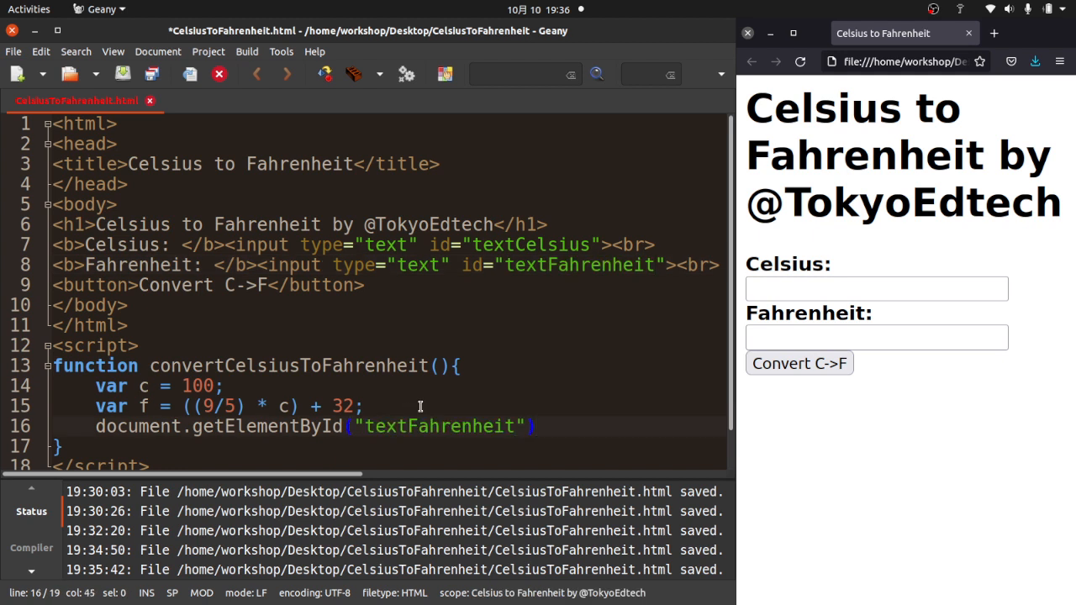
mouse_move(195, 427)
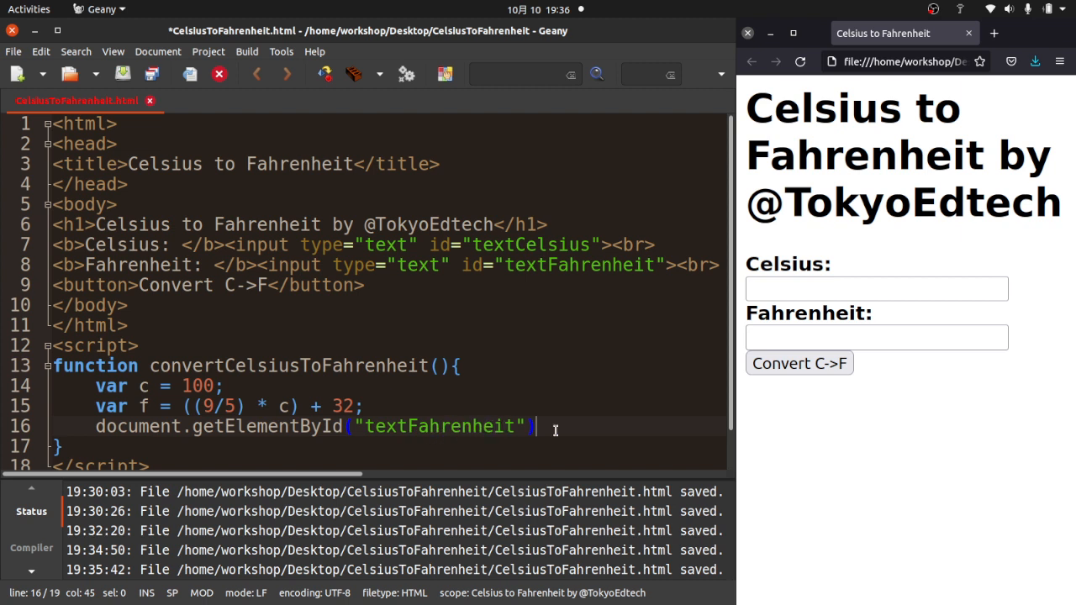
Complete the statement with .value = f; and save the file.
click(876, 337)
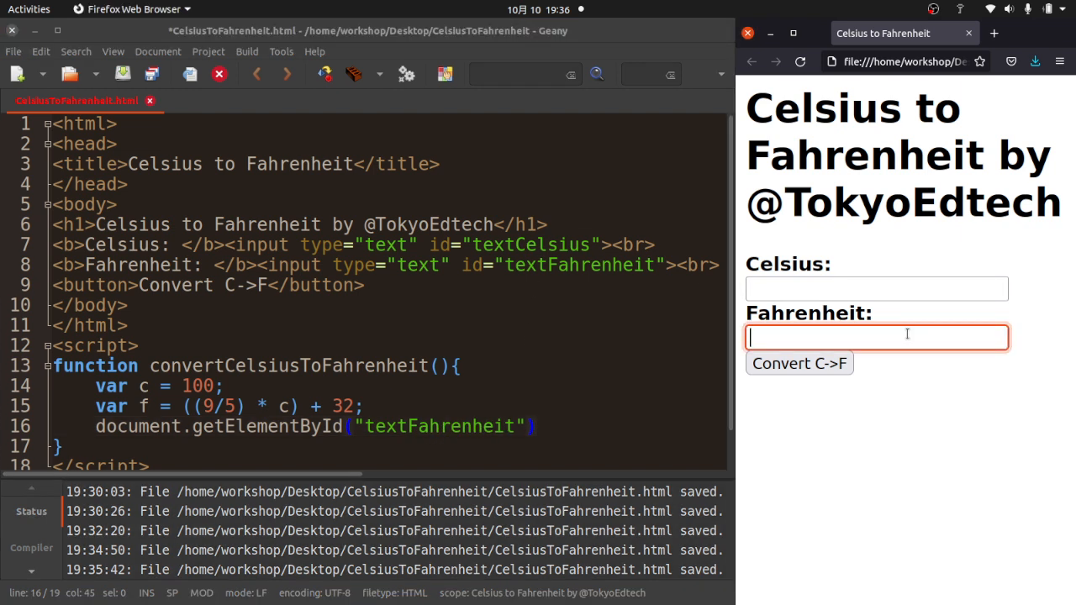
text(.)
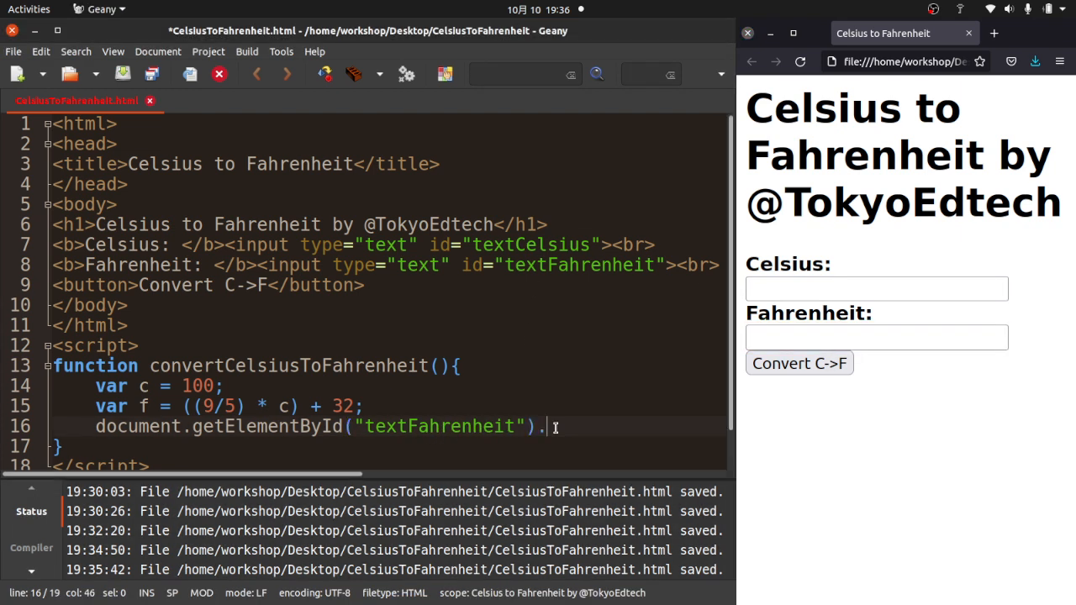
text(value =)
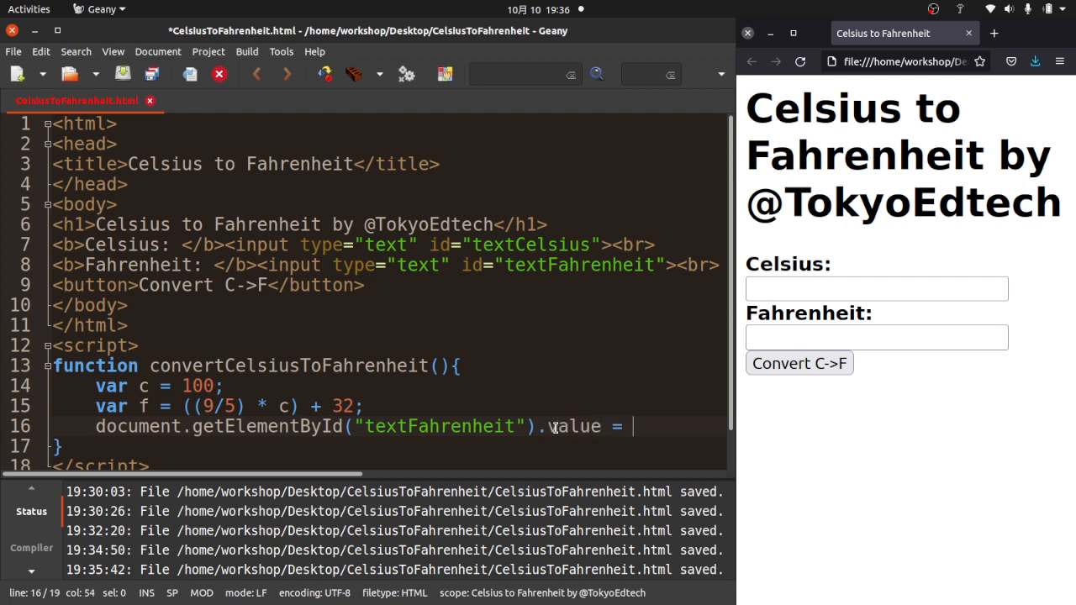
text(f;)
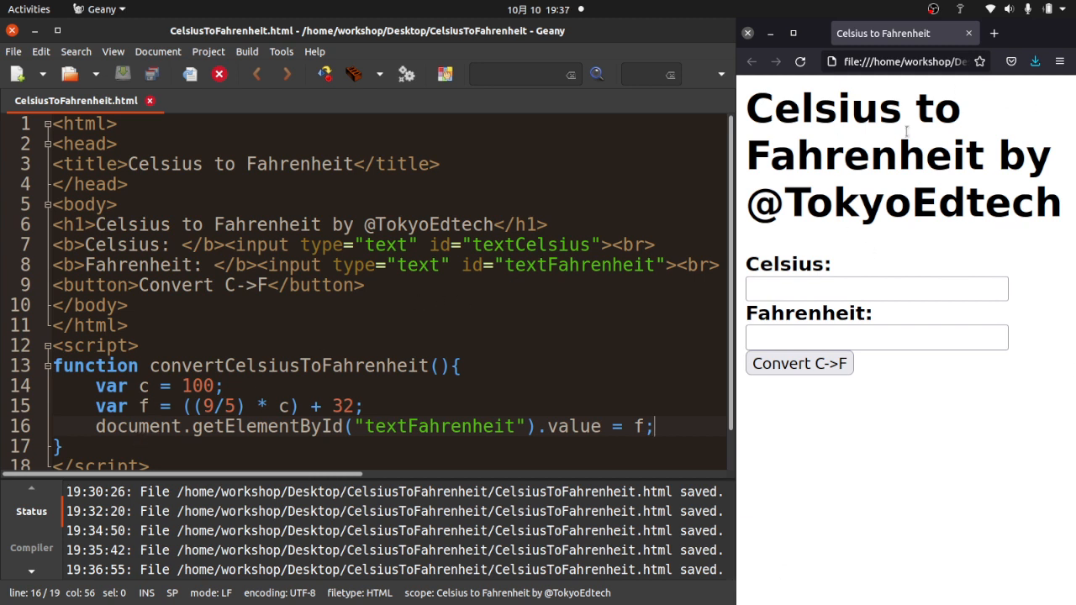
double_click(232, 427)
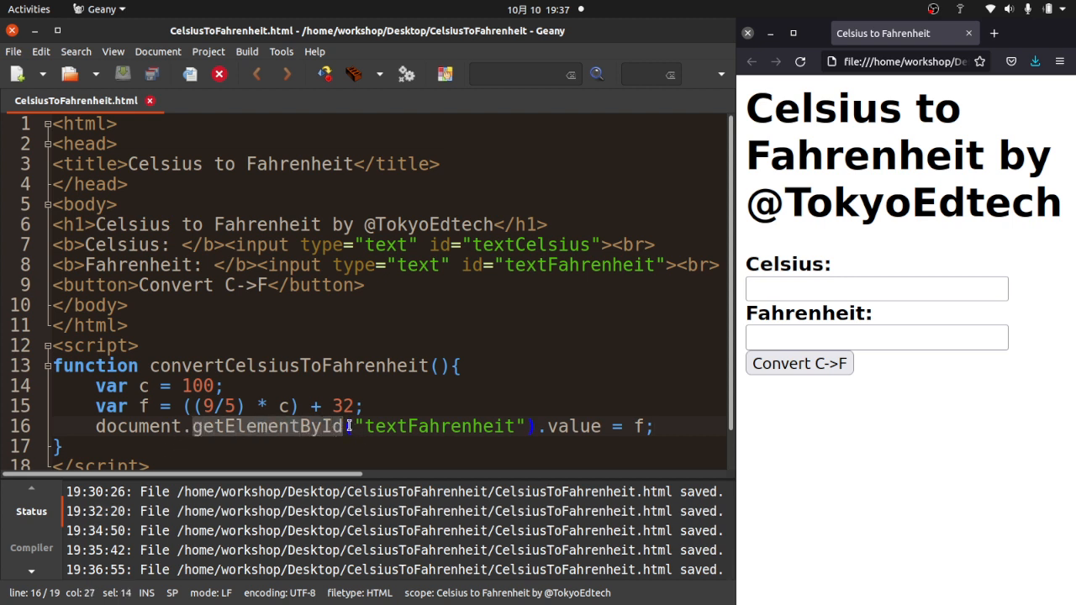
mouse_move(394, 419)
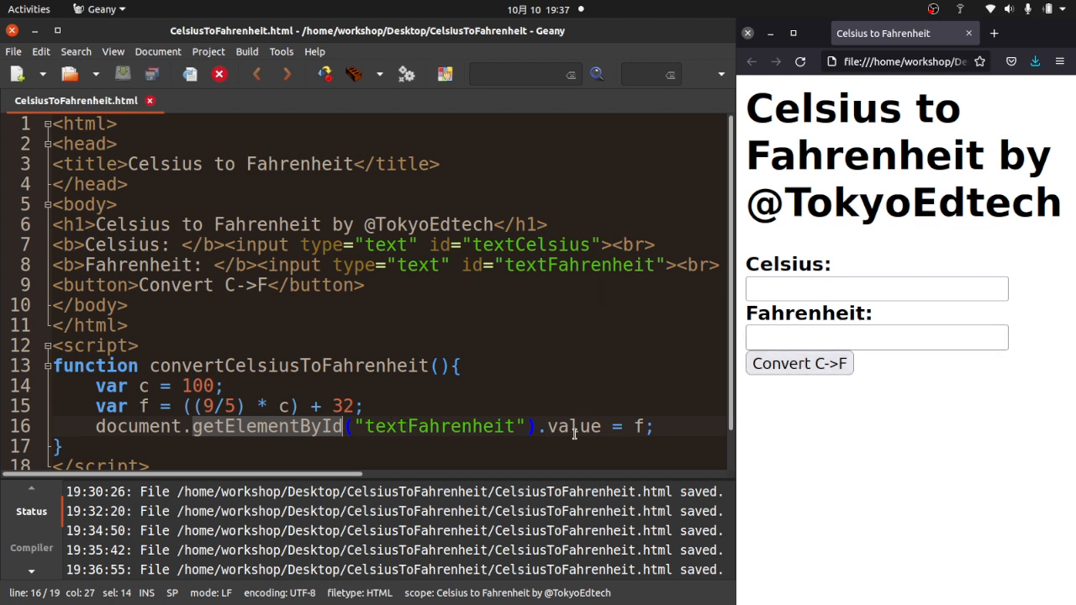
mouse_move(578, 424)
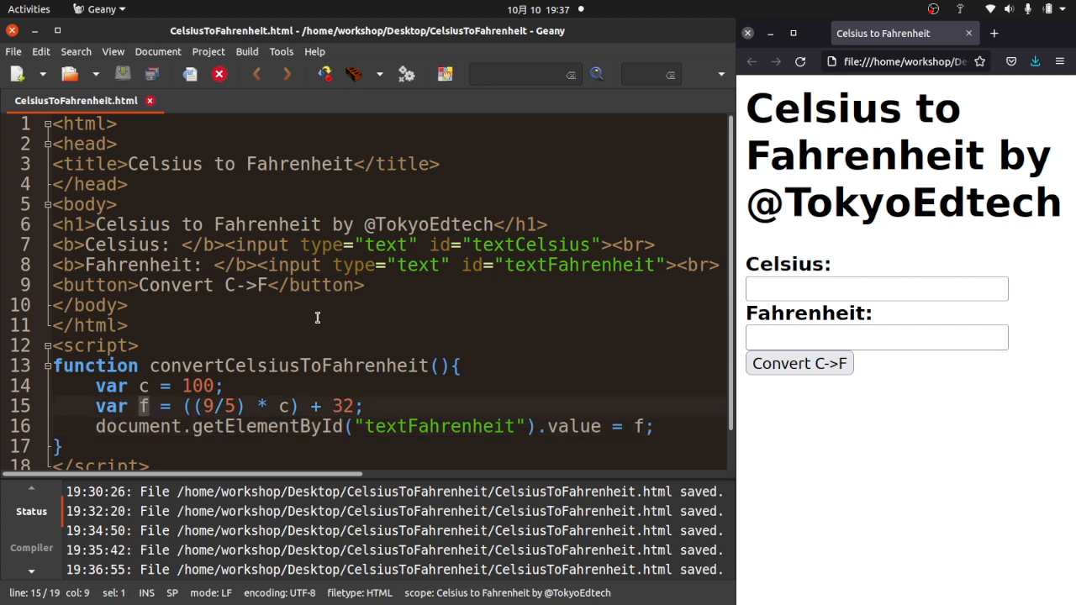
mouse_move(548, 351)
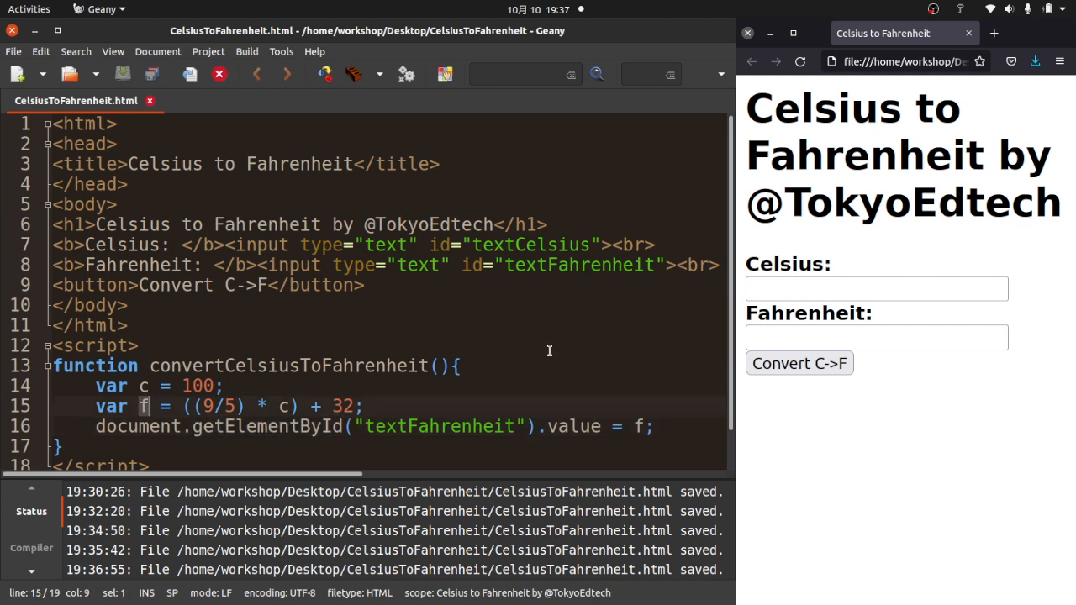
click(127, 183)
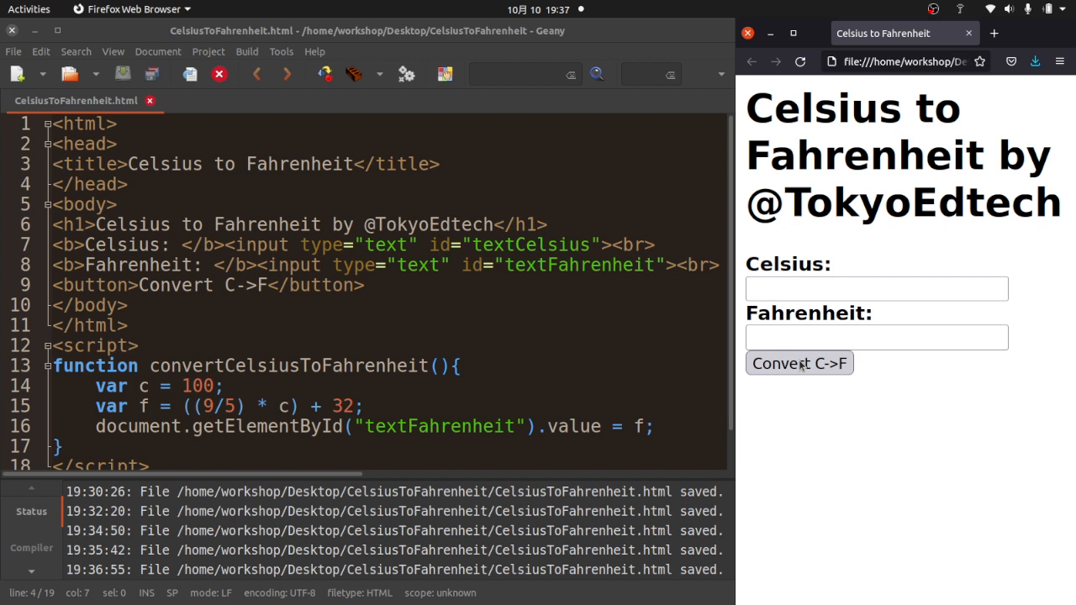
scroll(down, 3)
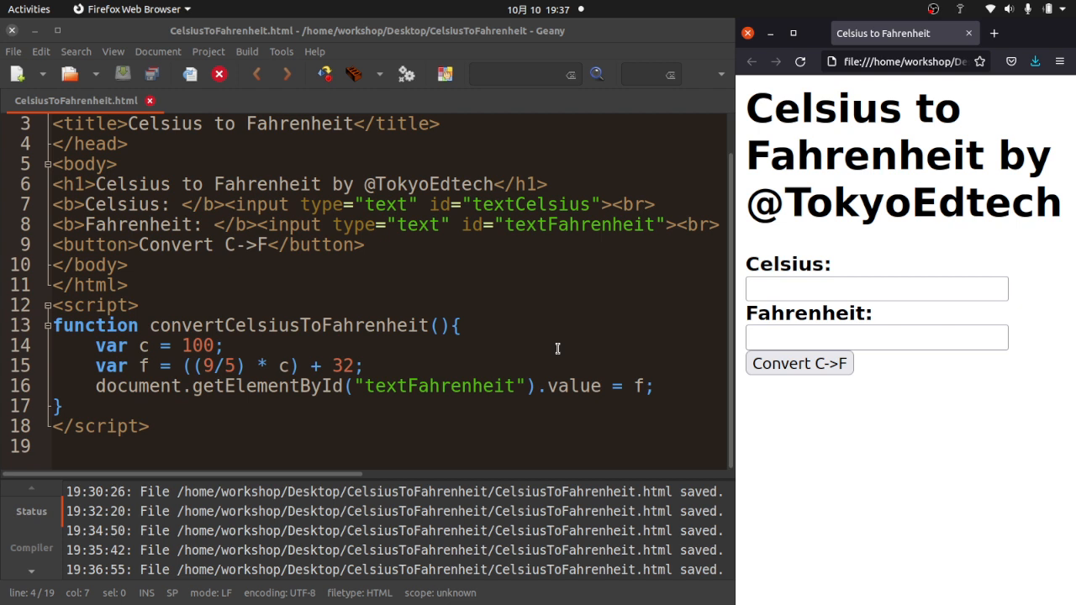
mouse_move(485, 307)
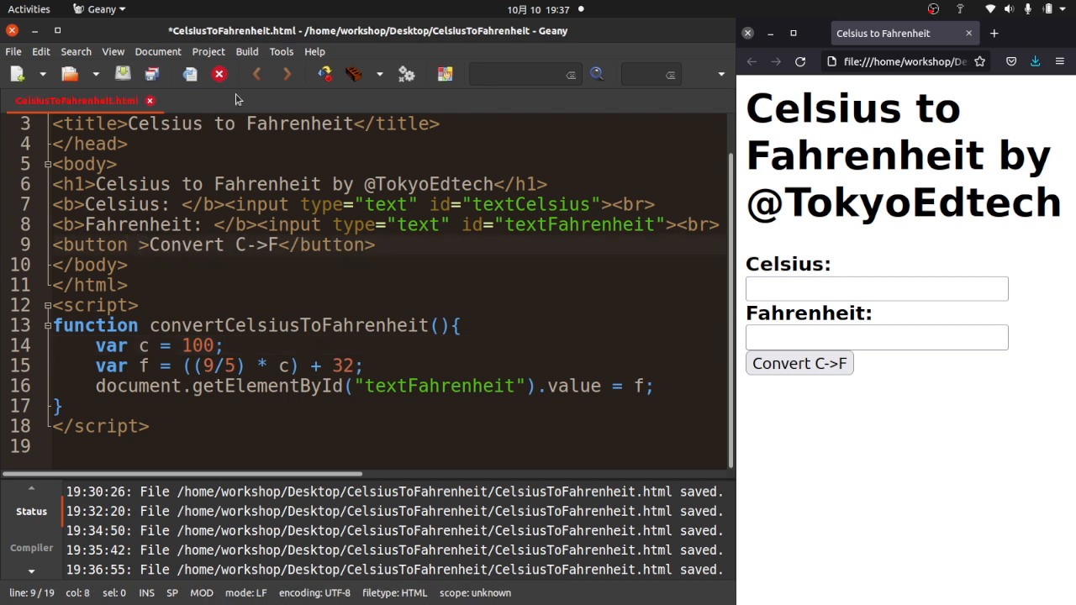
Add onclick="convertCelsiusToFahrenheit();" to the button tag and save.
text(onclick)
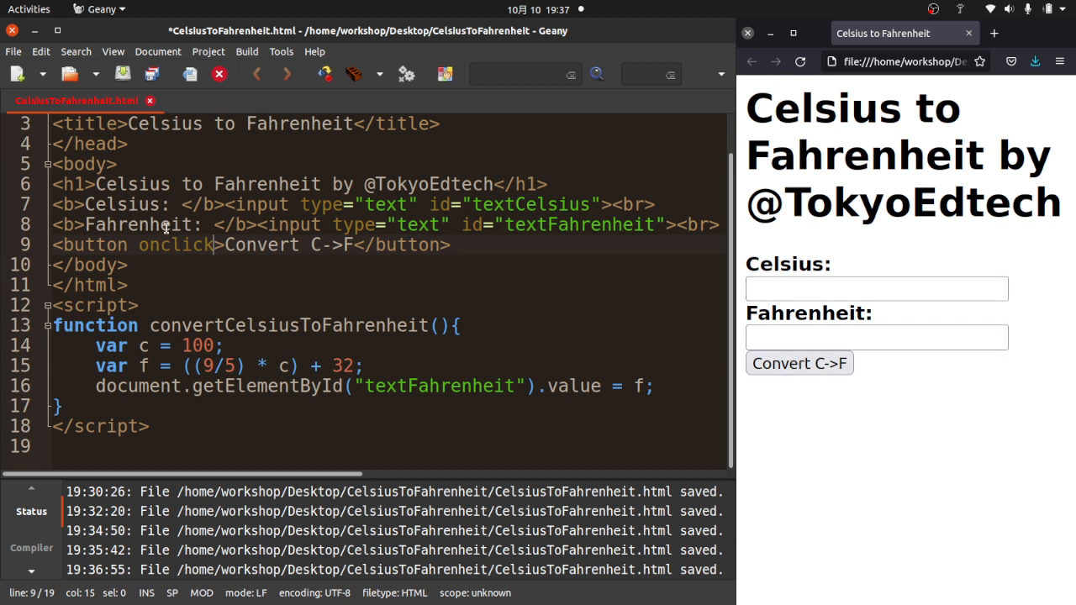
text(="")
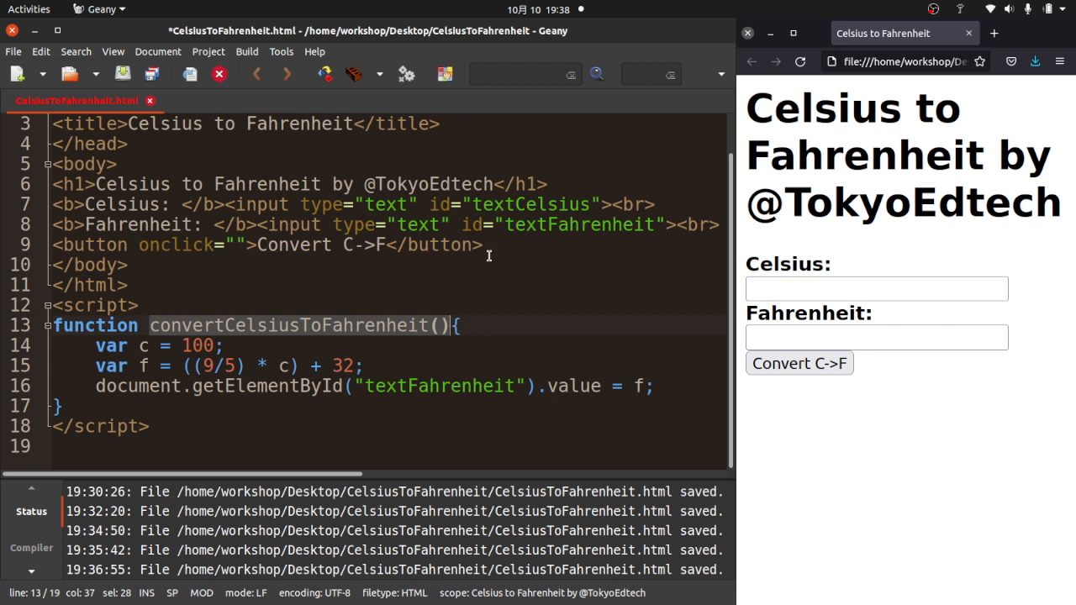
text(convertCelsiusToFahrenheit();)
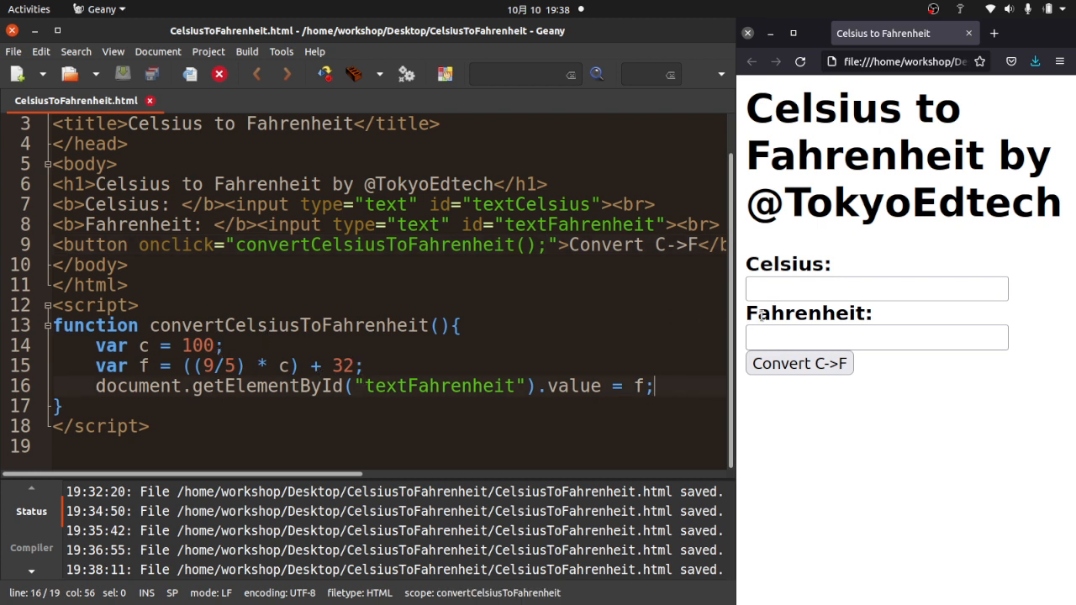
Reload the page and run Convert C->F so the Fahrenheit box shows 212.
click(801, 61)
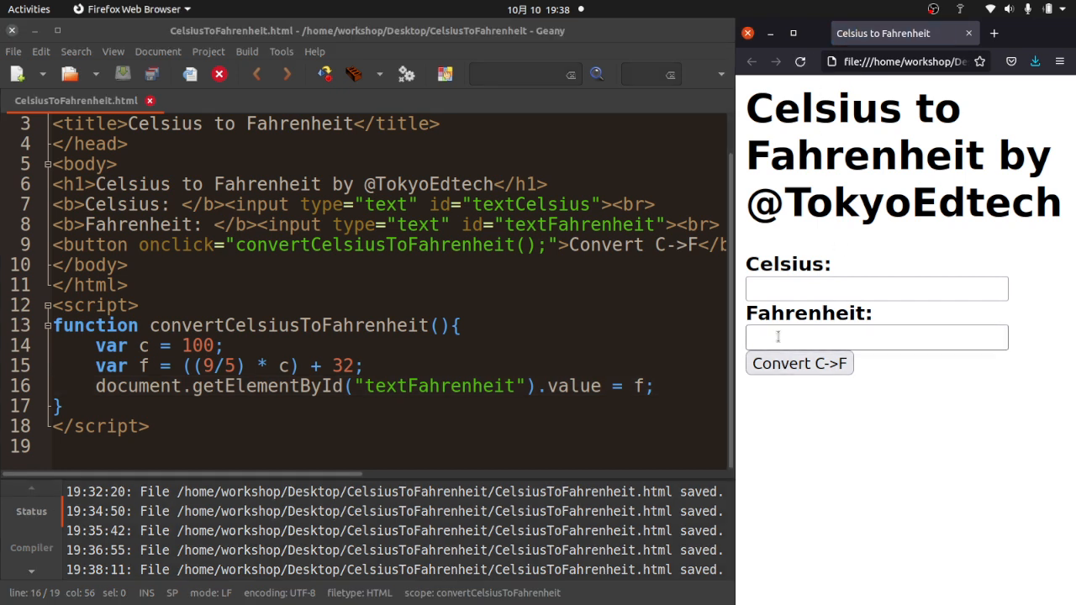
click(801, 364)
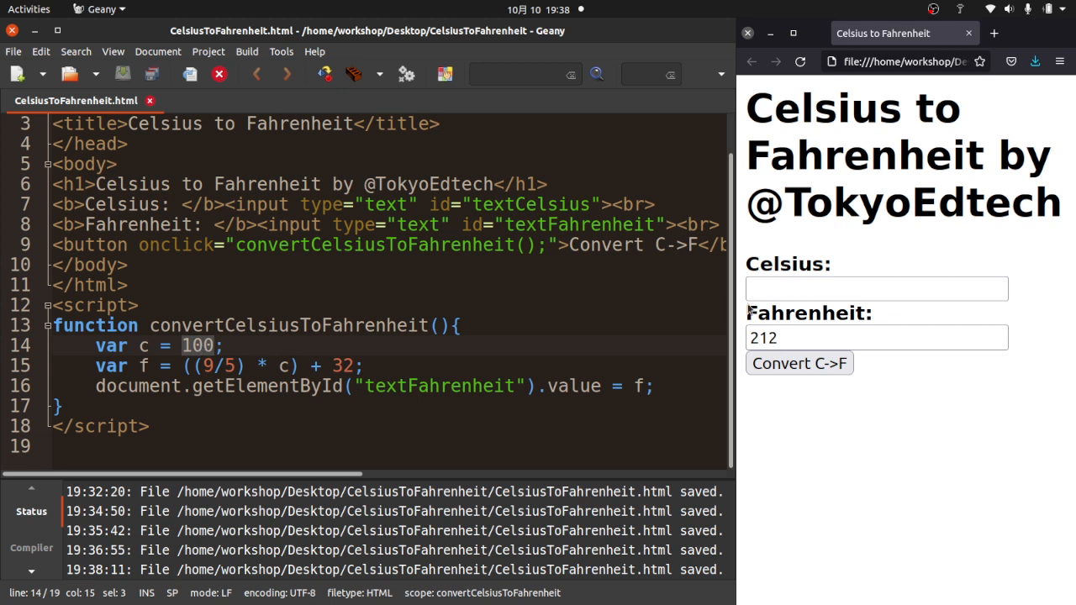
Replace the fixed 100 with document.getElementById("textCelsius").value and save the file.
click(878, 289)
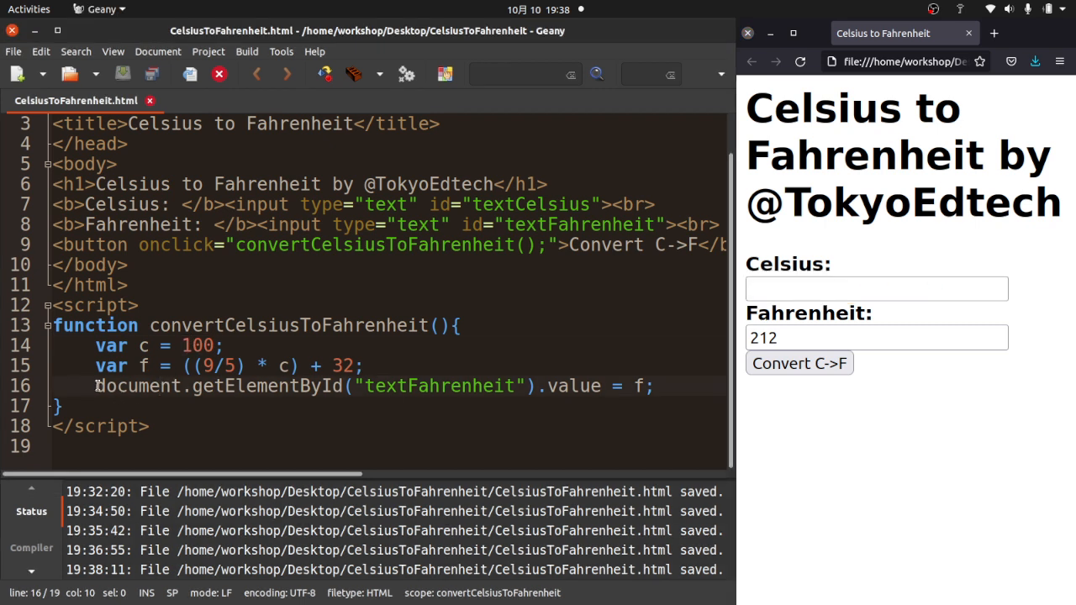
drag(95, 385, 604, 385)
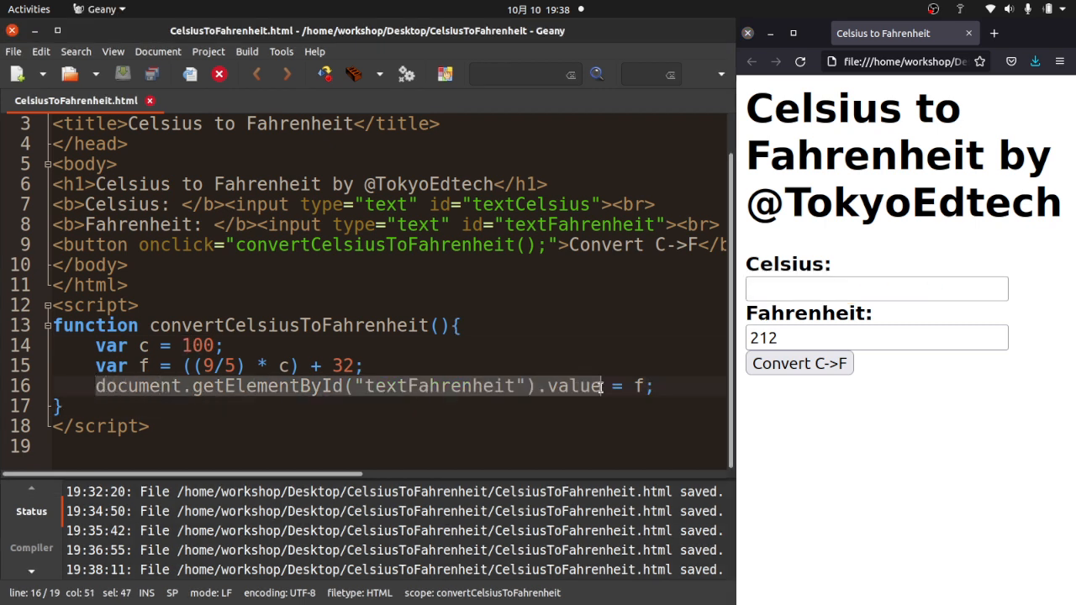
click(198, 346)
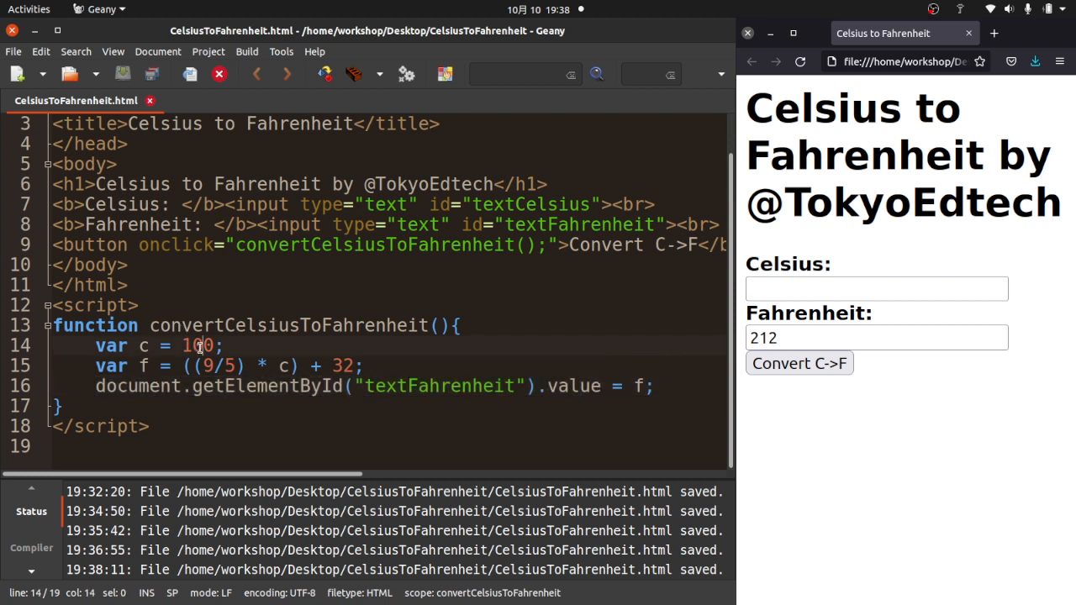
text(document.getElementById("textFahrenheit").value)
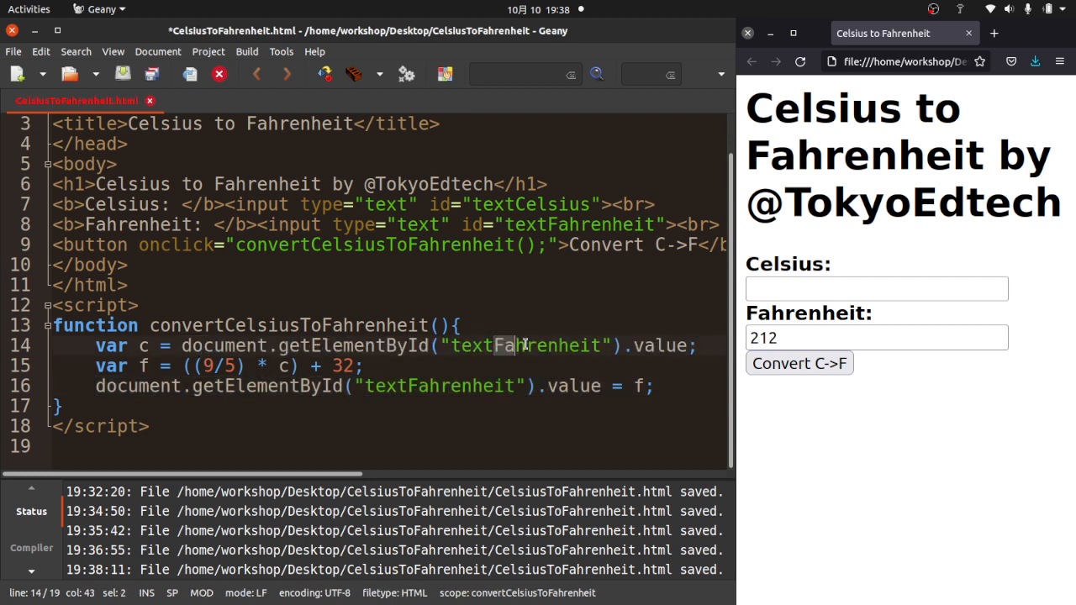
double_click(525, 346)
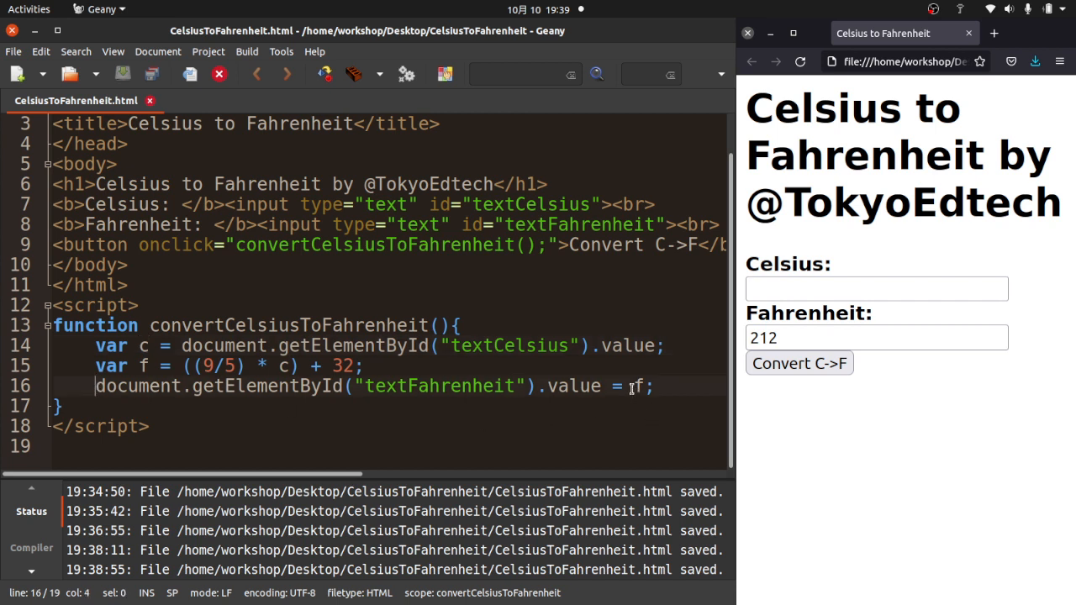
double_click(635, 385)
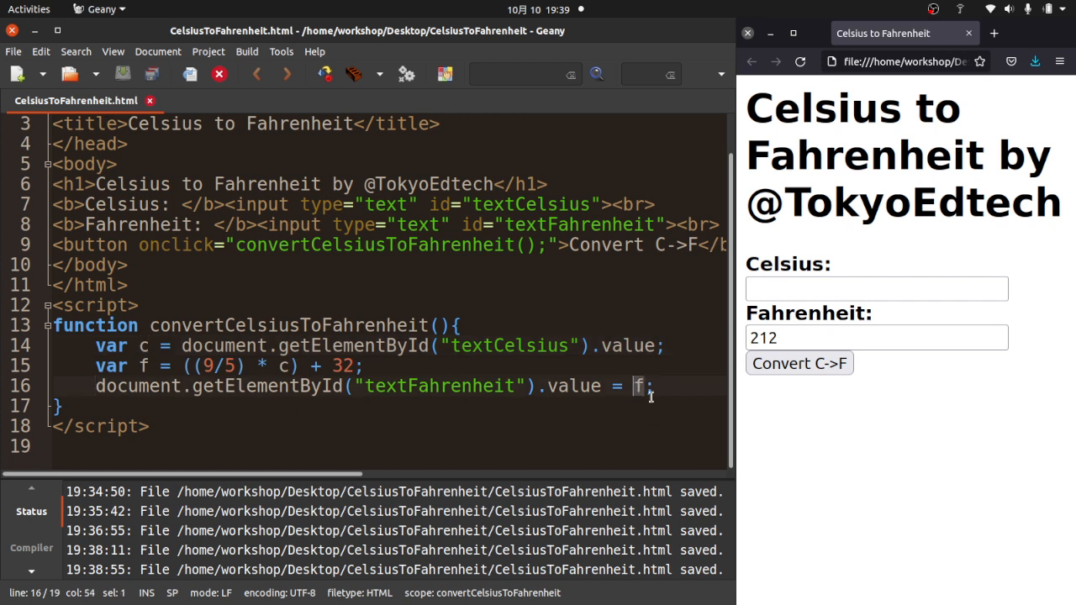
mouse_move(575, 376)
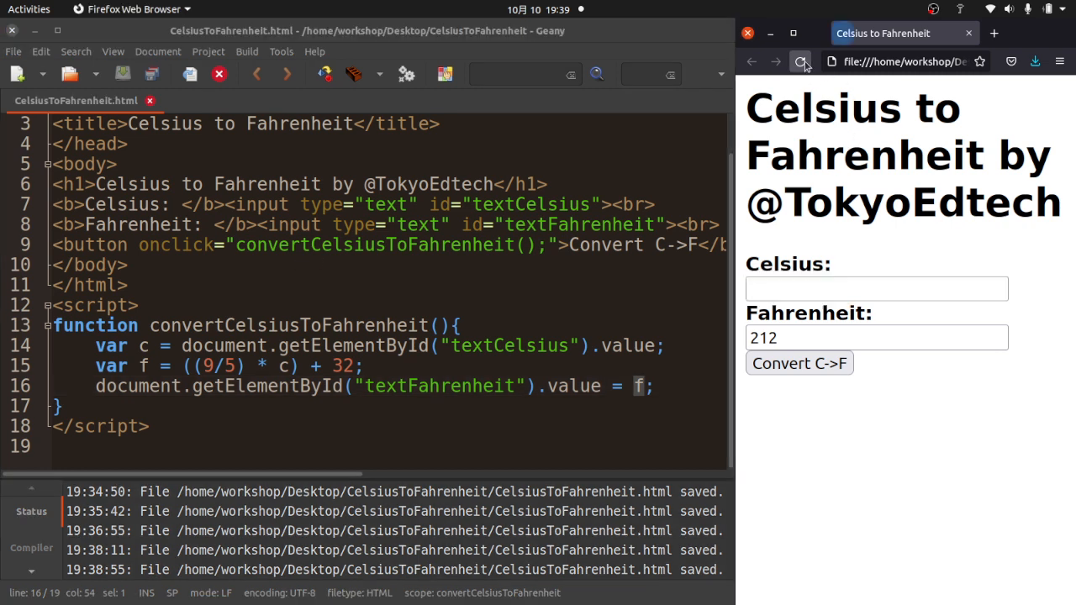
Convert 0 Celsius to 32 and 100 Celsius to 212 Fahrenheit in Firefox.
text(0)
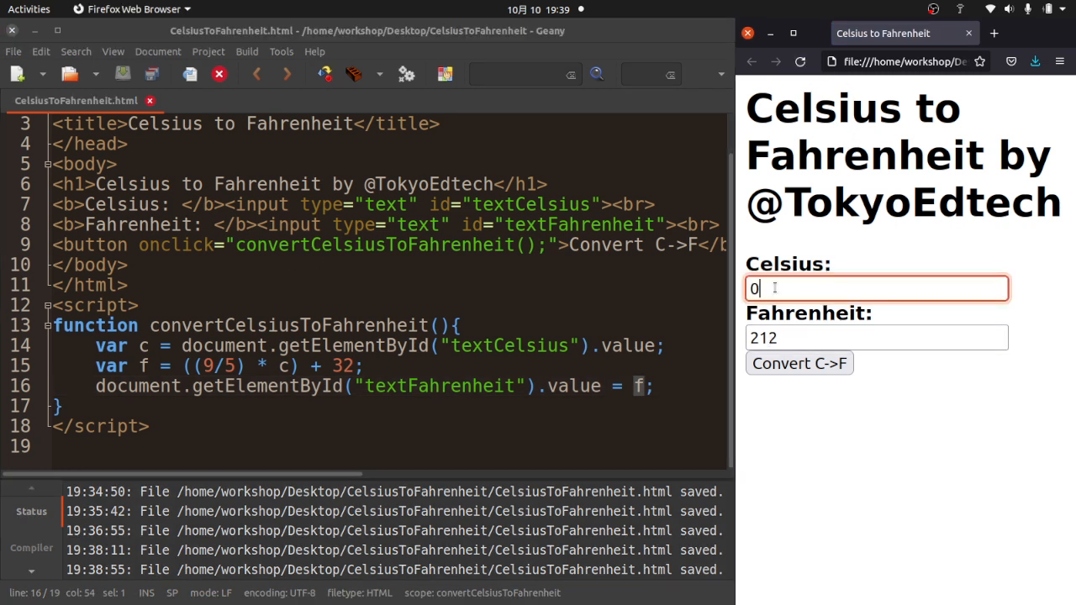
click(799, 363)
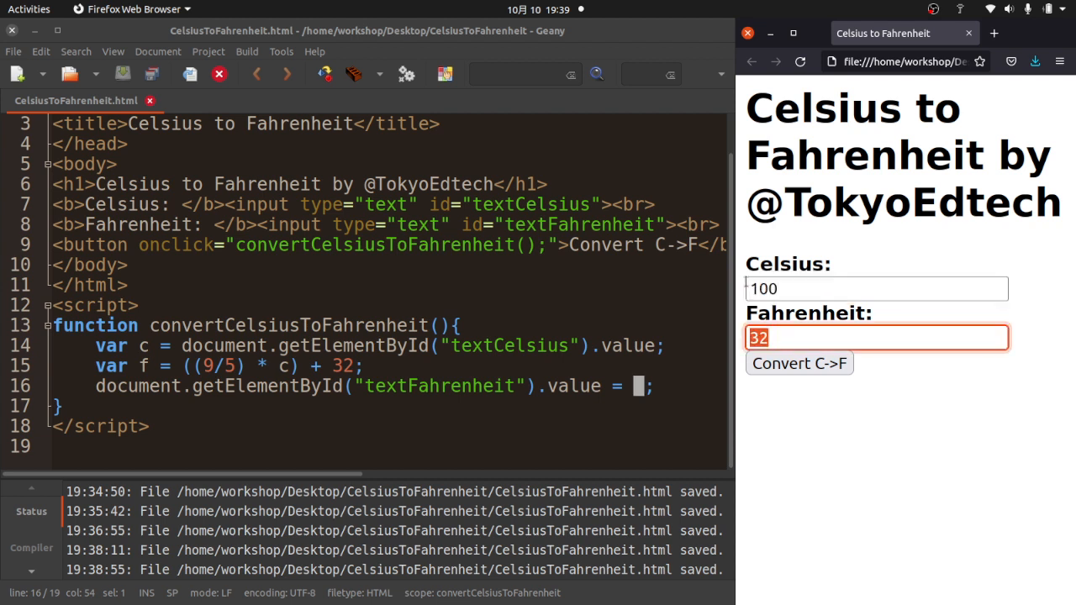
click(800, 363)
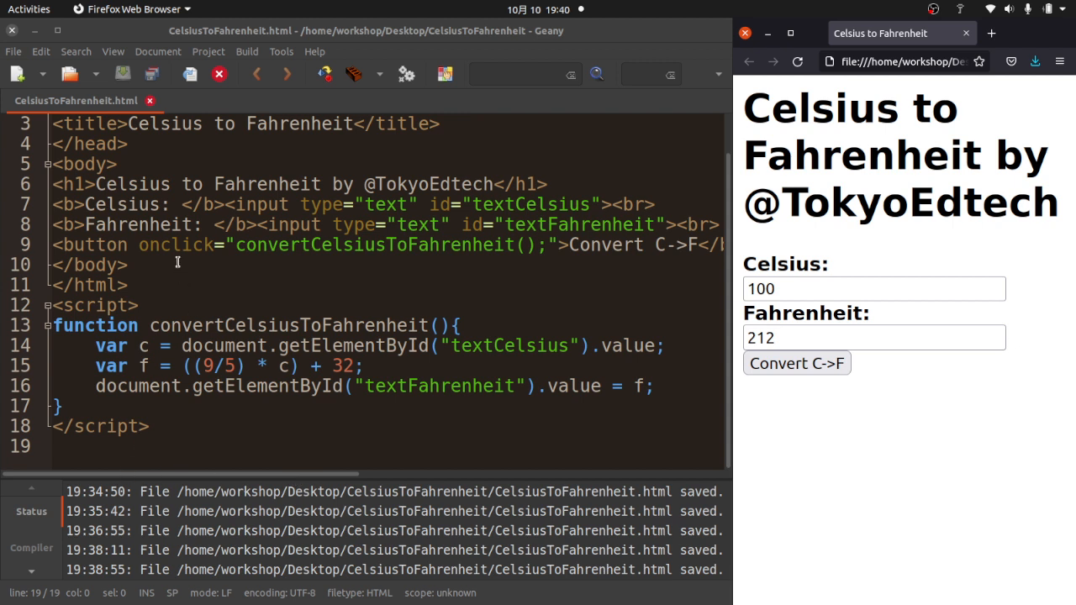
mouse_move(883, 269)
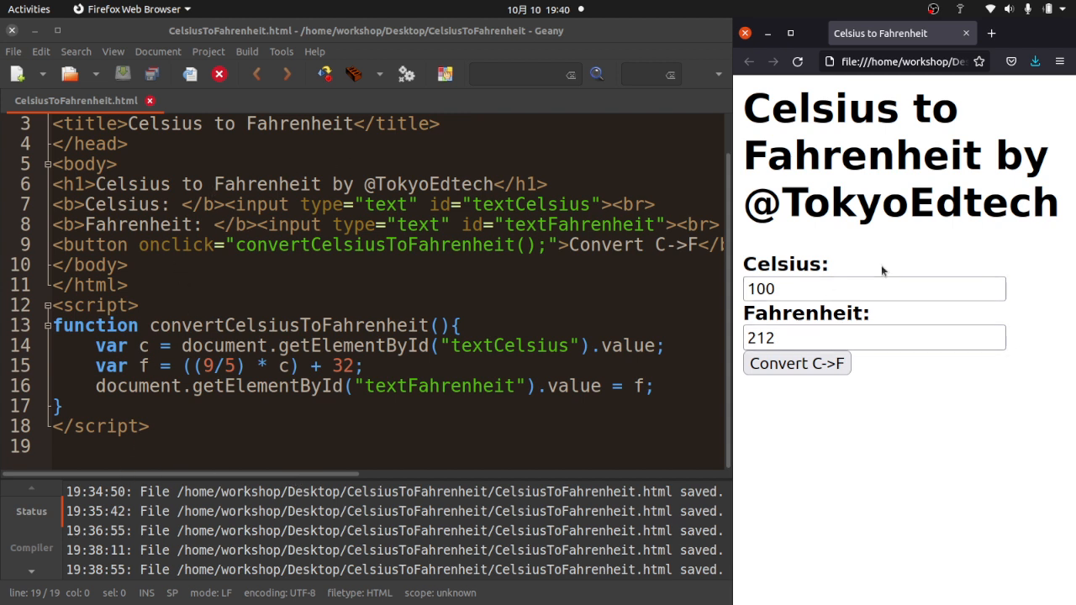
click(874, 338)
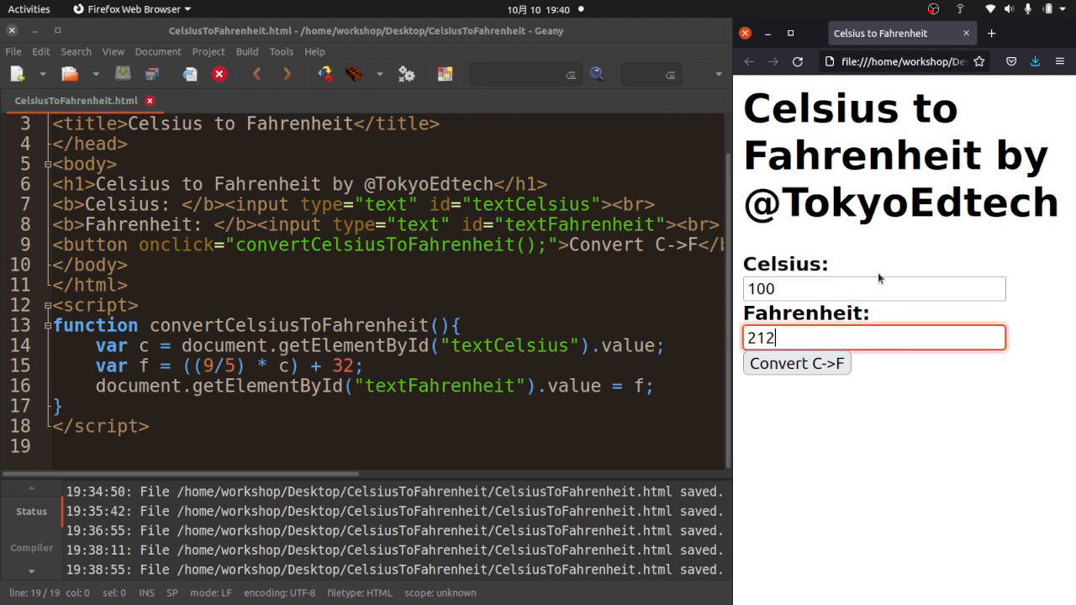
click(874, 289)
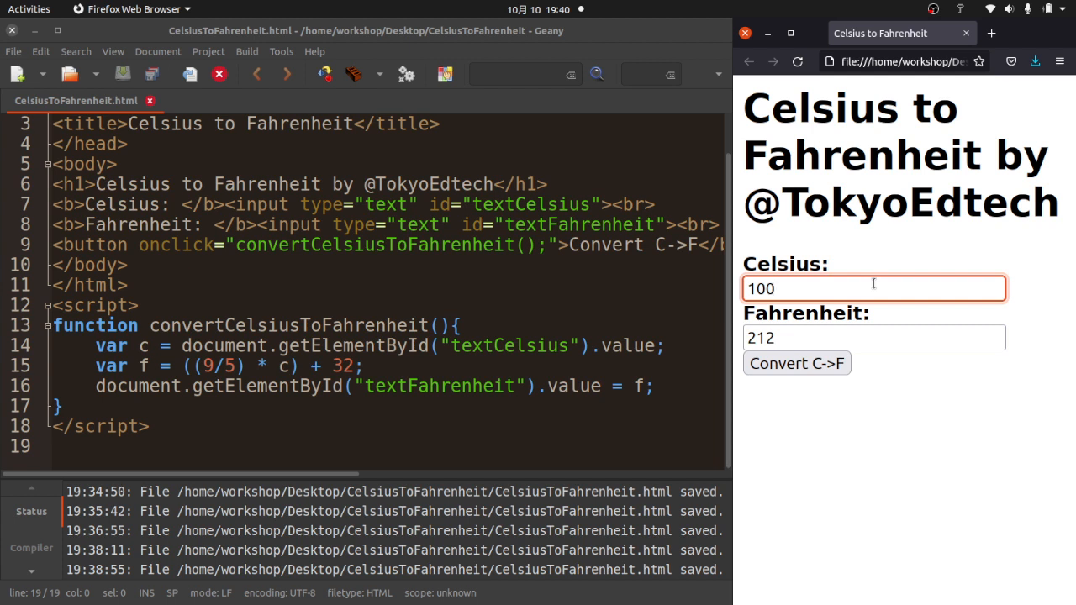
click(874, 289)
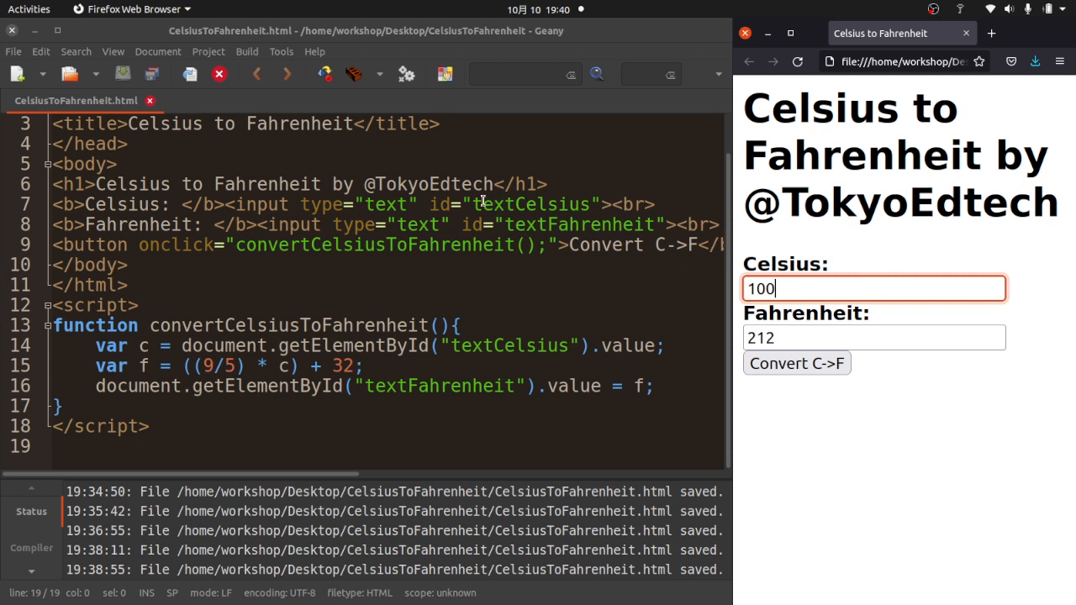
double_click(535, 205)
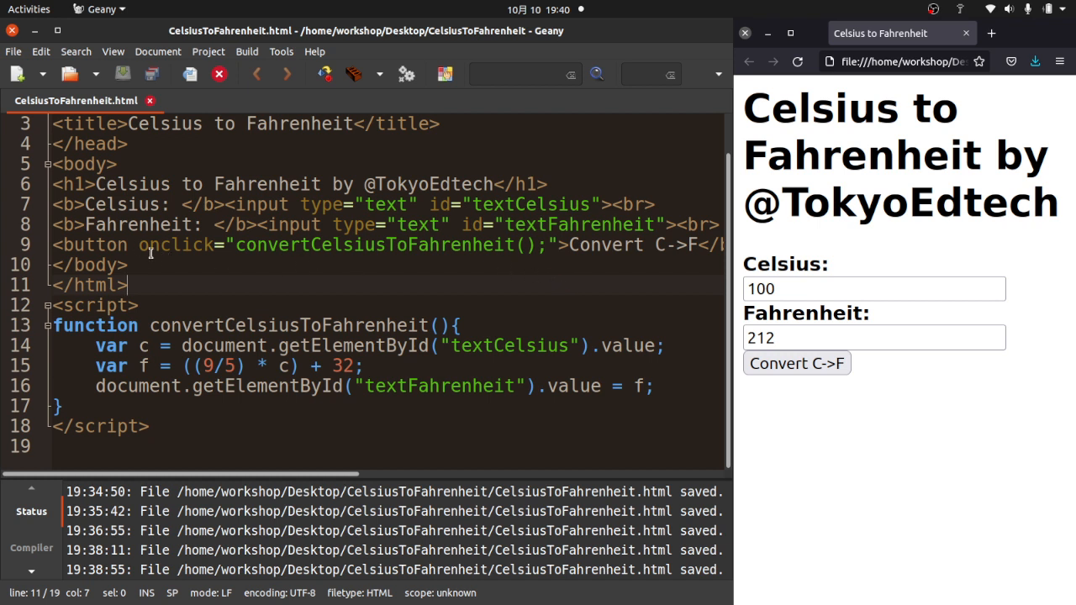
double_click(175, 246)
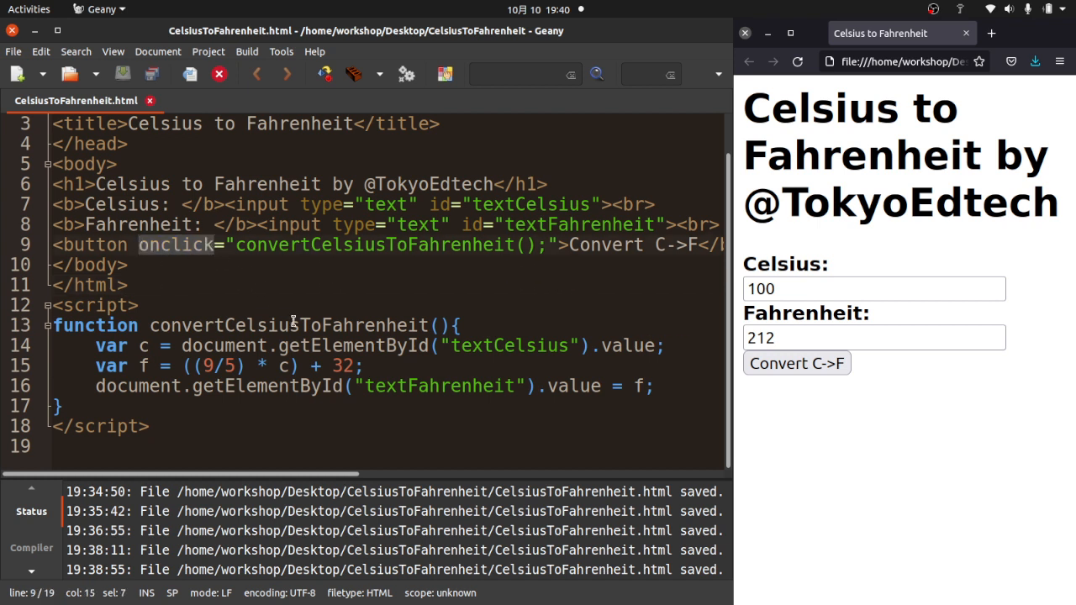
mouse_move(373, 316)
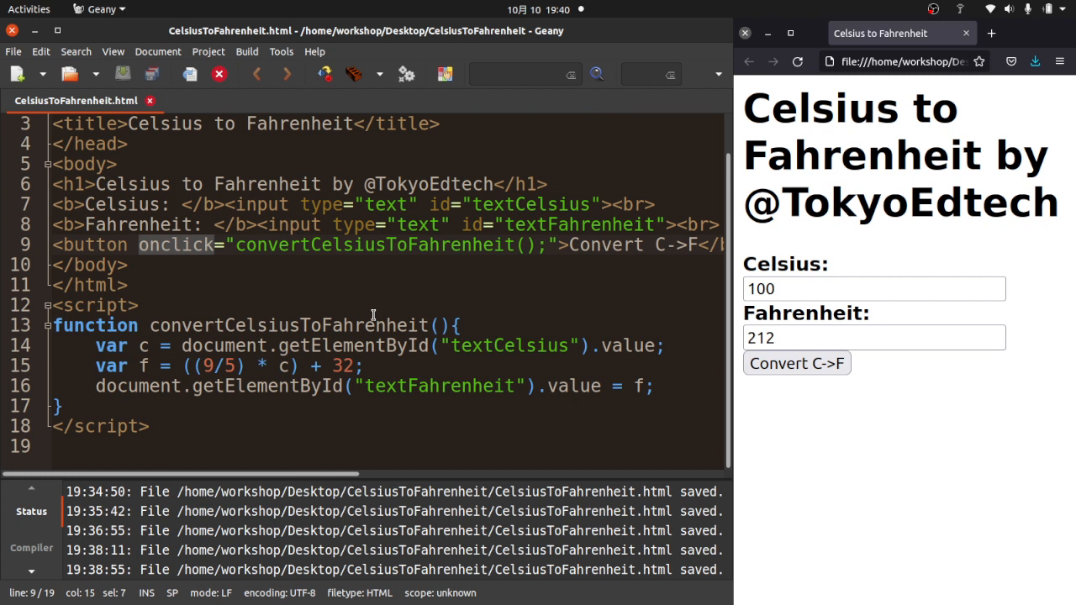
mouse_move(126, 252)
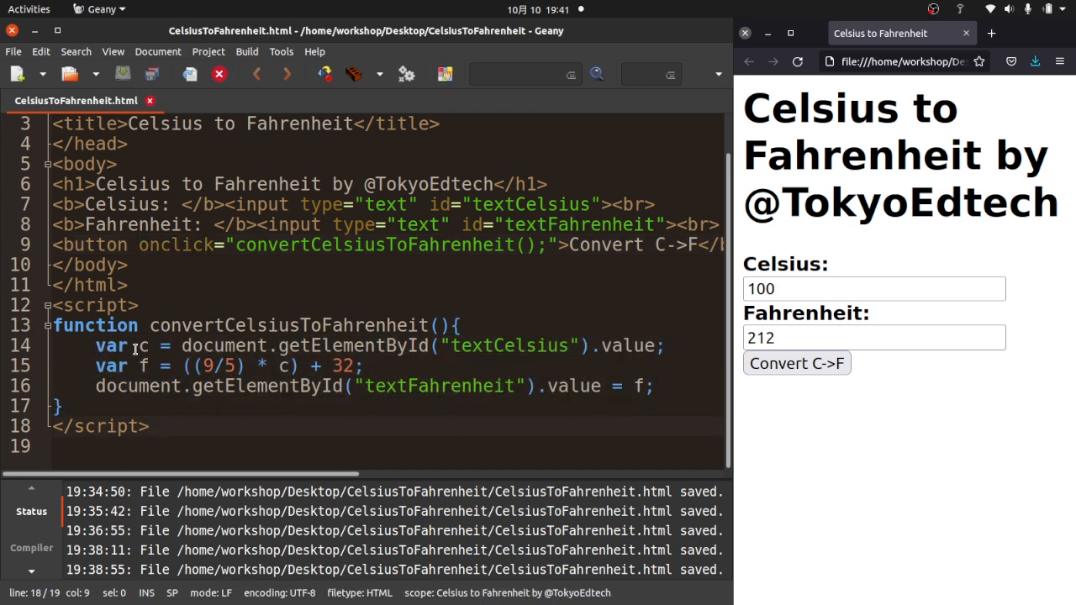
double_click(145, 346)
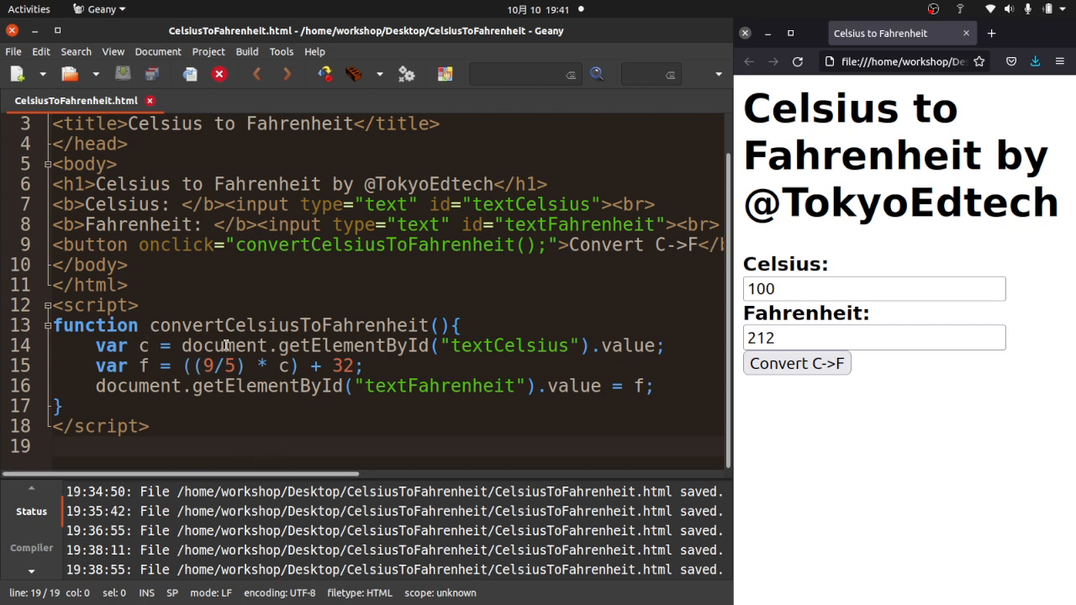
drag(182, 346, 598, 347)
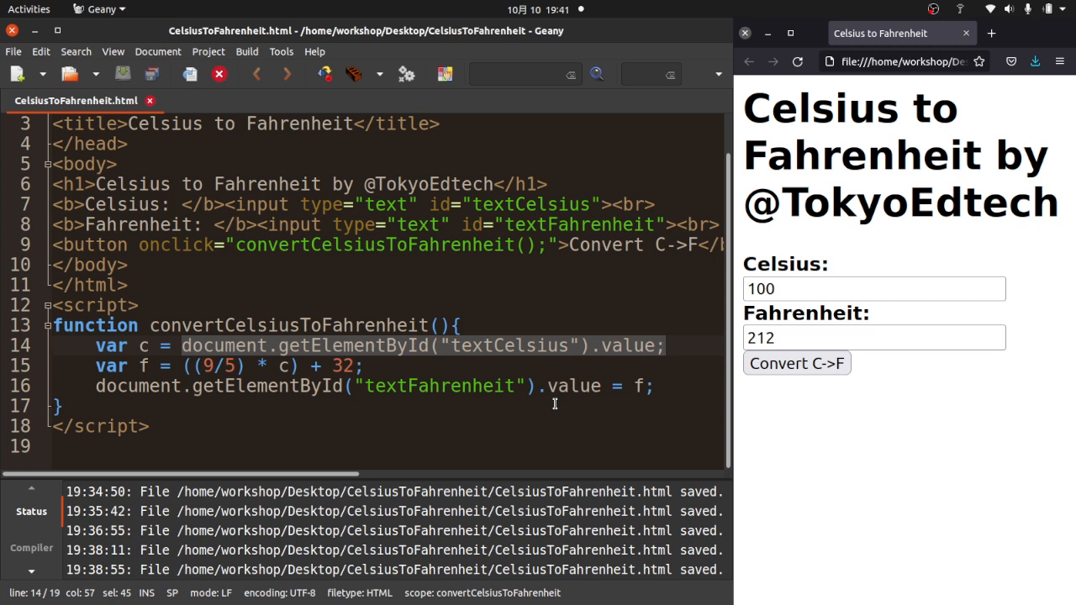
click(256, 344)
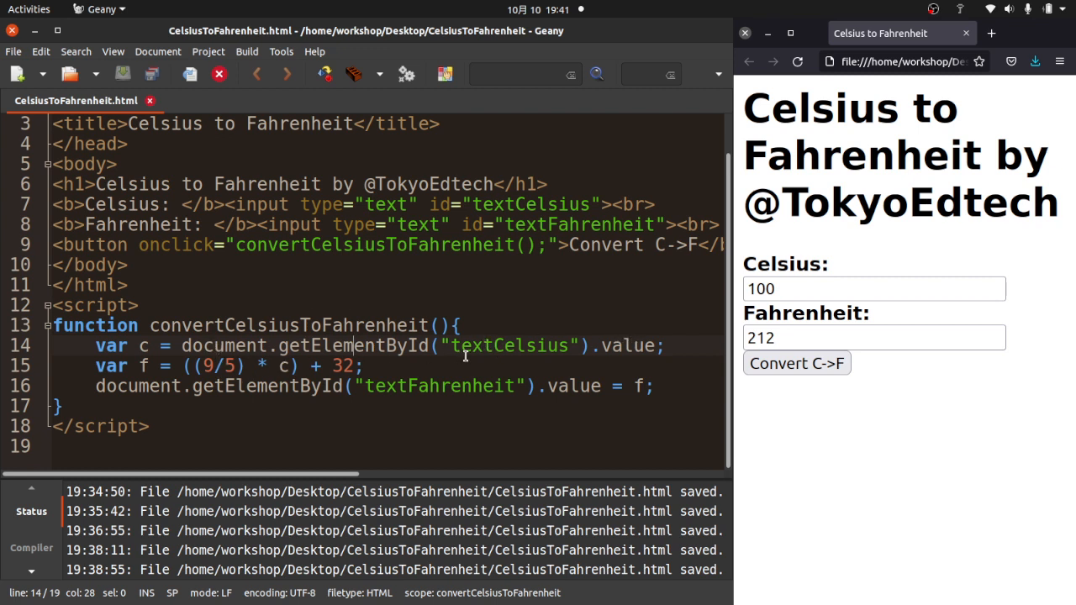
mouse_move(618, 344)
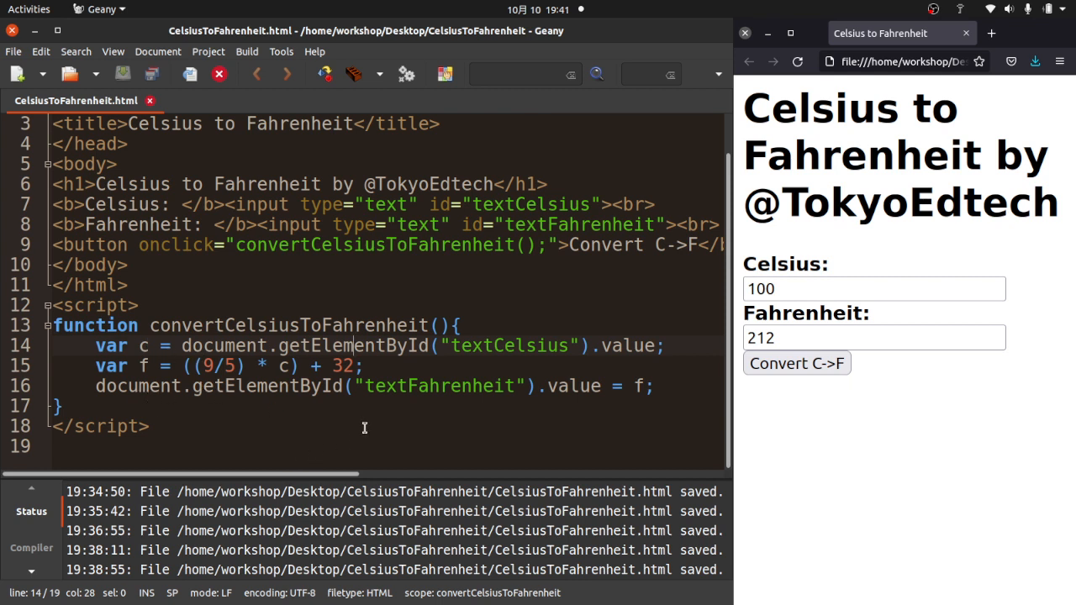
mouse_move(366, 429)
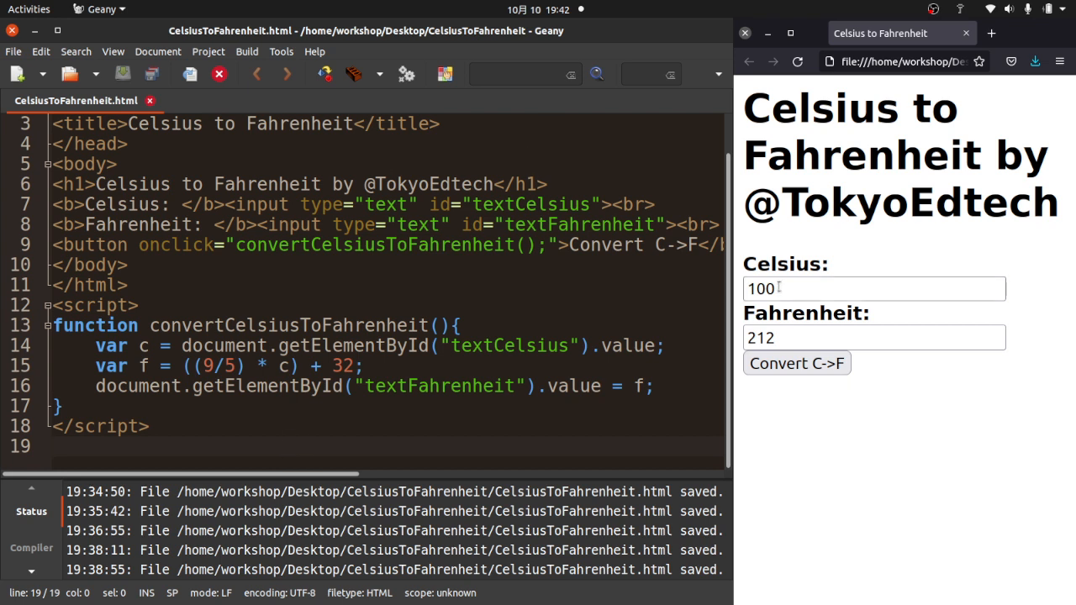
mouse_move(605, 251)
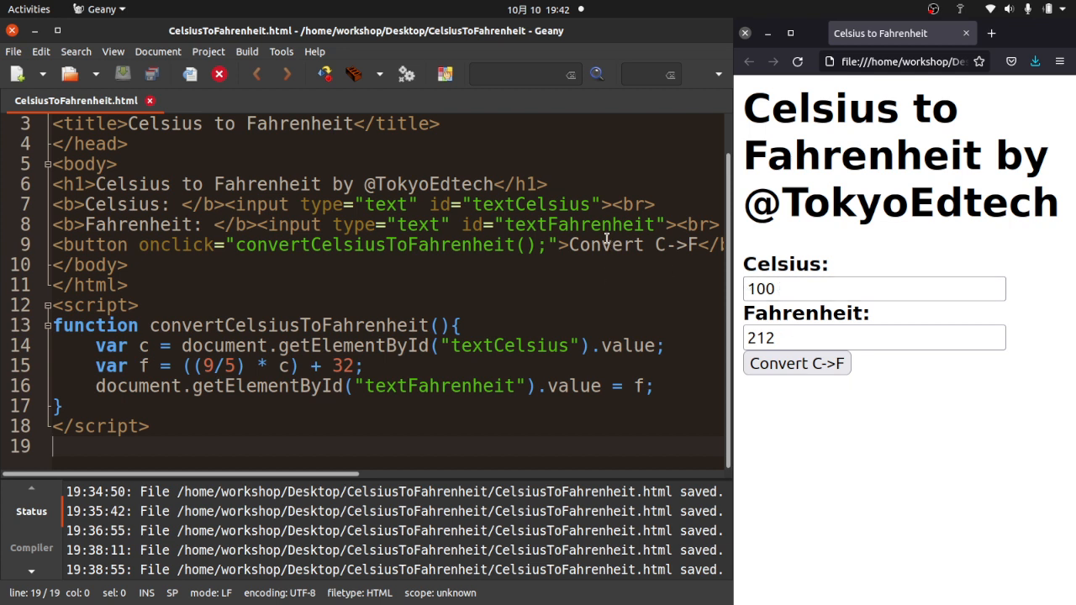
mouse_move(664, 360)
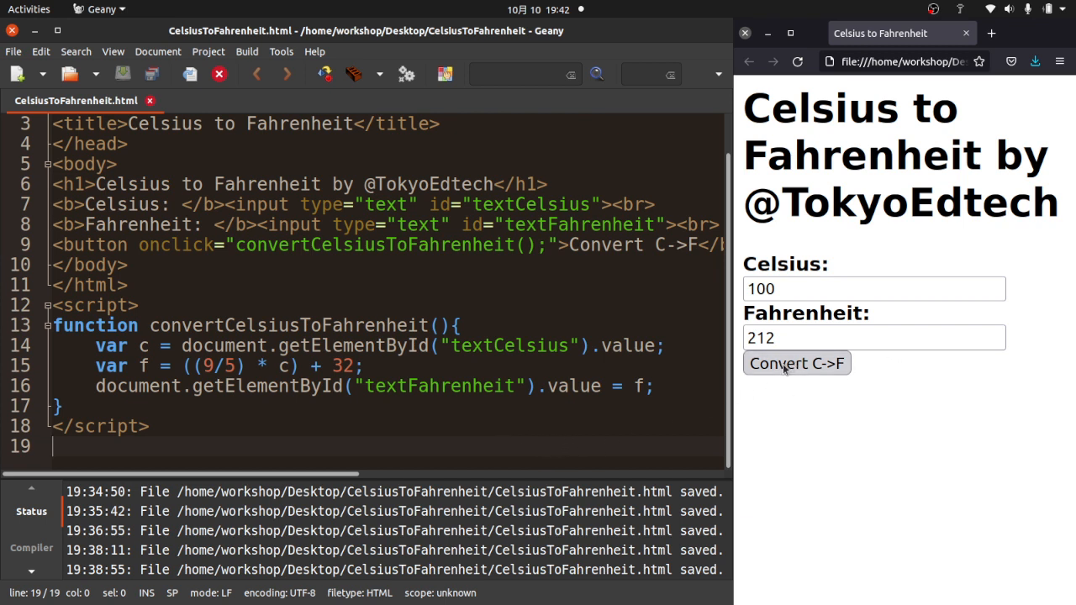
mouse_move(856, 396)
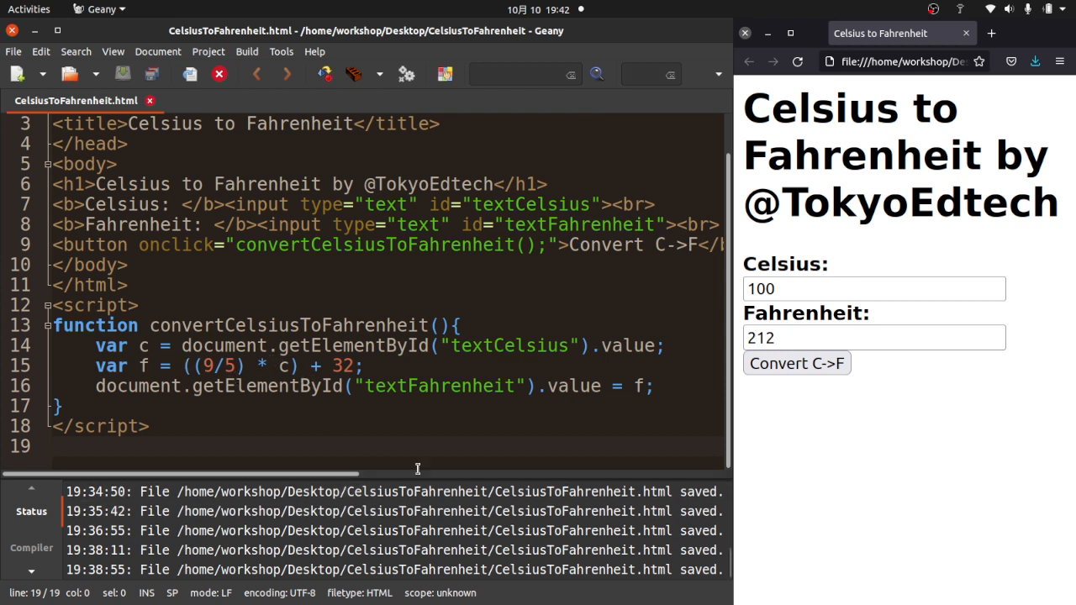
mouse_move(410, 447)
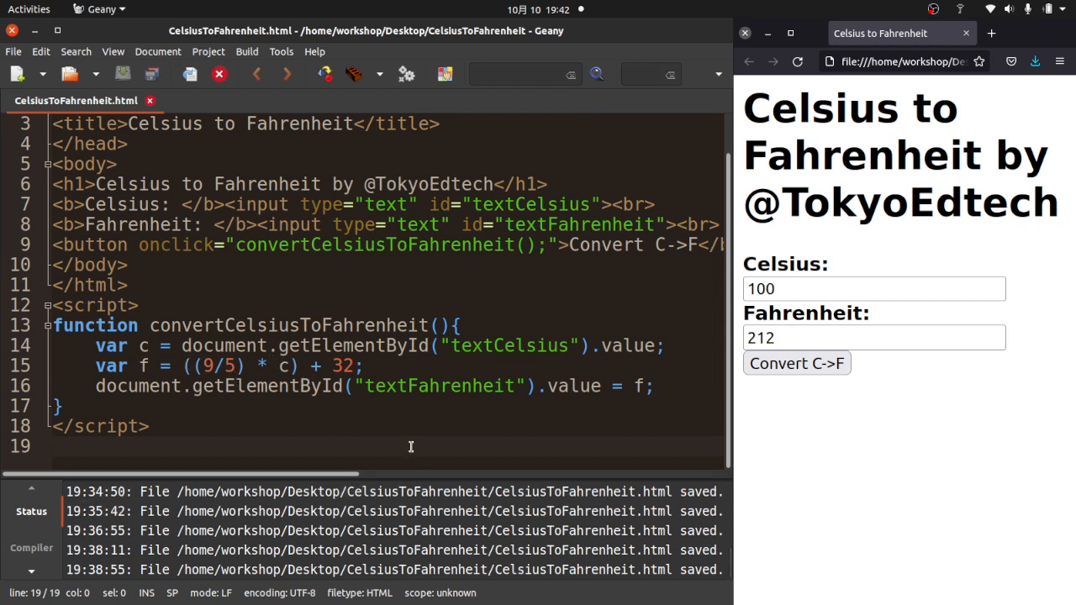